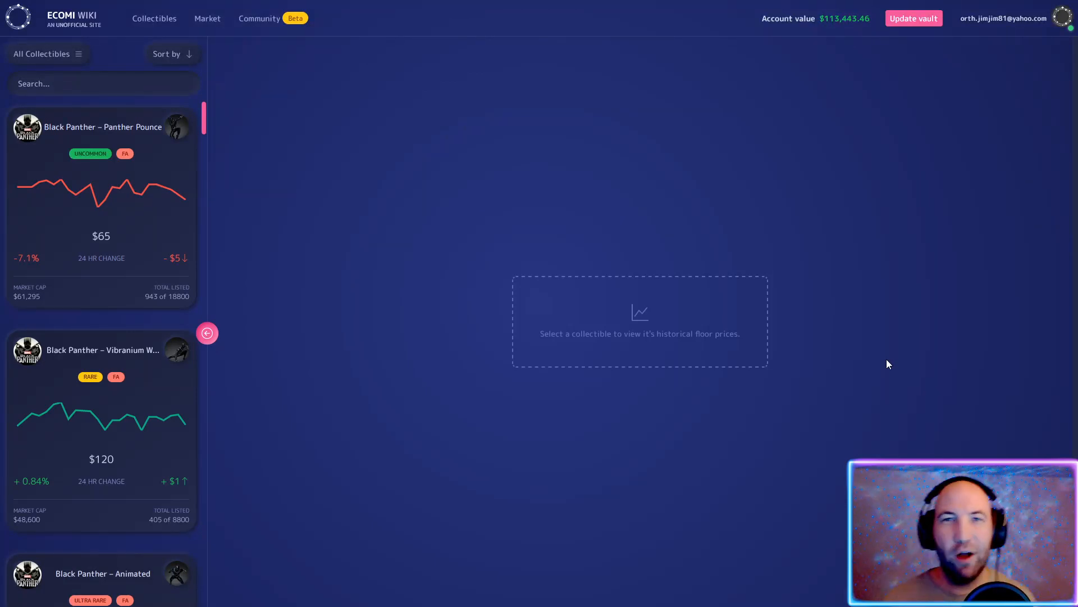
pyautogui.moveTo(777, 98)
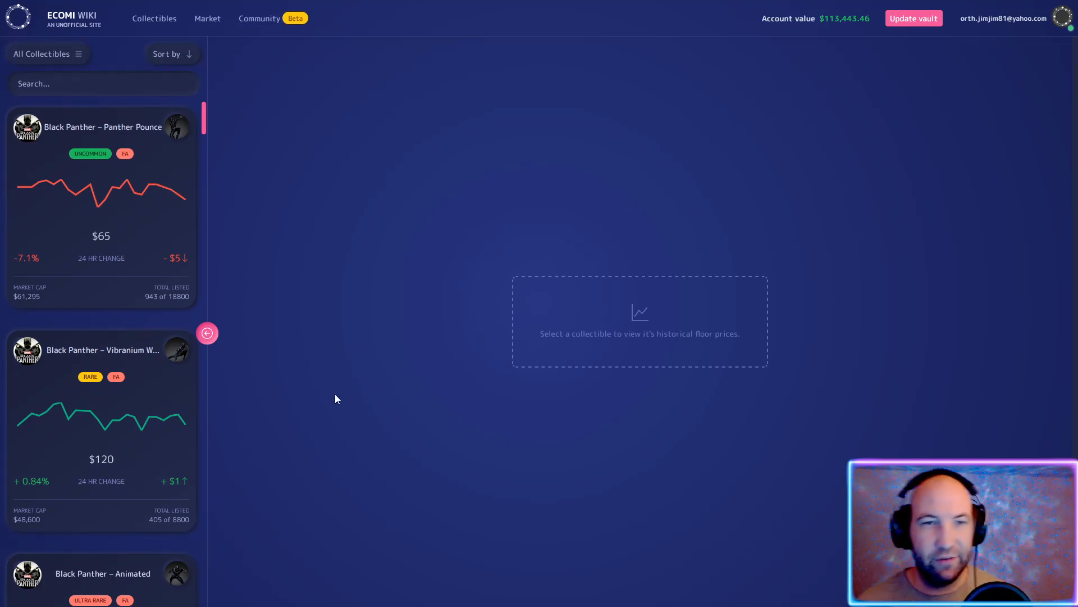
pyautogui.moveTo(412, 337)
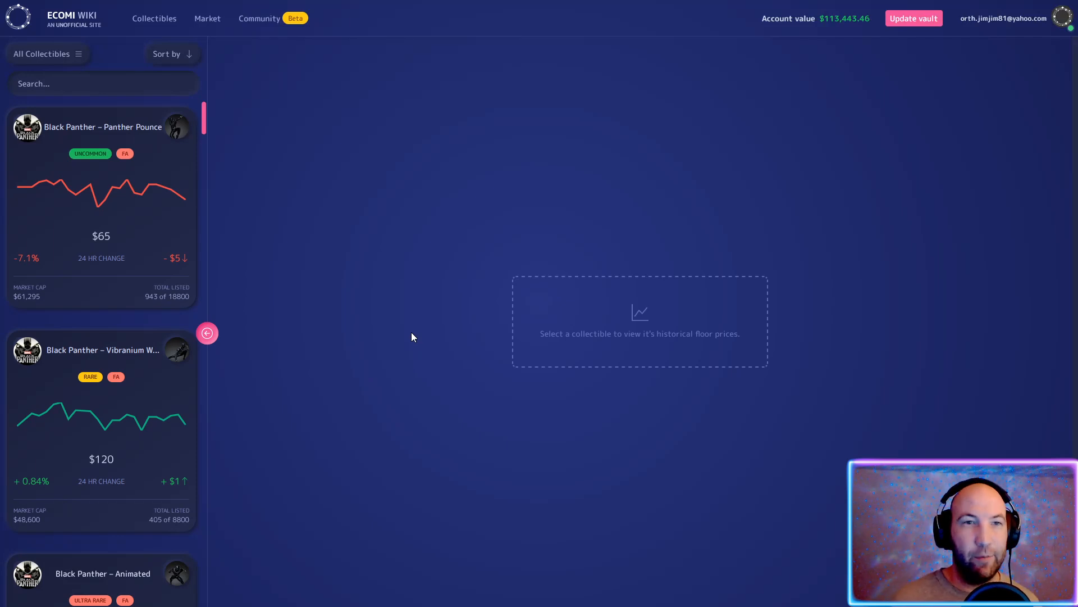
pyautogui.moveTo(566, 275)
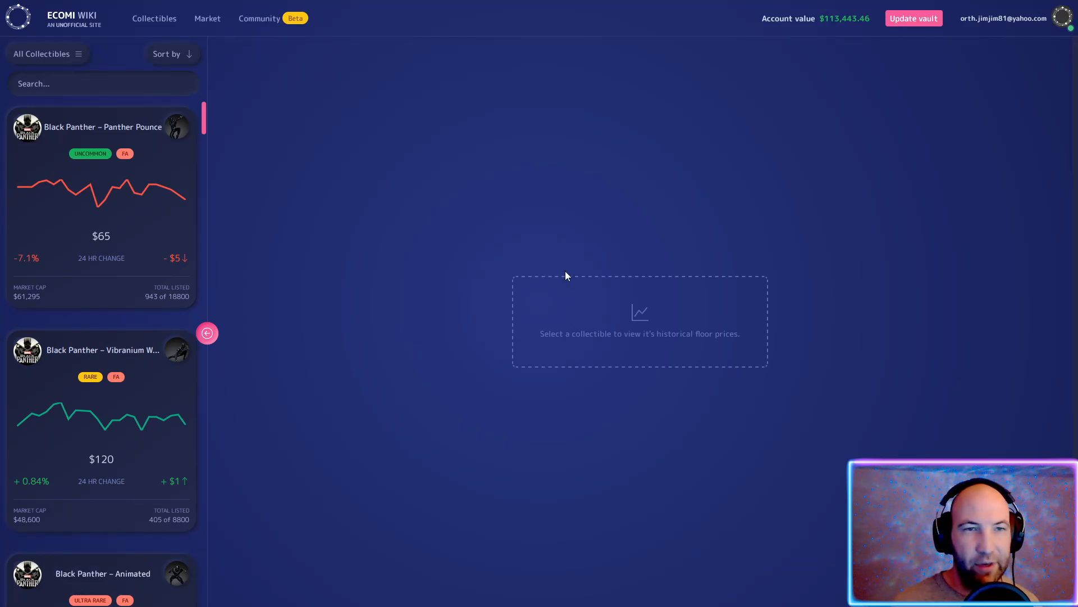
pyautogui.moveTo(359, 238)
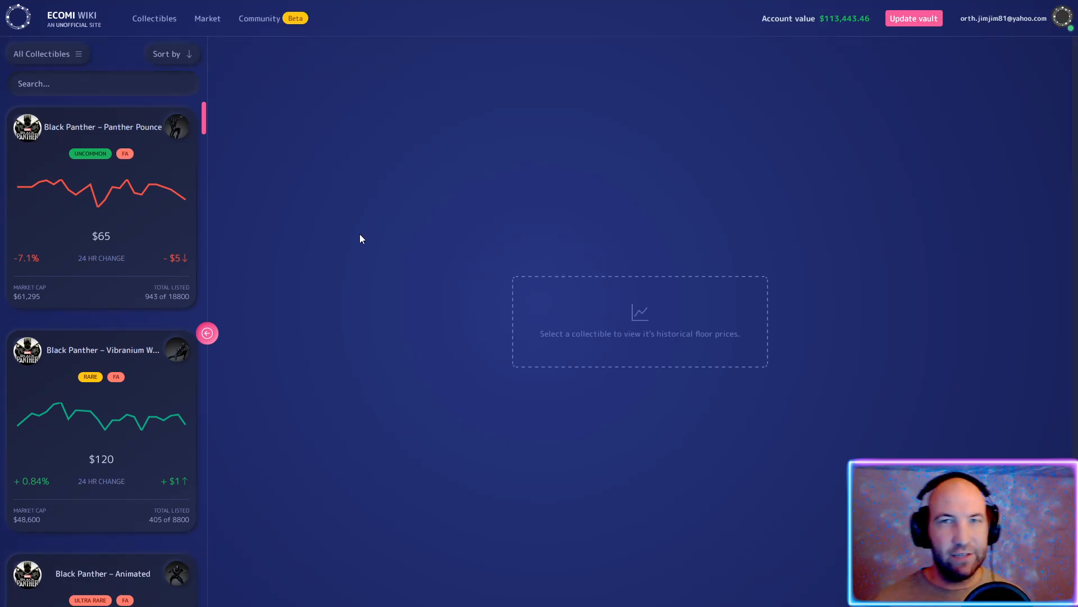
pyautogui.moveTo(274, 137)
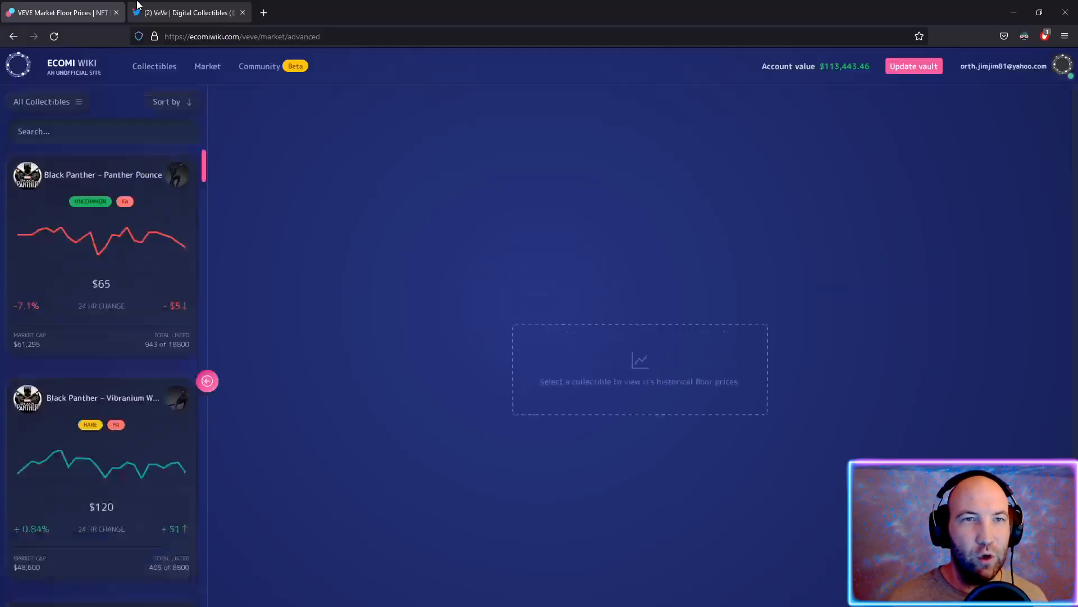
# Switch to the Twitter tab showing the VeVe Digital Collectibles profile and its payout-beta tweet
pyautogui.click(189, 12)
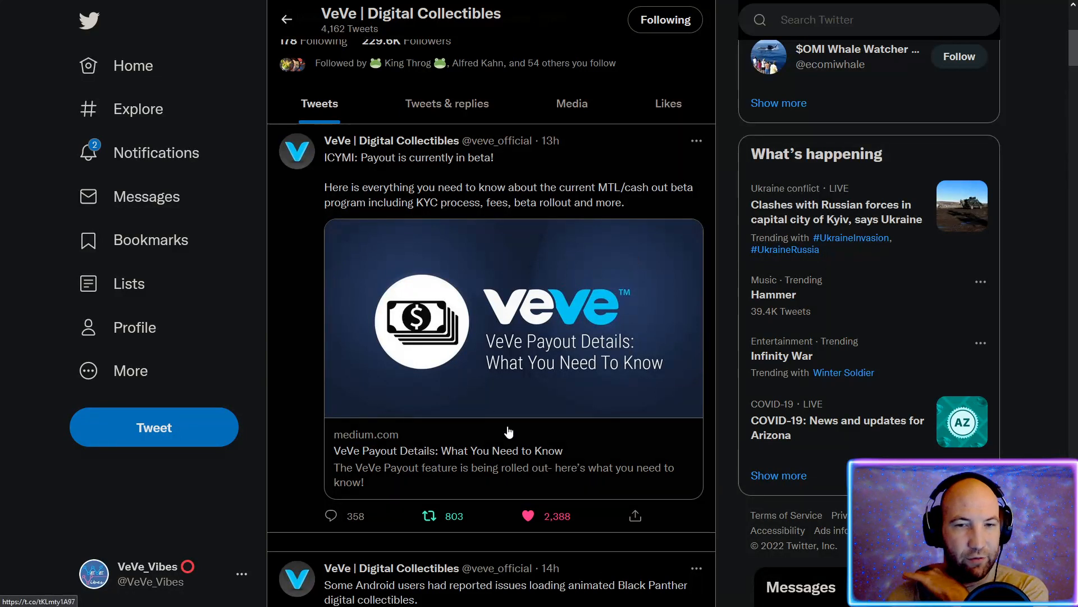
pyautogui.moveTo(447, 192)
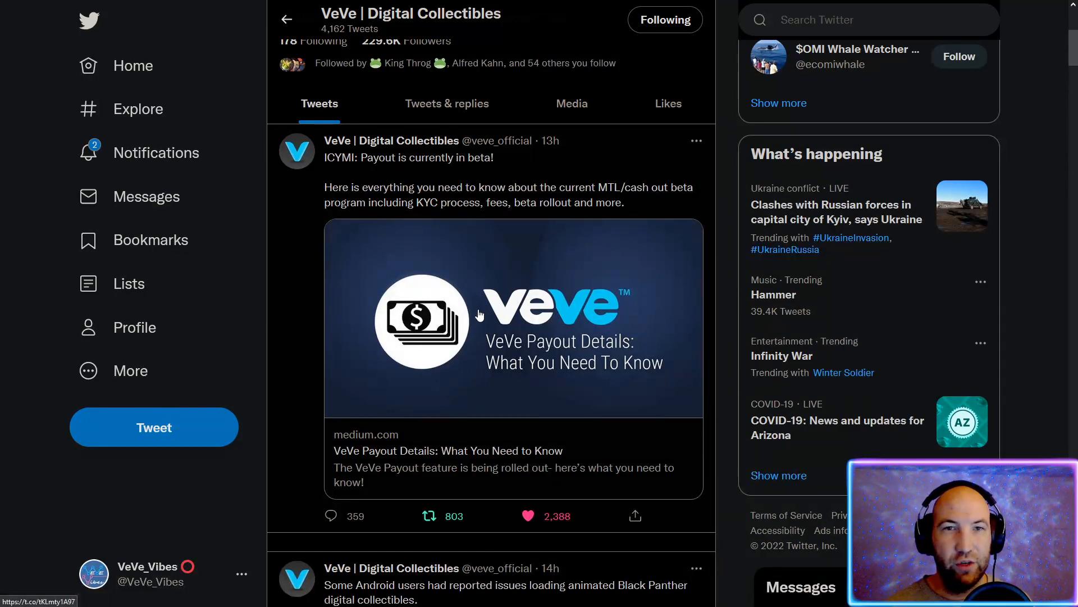
pyautogui.moveTo(485, 314)
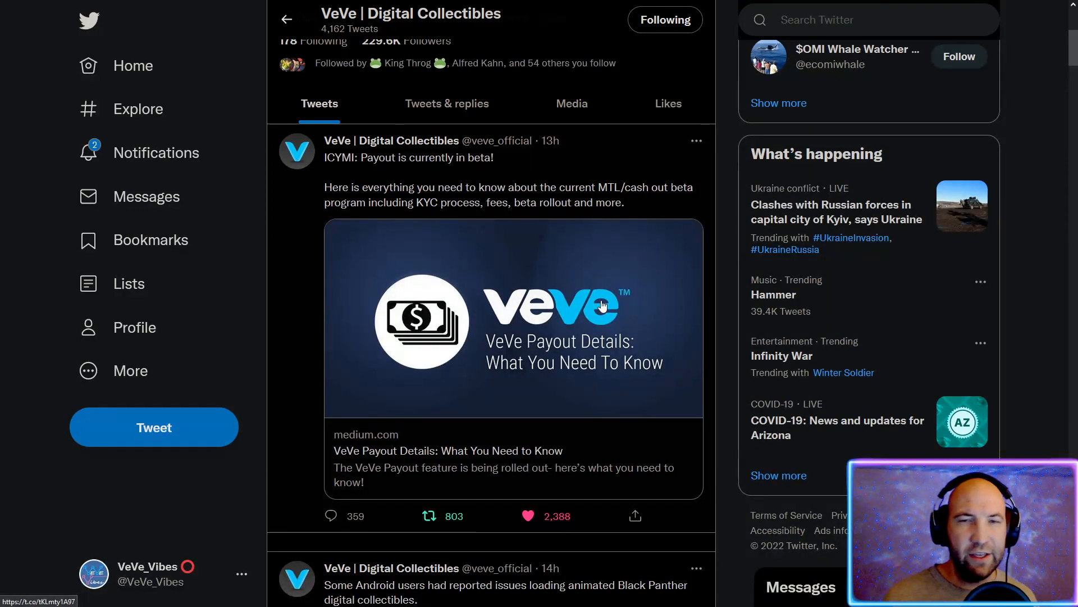
pyautogui.moveTo(581, 392)
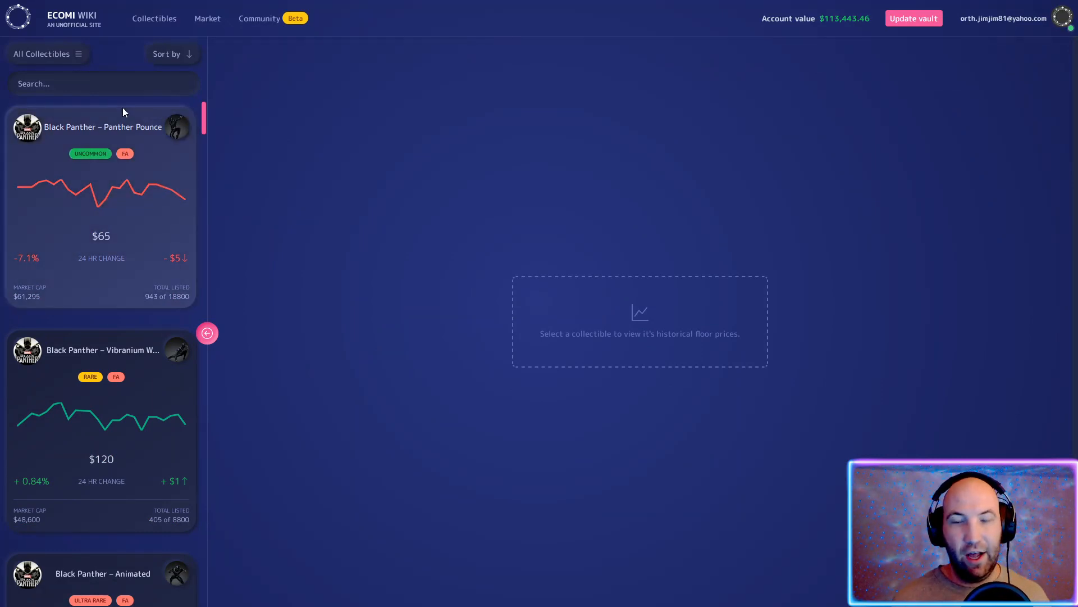
pyautogui.moveTo(107, 104)
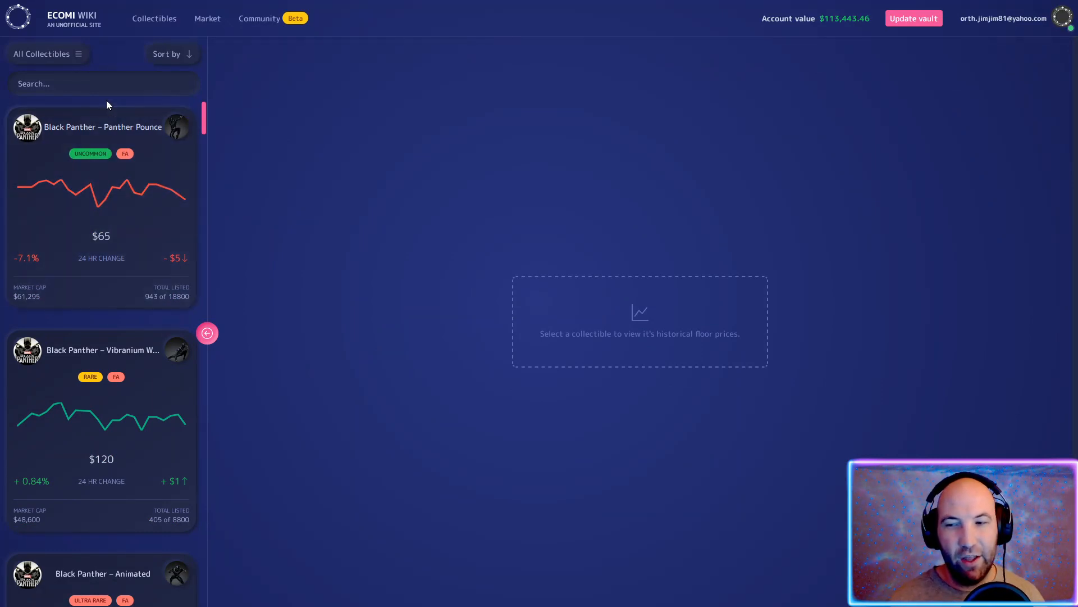
# Sort the market collectibles list by Top Gainers, putting #5 Harley Quinn (+15.8%) first
pyautogui.click(103, 83)
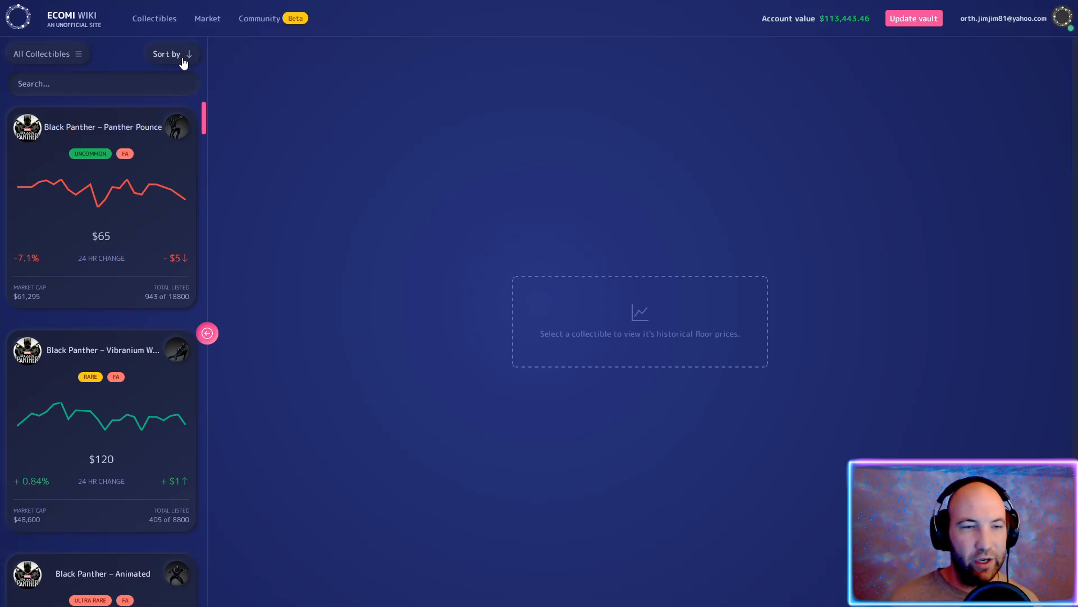
pyautogui.click(171, 54)
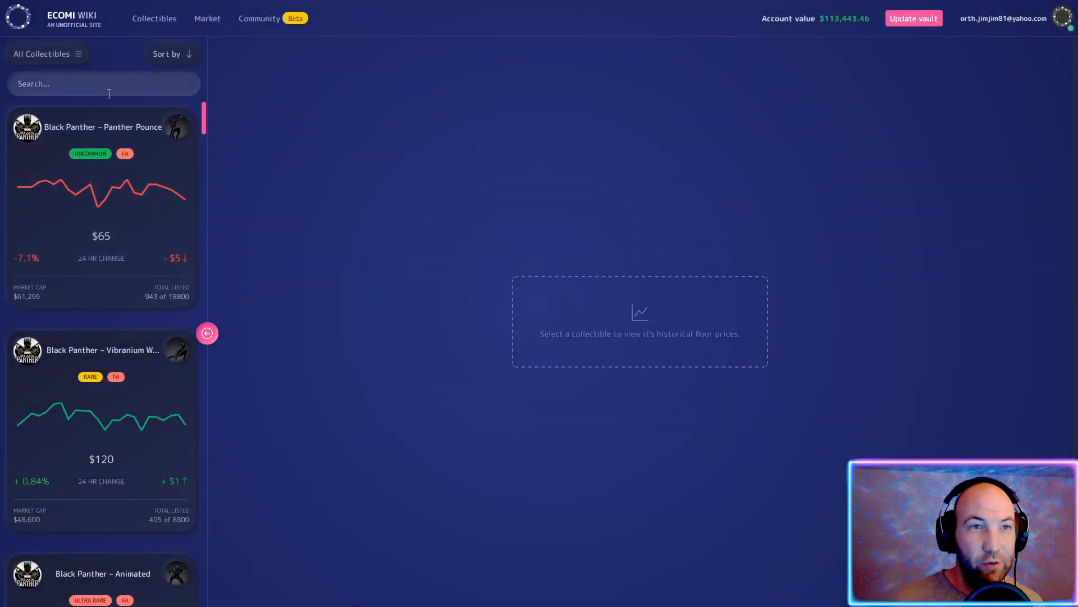
pyautogui.click(167, 53)
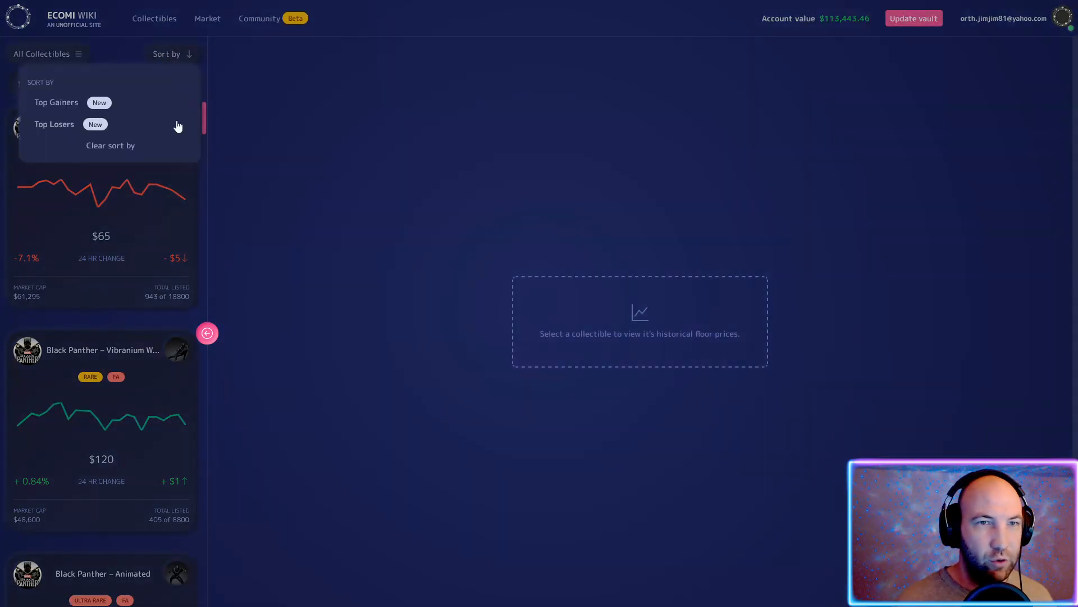
pyautogui.click(57, 102)
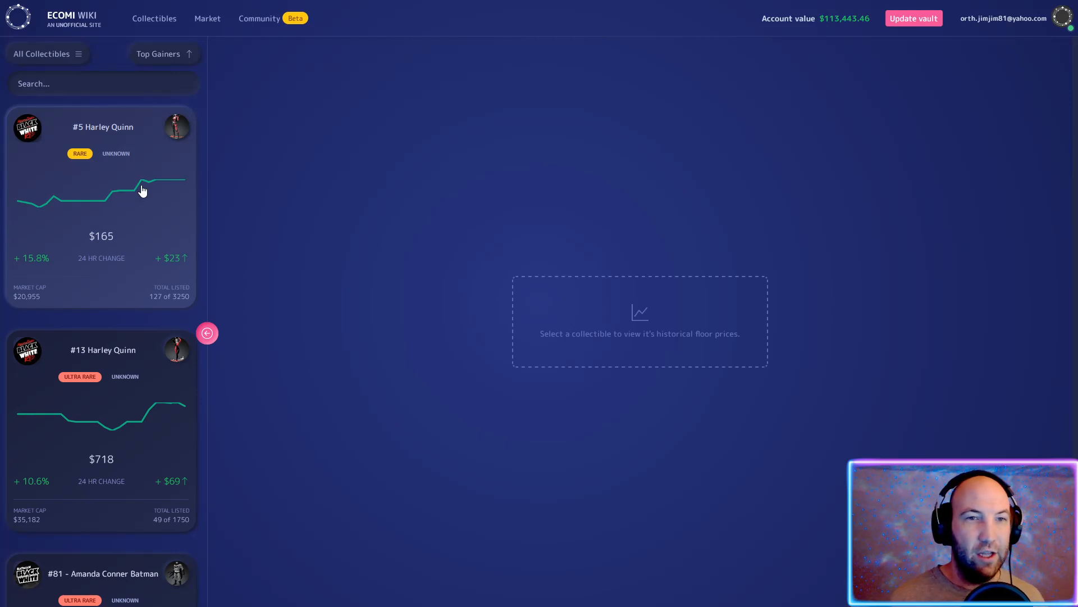
pyautogui.scroll(-3)
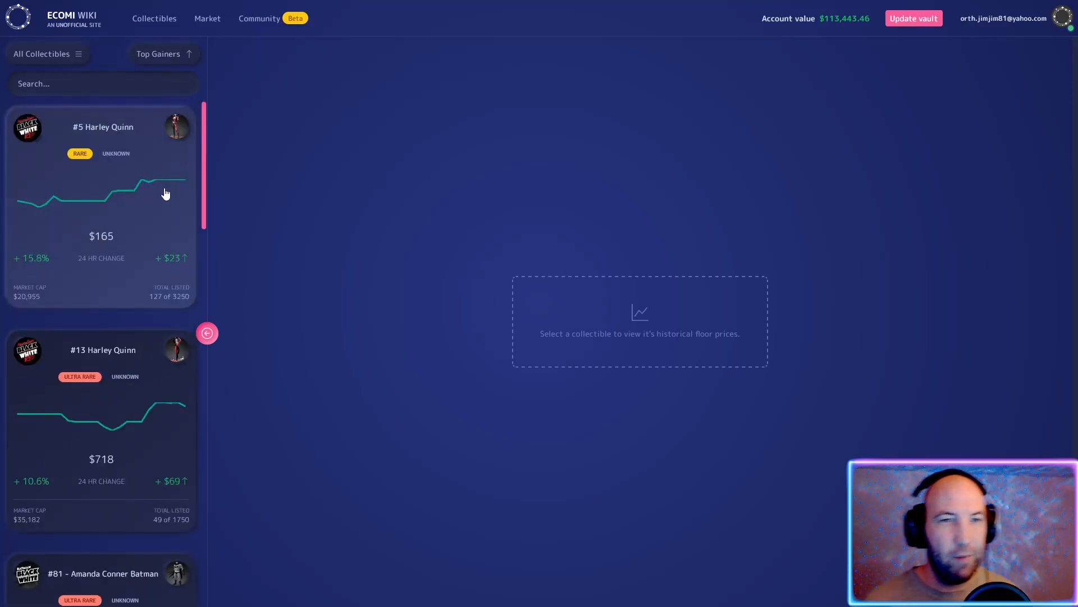
pyautogui.moveTo(152, 179)
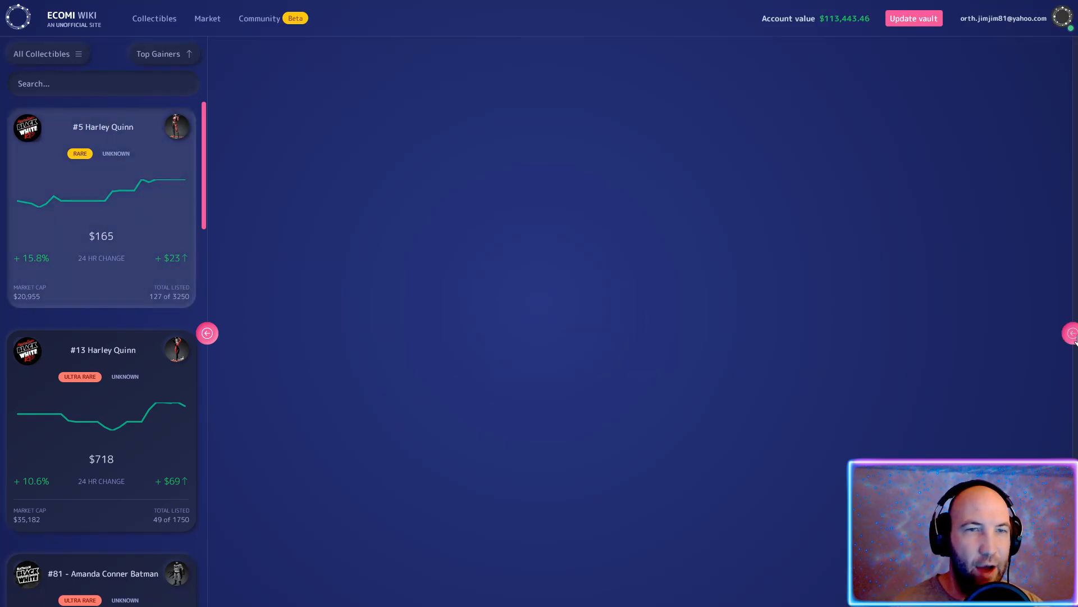
# Load the historical floor price, listings and sales chart for #5 Harley Quinn
pyautogui.click(206, 334)
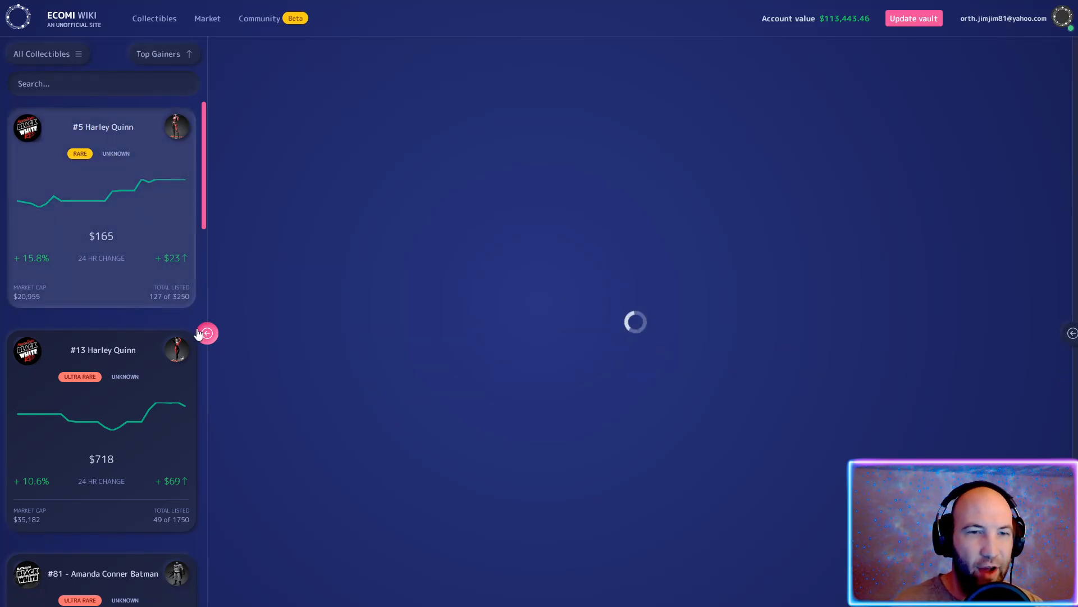
pyautogui.moveTo(61, 315)
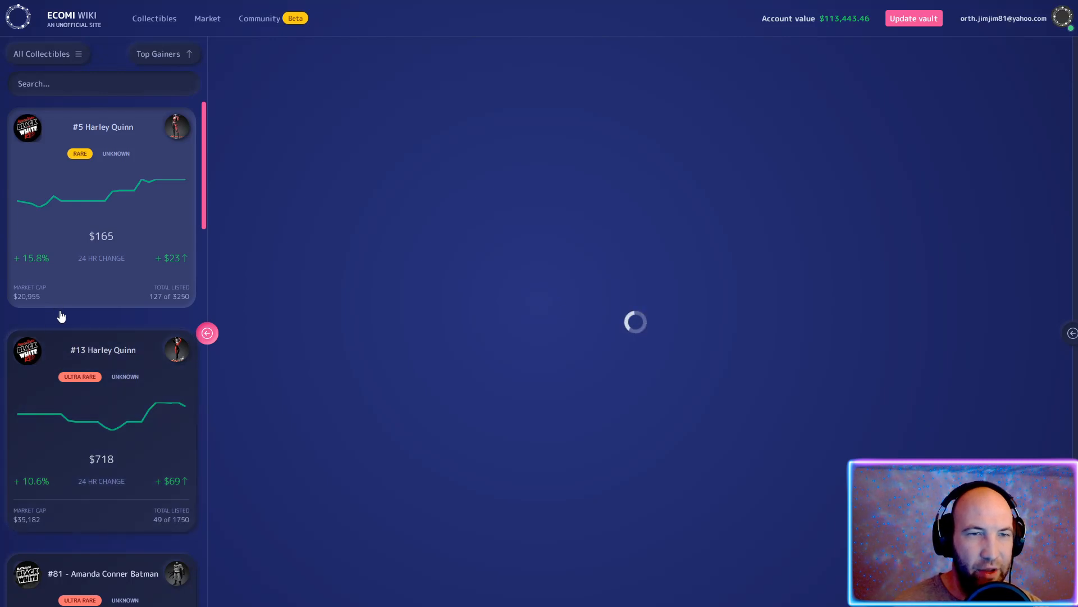
pyautogui.moveTo(828, 347)
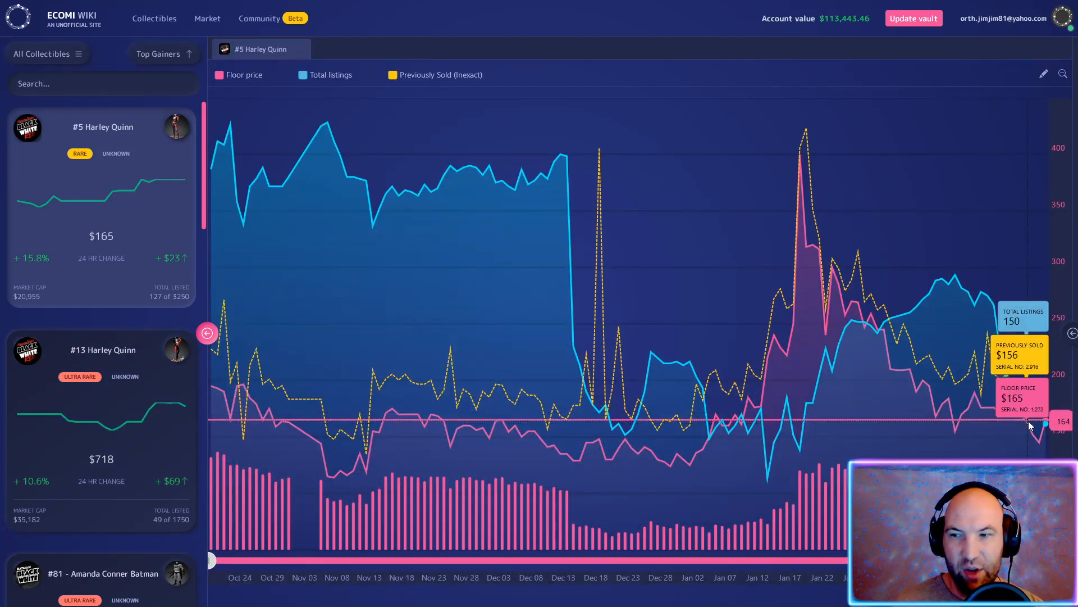
pyautogui.moveTo(241, 389)
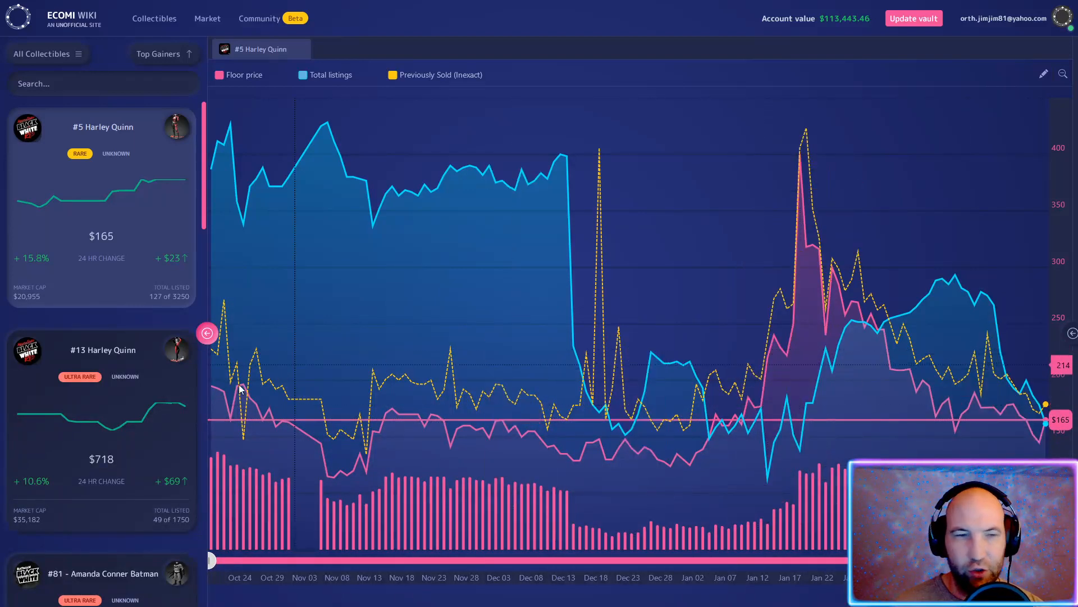
pyautogui.moveTo(1070, 335)
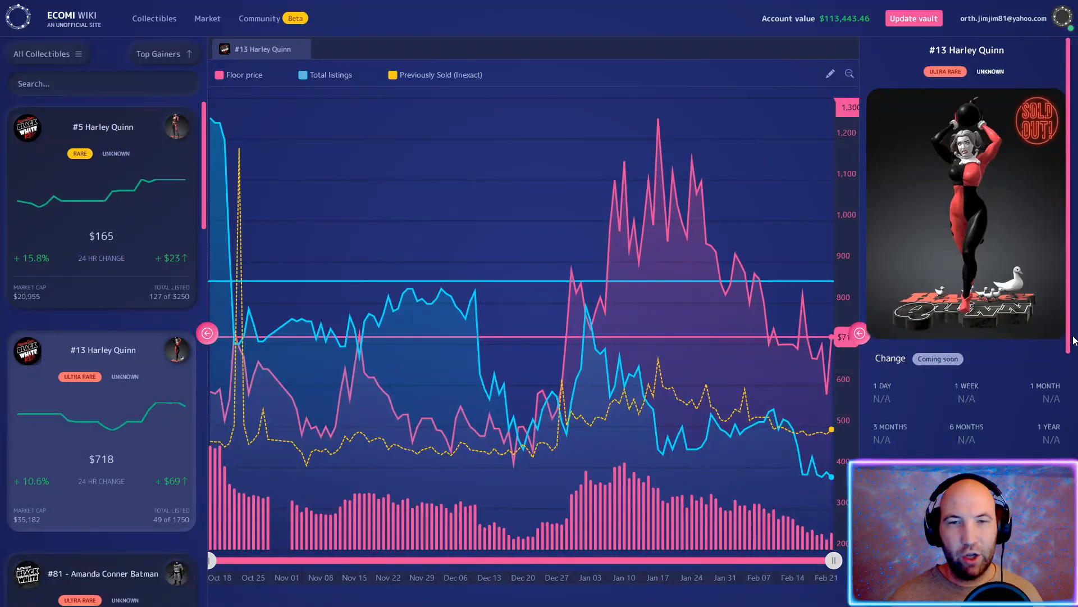
pyautogui.moveTo(655, 158)
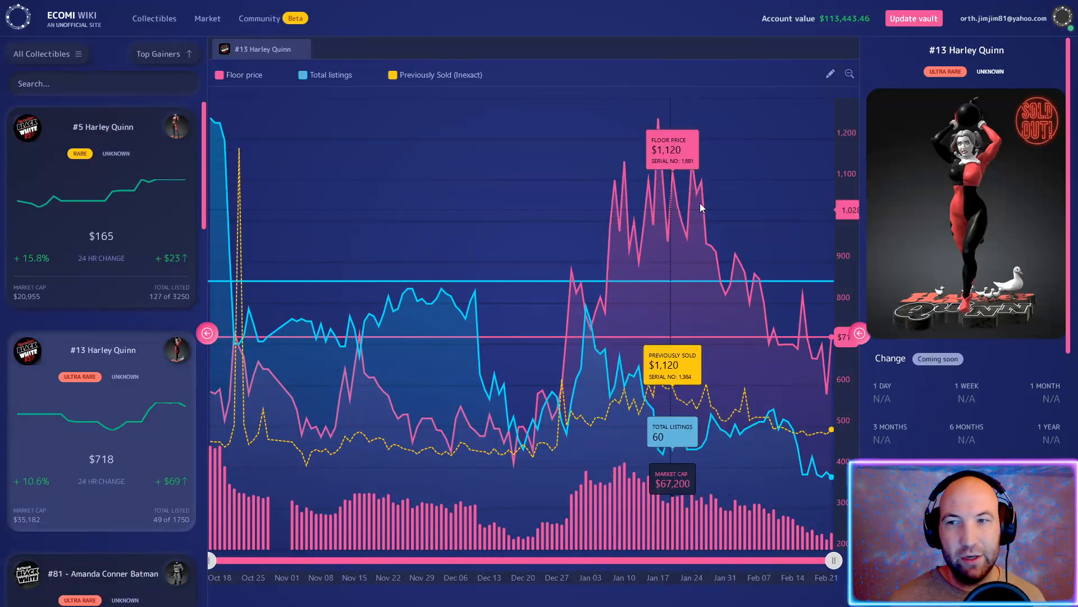
pyautogui.moveTo(722, 223)
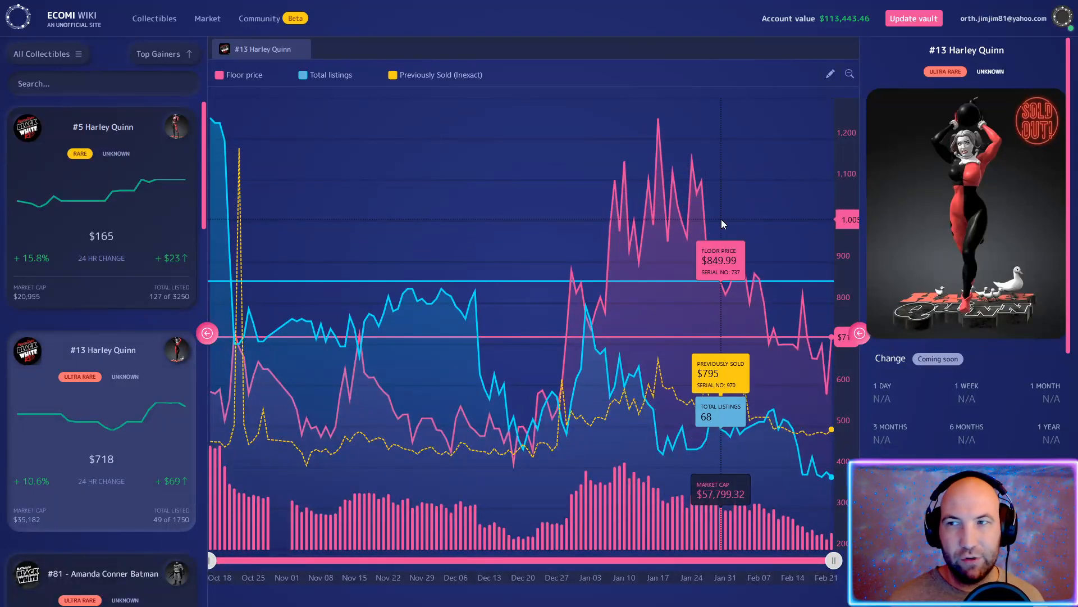
pyautogui.moveTo(612, 176)
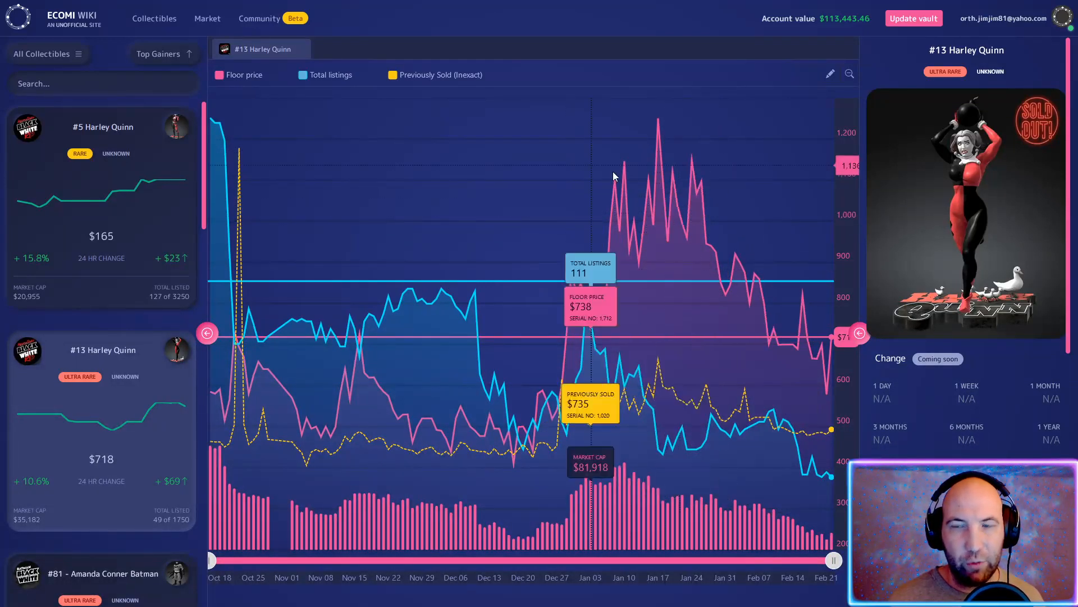
pyautogui.moveTo(609, 175)
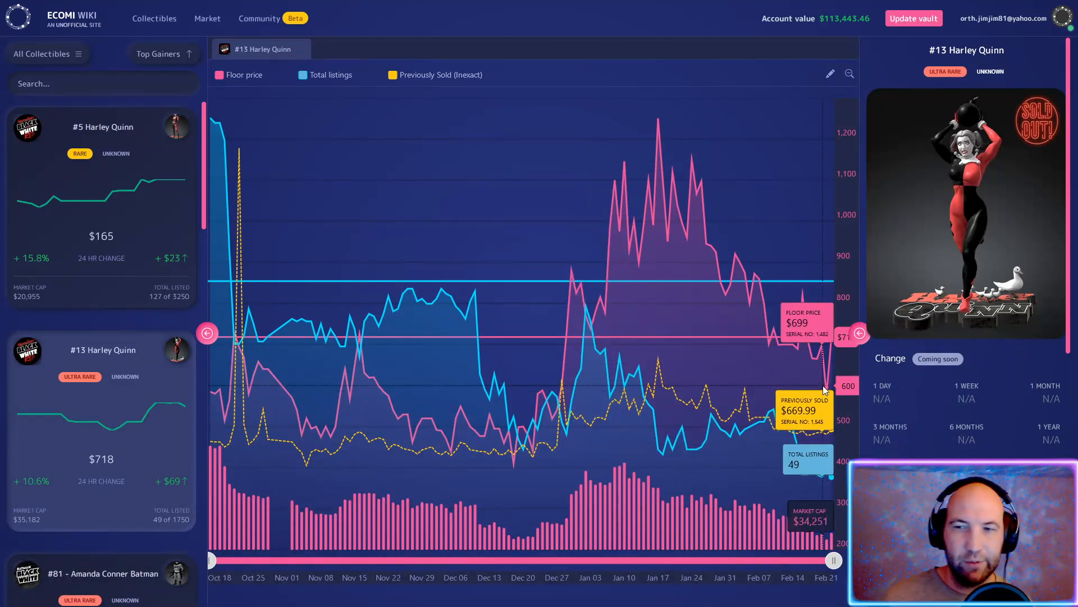
pyautogui.moveTo(825, 379)
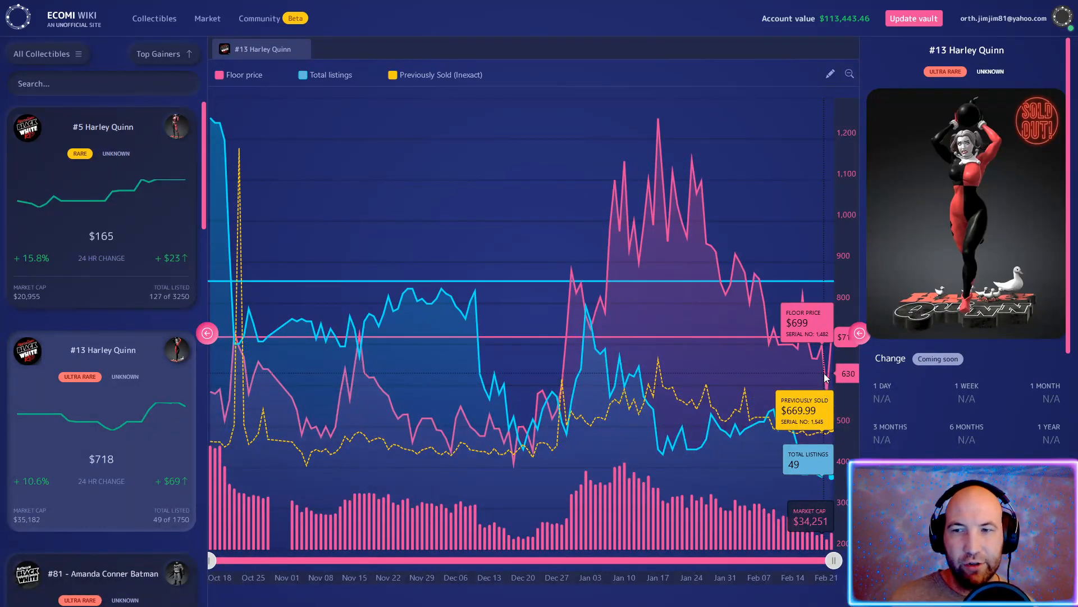
pyautogui.moveTo(819, 383)
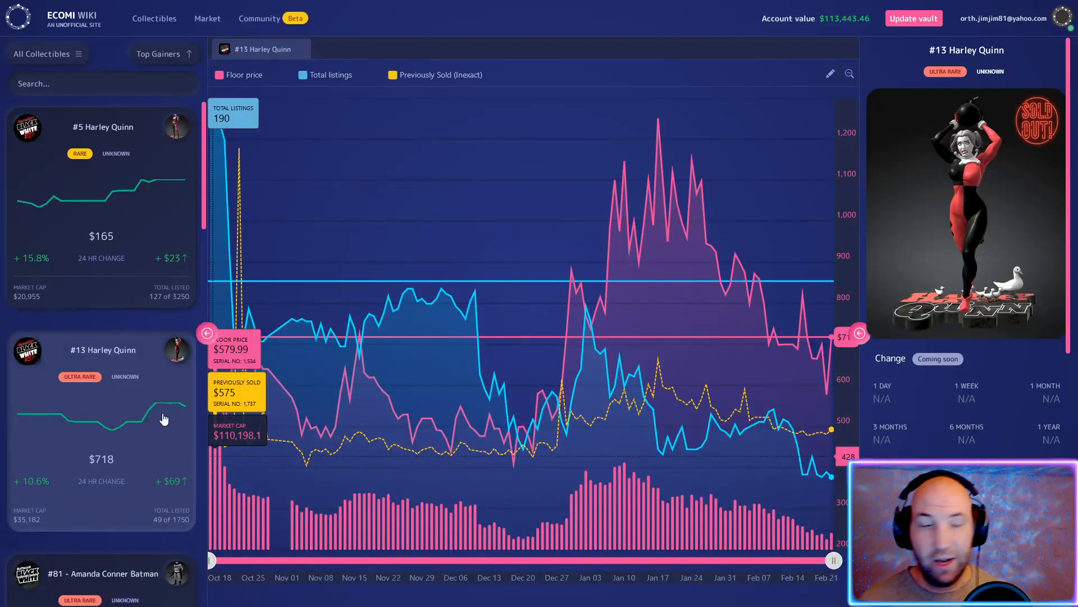
# Scroll the Top Gainers list down to #81 Amanda Conner Batman while #13 Harley Quinn's history shows
pyautogui.scroll(-3)
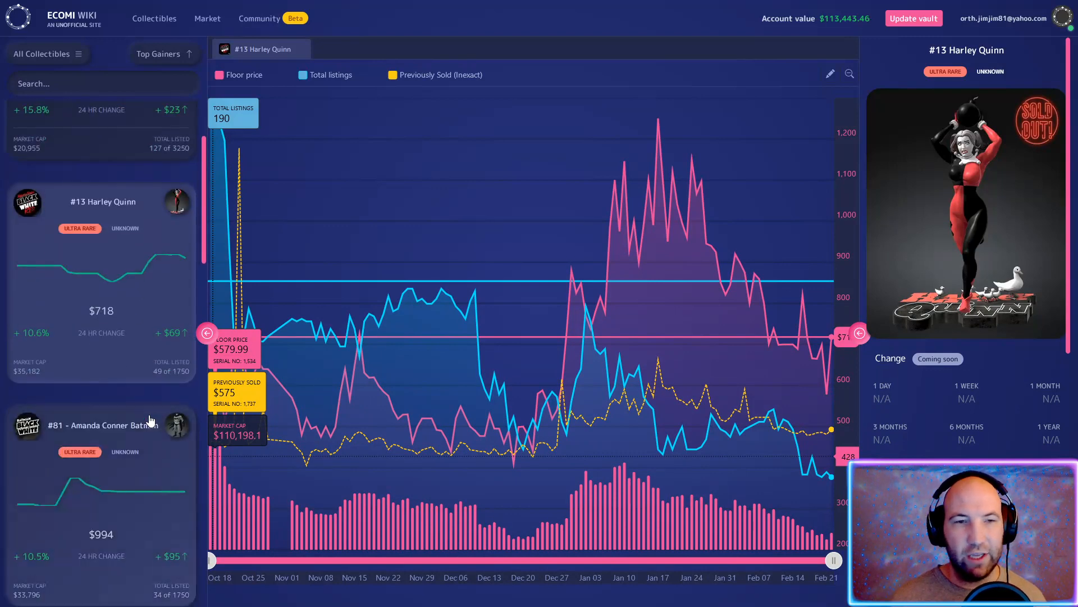
pyautogui.scroll(-3)
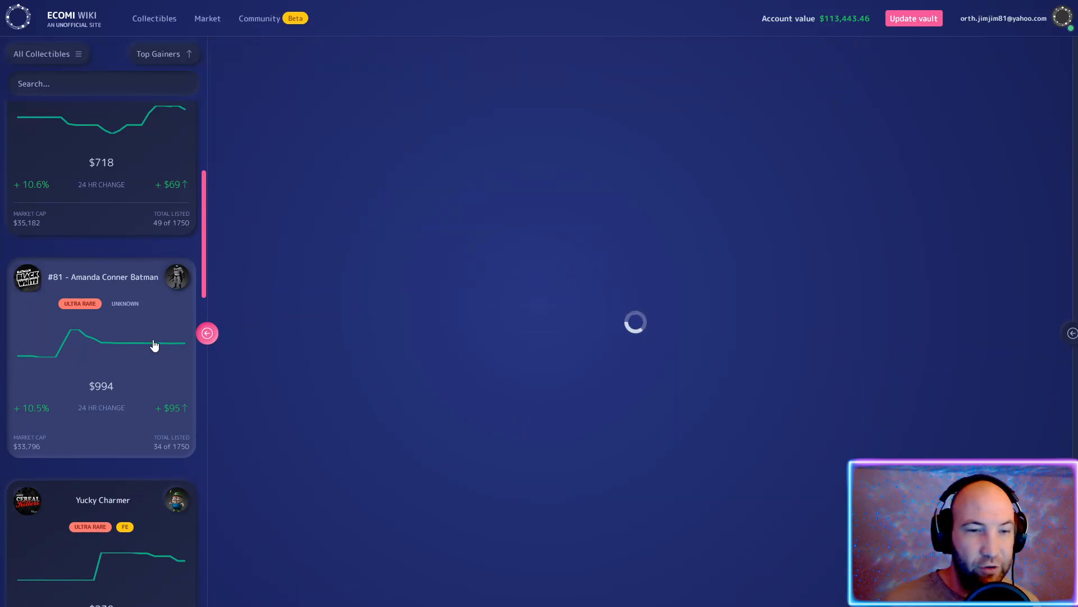
# Scroll further down the Top Gainers list past Amanda Conner Batman toward Cthulhu Idol - Gold
pyautogui.scroll(-3)
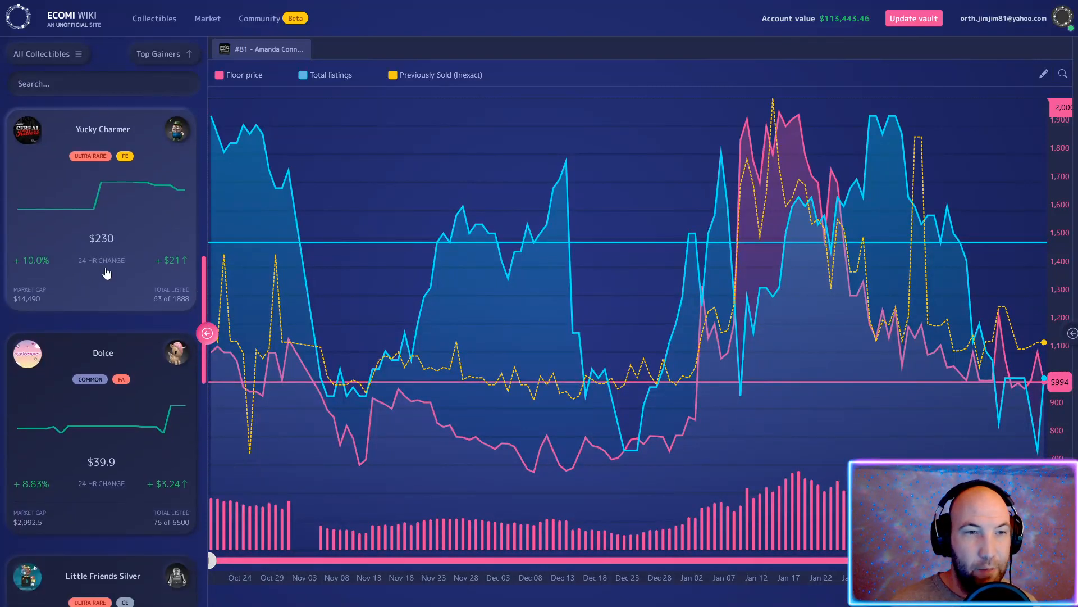
pyautogui.scroll(-3)
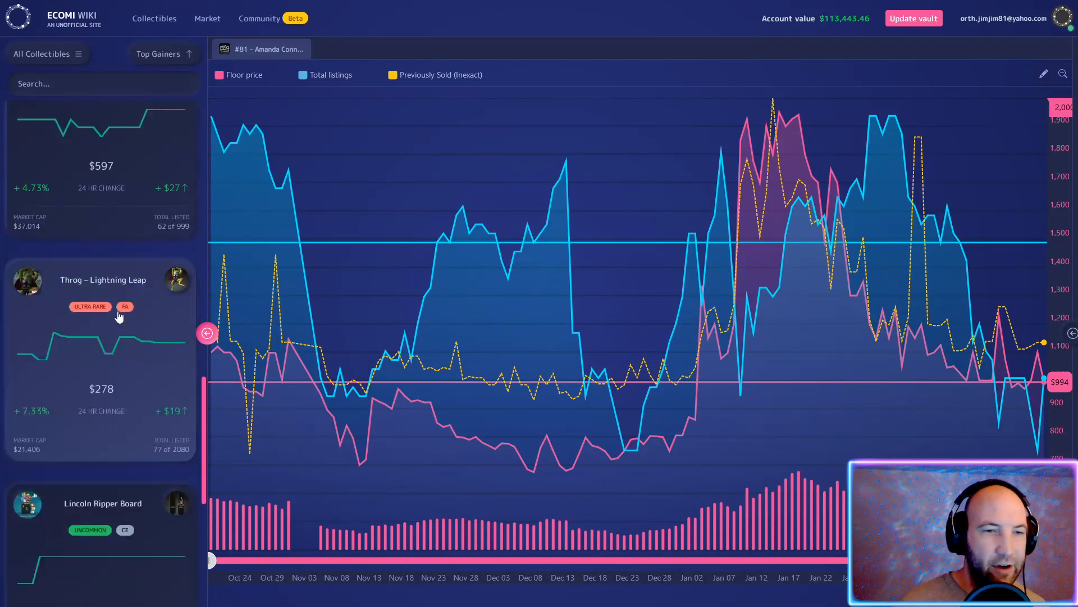
pyautogui.scroll(-3)
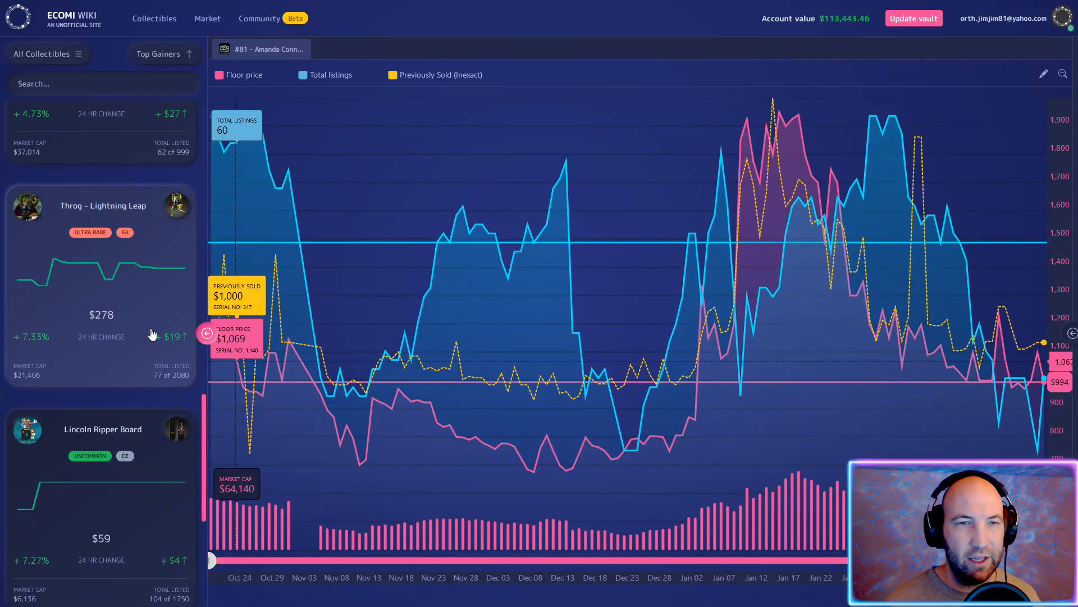
pyautogui.scroll(-3)
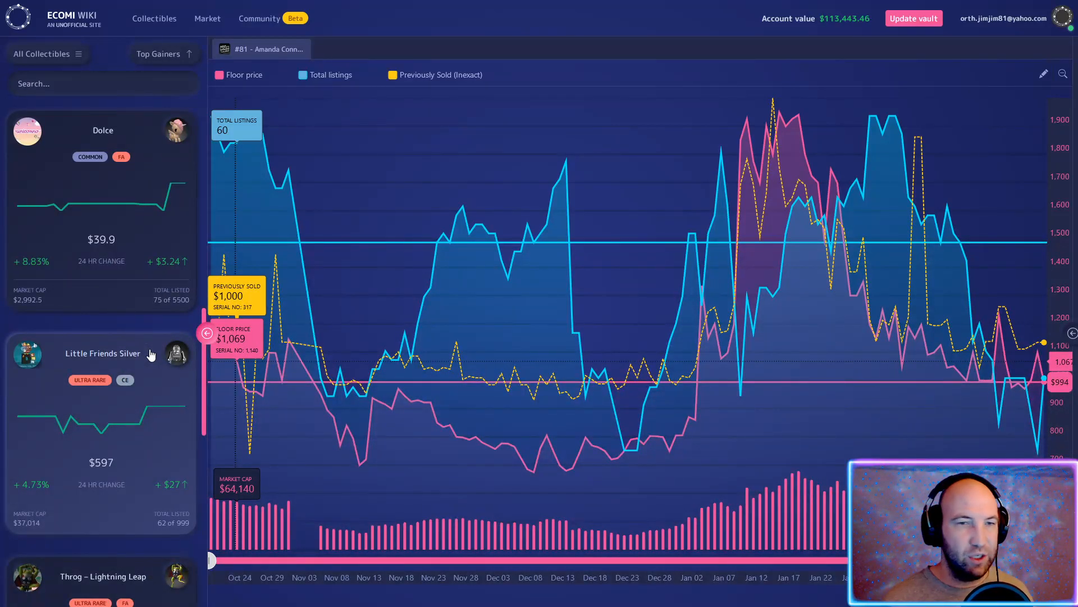
pyautogui.scroll(-3)
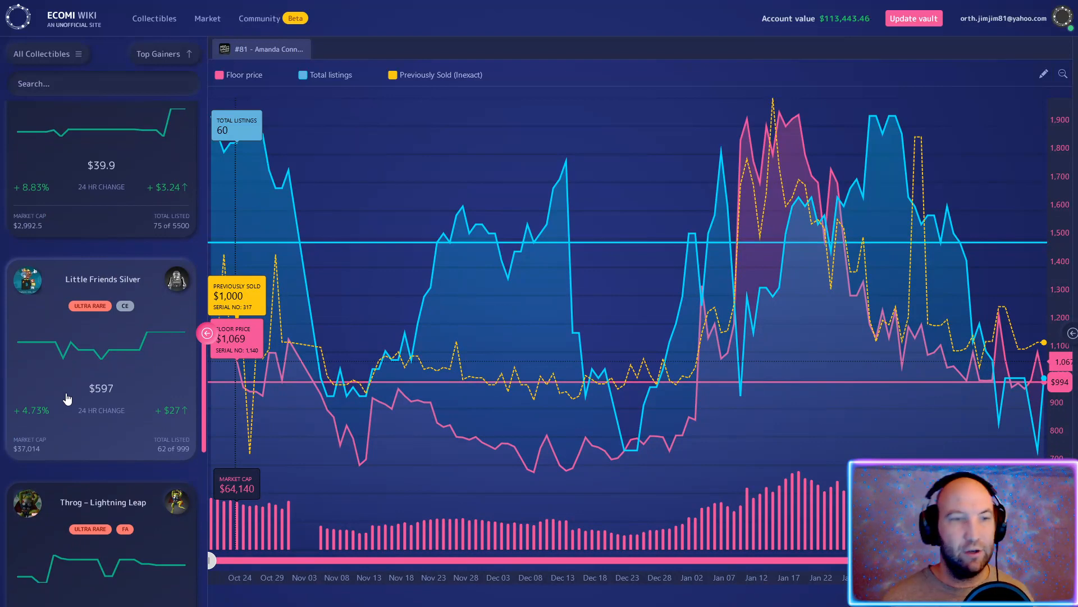
pyautogui.scroll(-3)
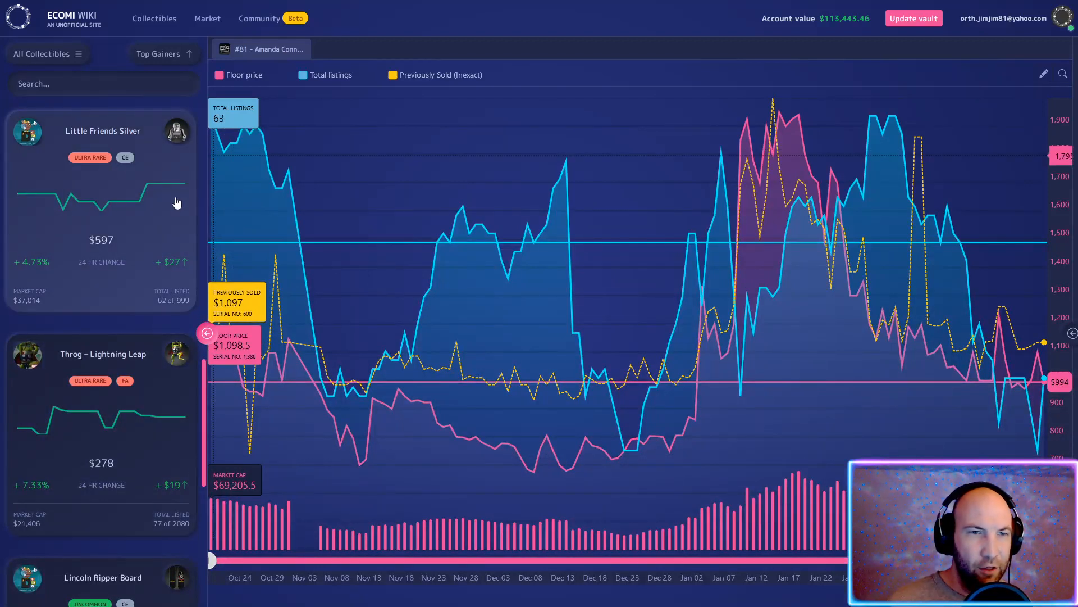
pyautogui.scroll(-3)
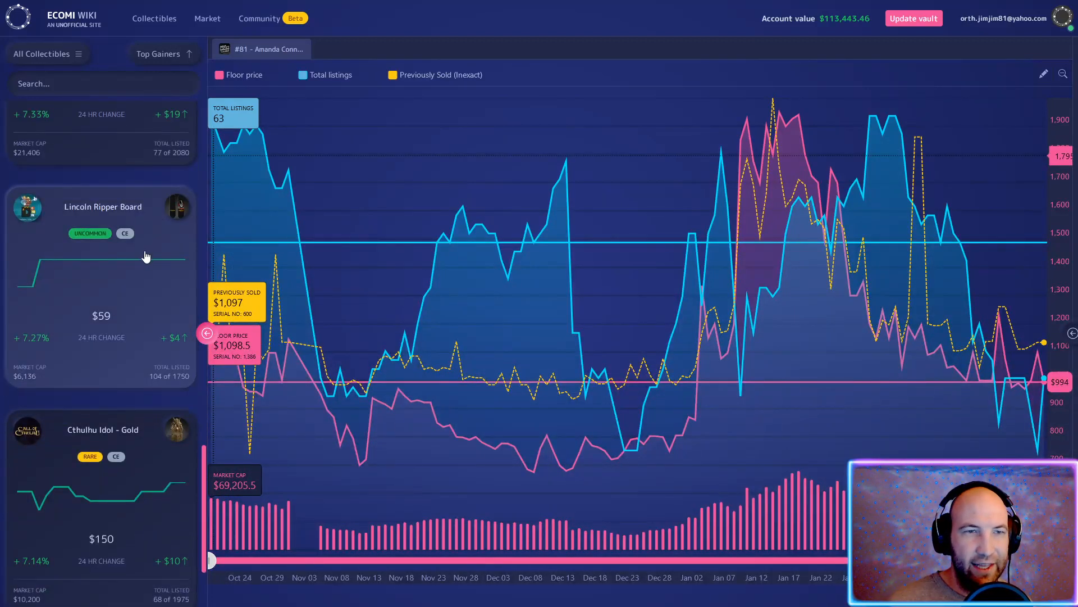
pyautogui.scroll(-3)
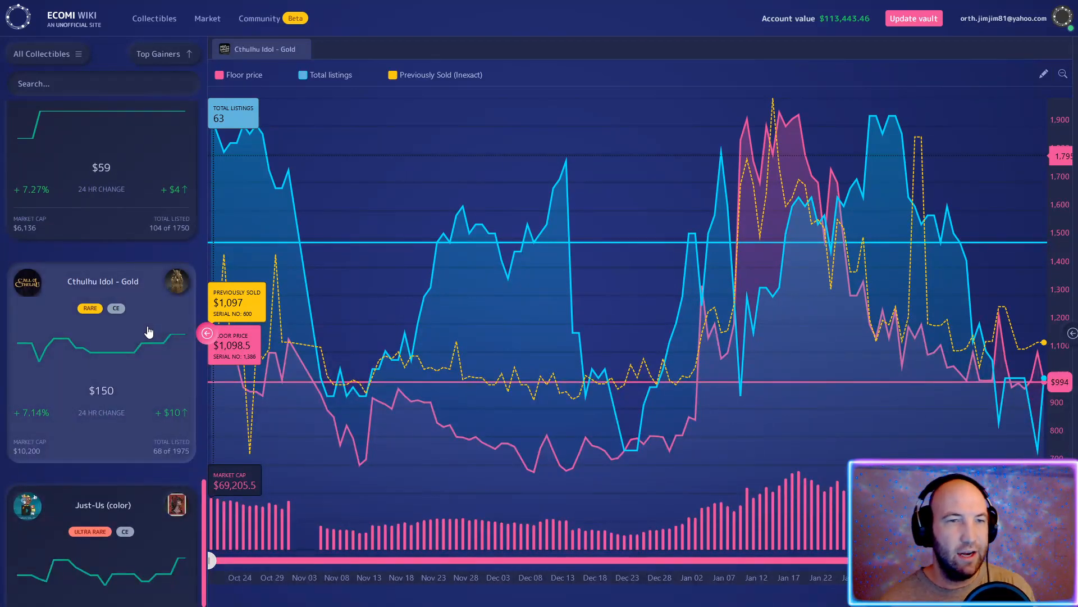
# Load the Cthulhu Idol - Gold chart and figure panel, then browse further down the Top Gainers list
pyautogui.click(1070, 333)
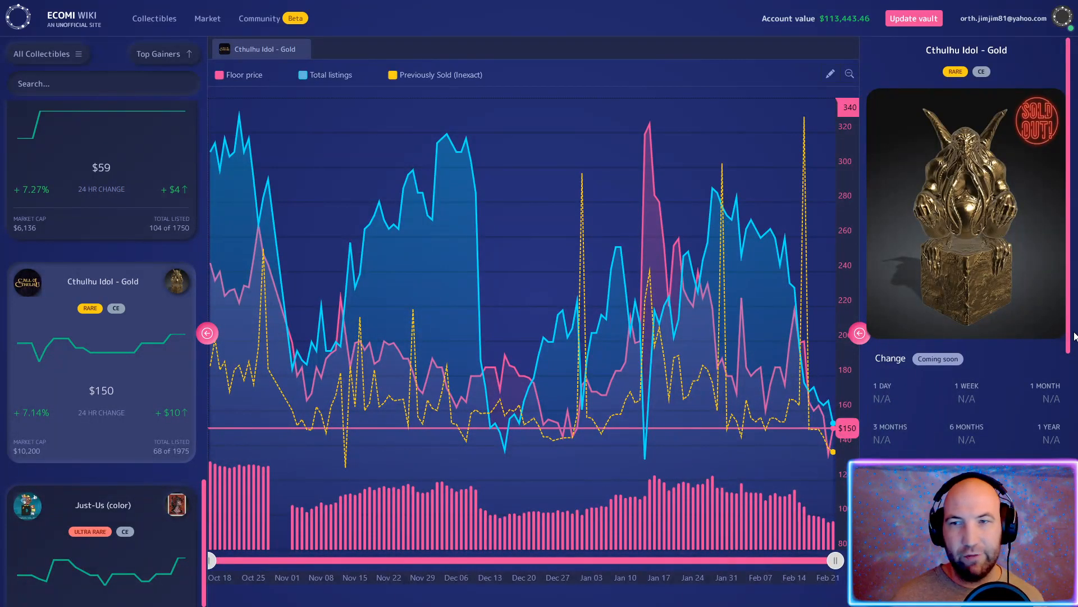
pyautogui.moveTo(829, 430)
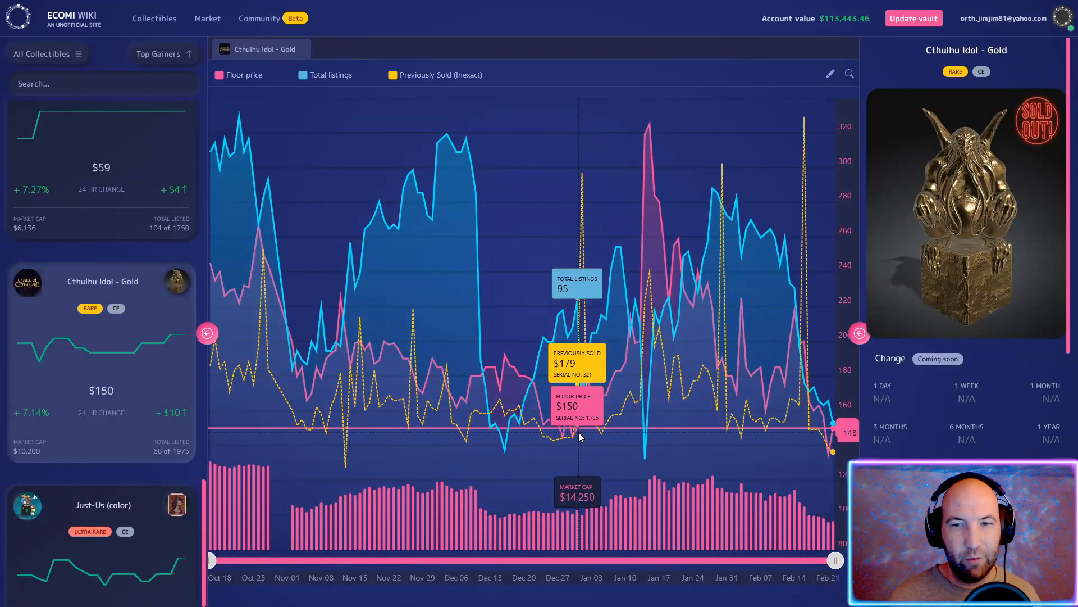
pyautogui.moveTo(833, 460)
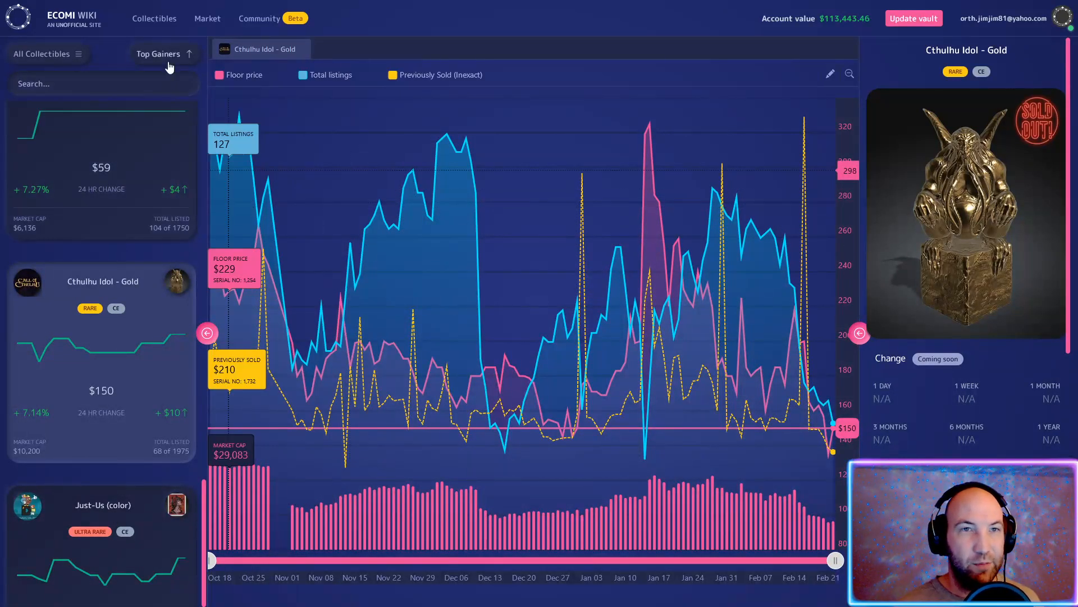
pyautogui.click(158, 54)
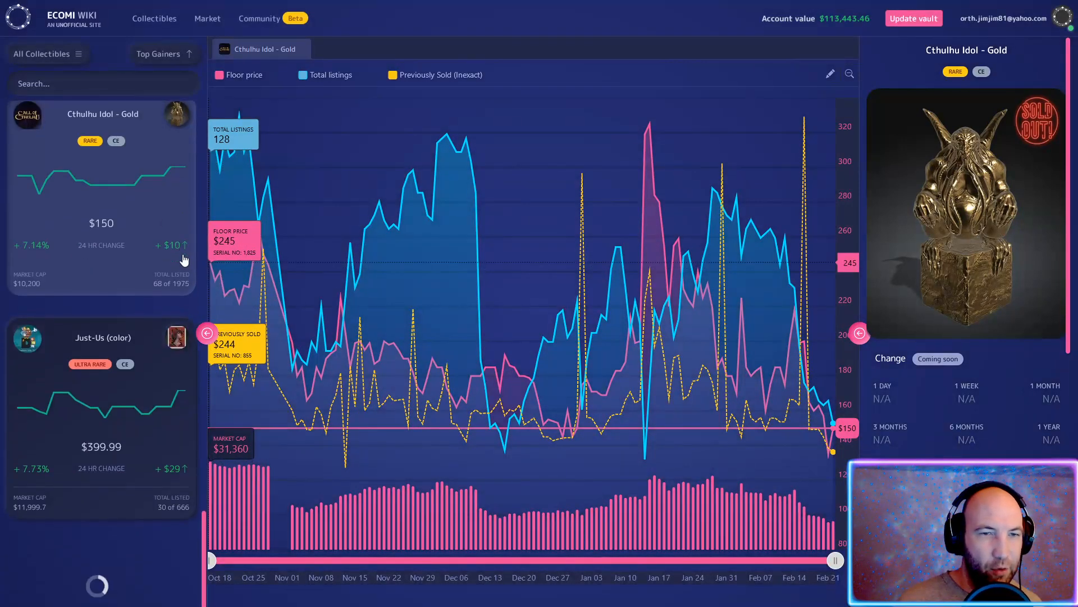
pyautogui.scroll(-3)
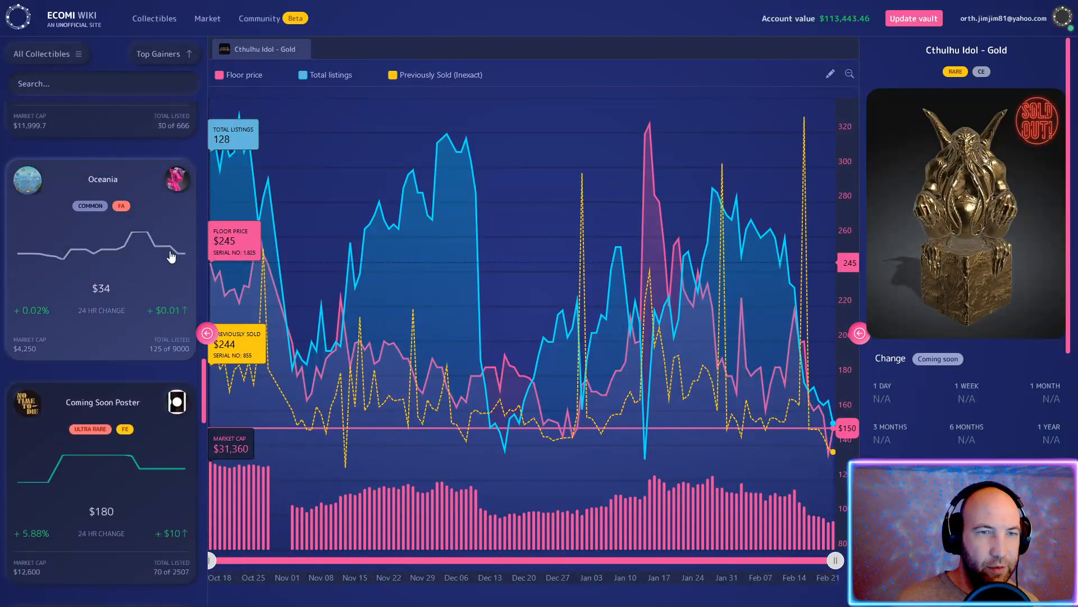
pyautogui.scroll(-3)
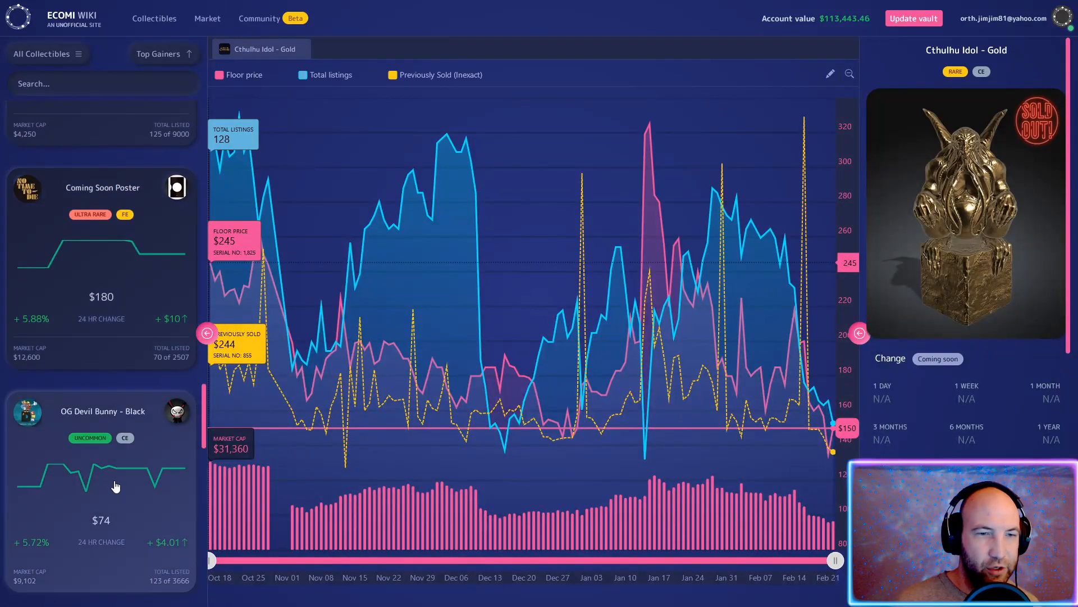
pyautogui.scroll(-3)
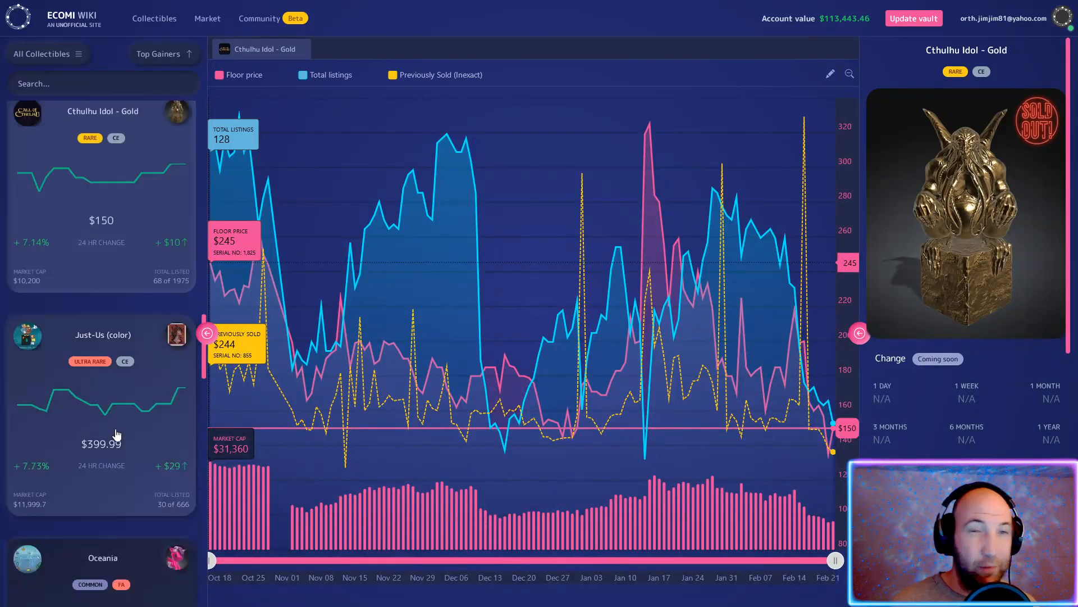
# Sort the collectibles list by Top Losers, bringing up Captain America – The Punch's chart
pyautogui.click(158, 54)
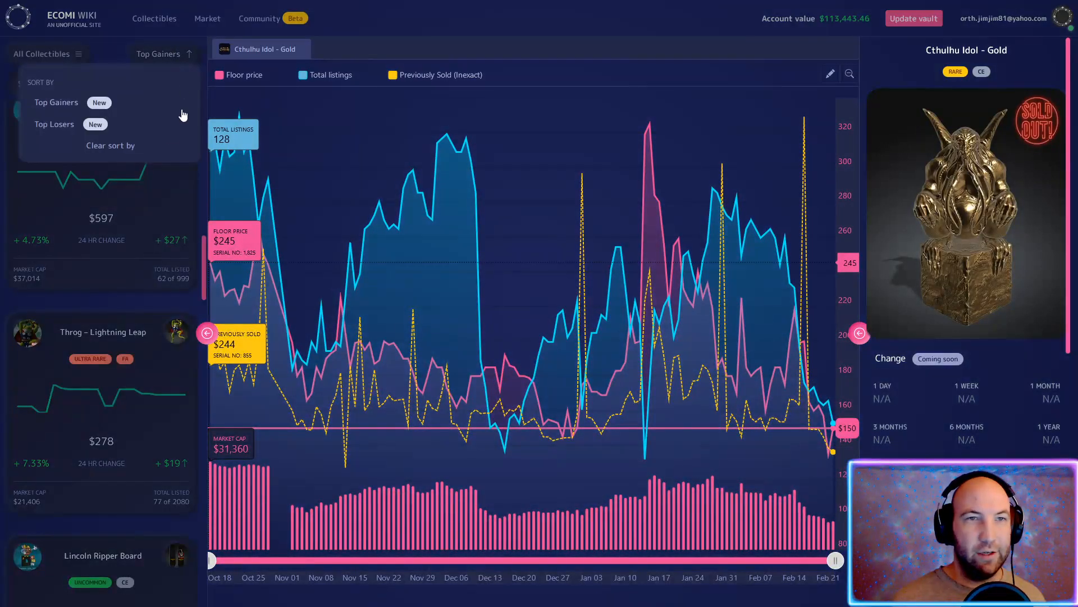
pyautogui.click(54, 123)
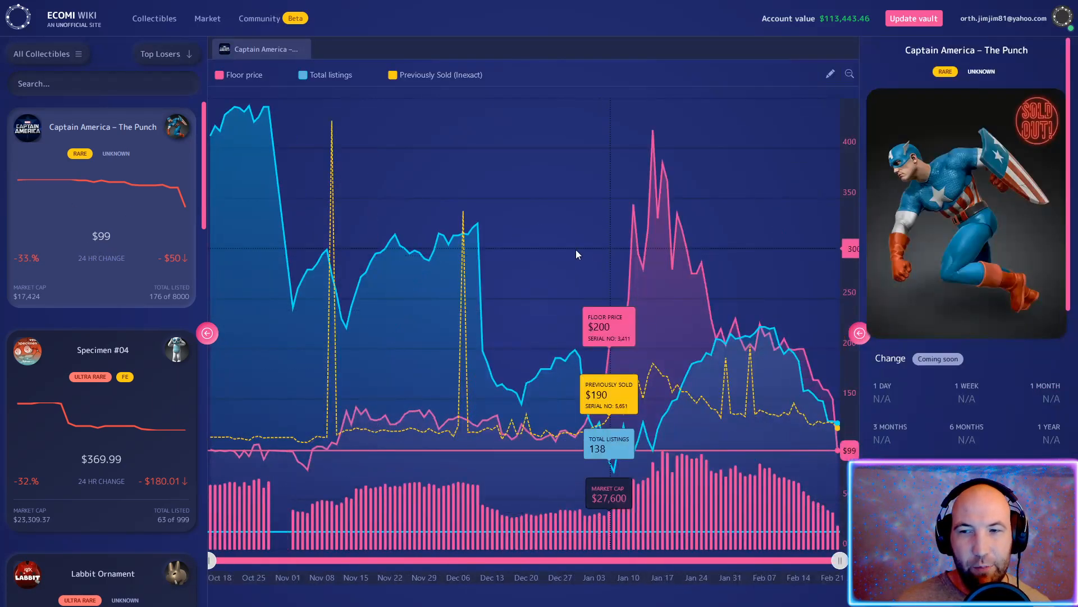
pyautogui.moveTo(305, 471)
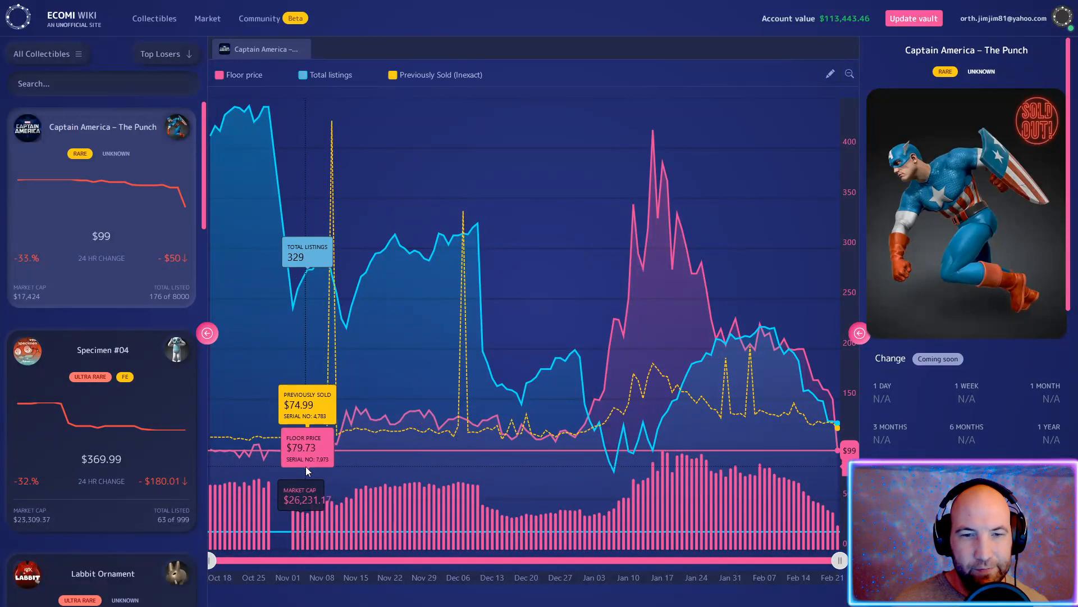
pyautogui.moveTo(314, 474)
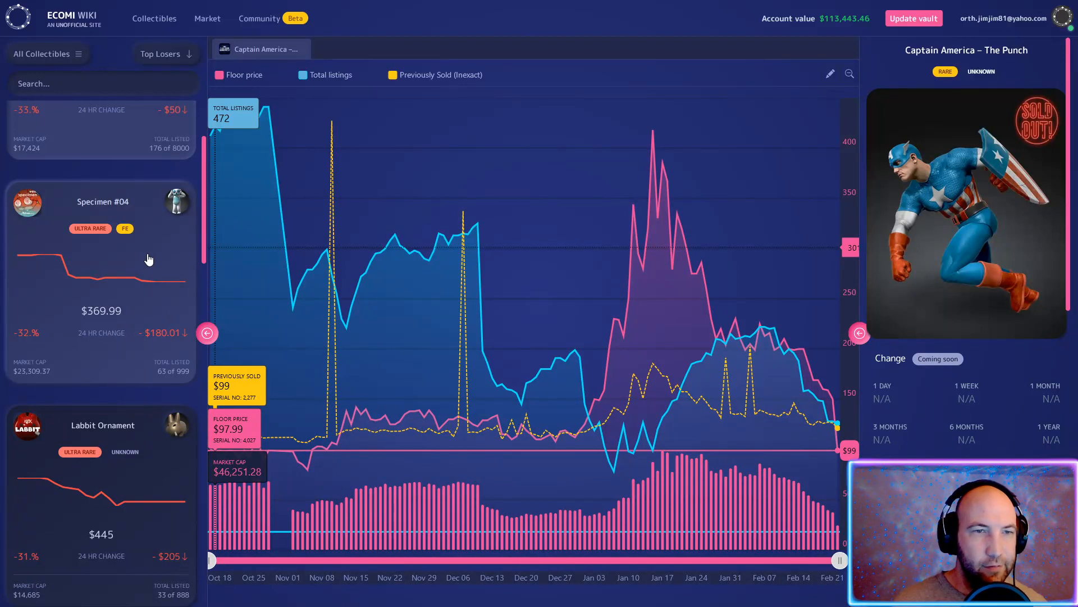
pyautogui.scroll(-3)
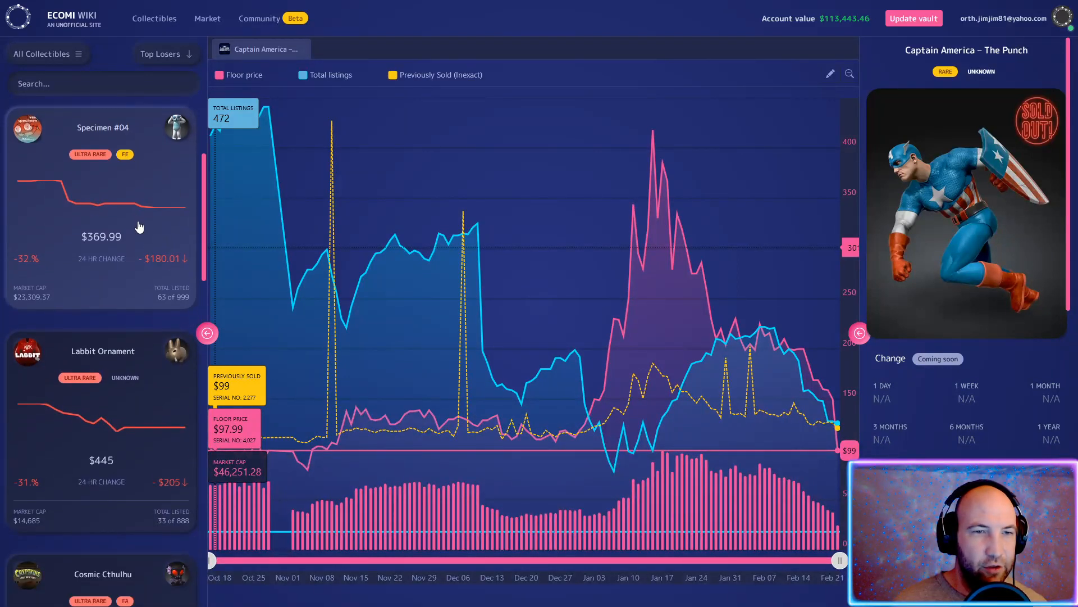
pyautogui.moveTo(114, 263)
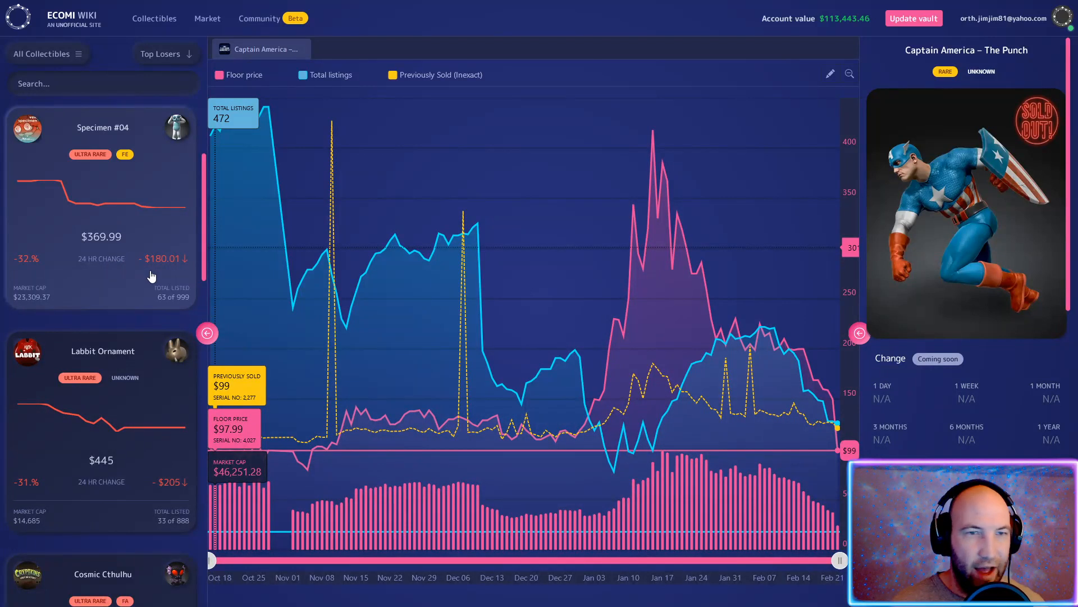
pyautogui.scroll(-3)
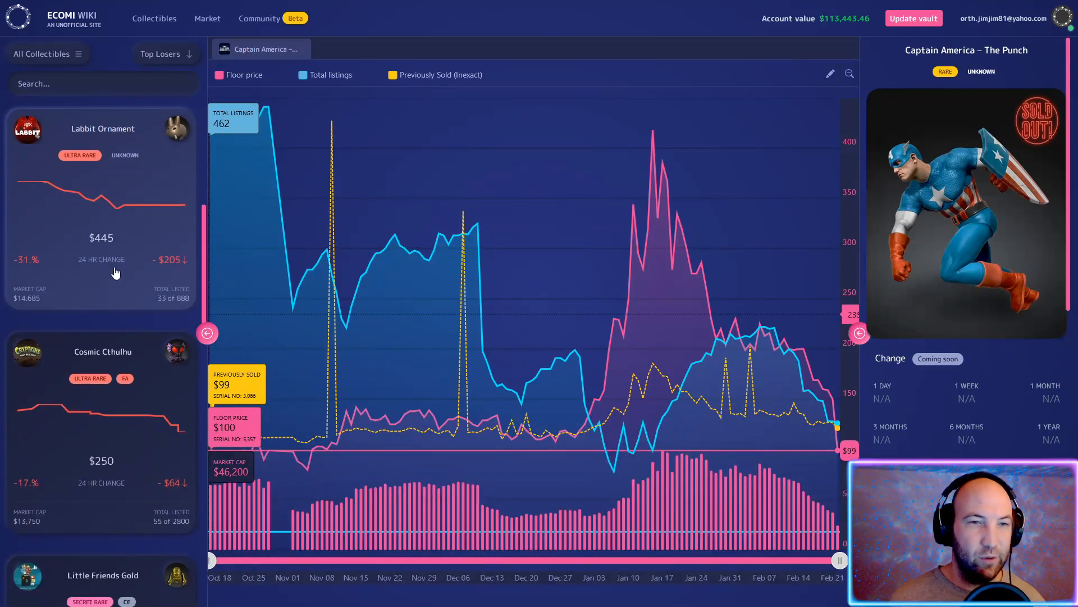
pyautogui.scroll(-3)
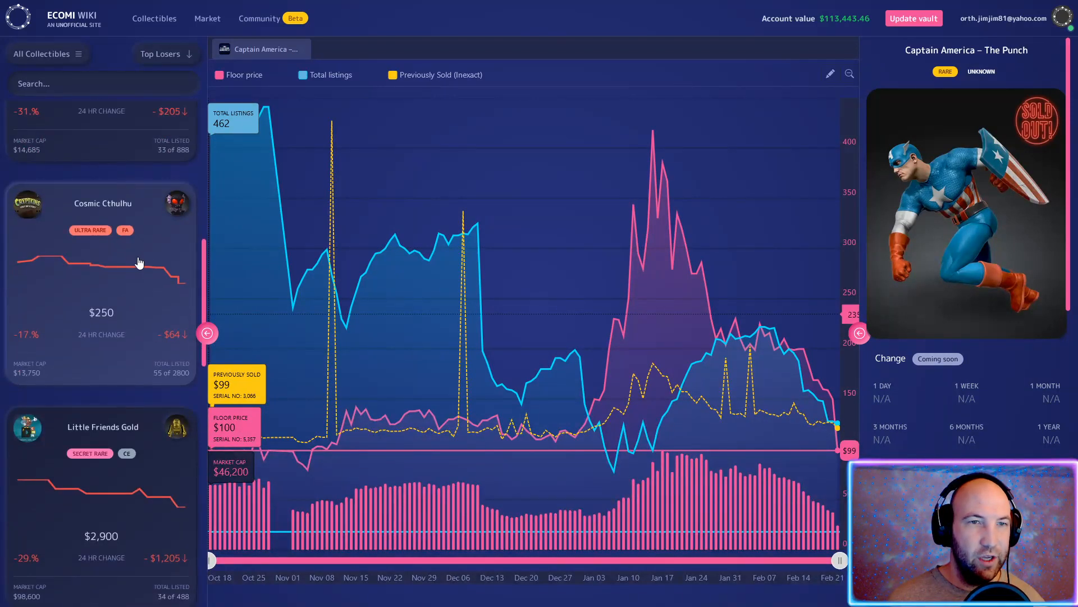
pyautogui.moveTo(152, 282)
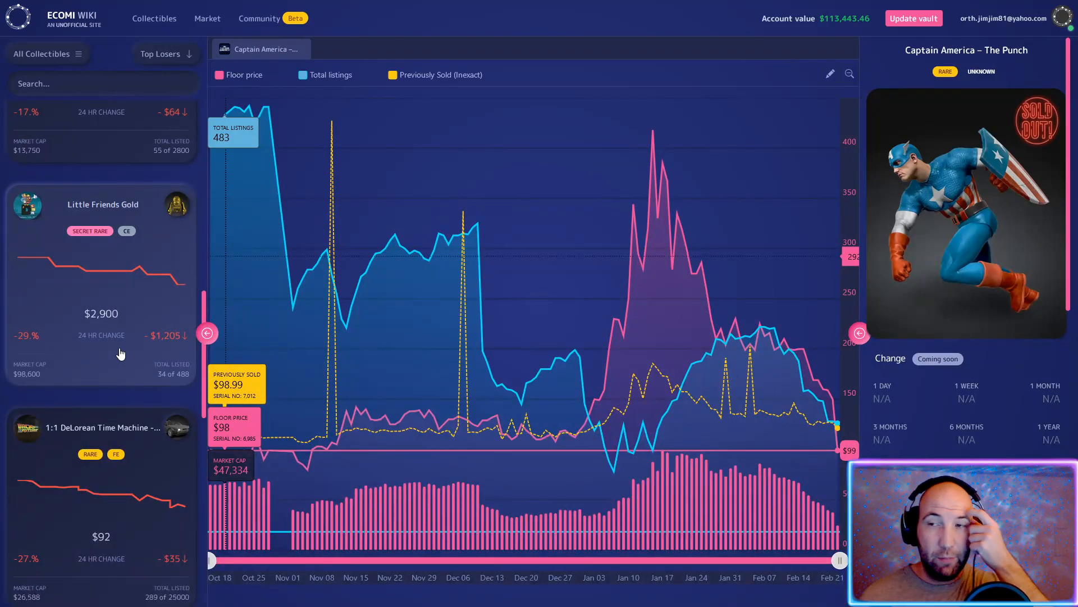
pyautogui.moveTo(479, 277)
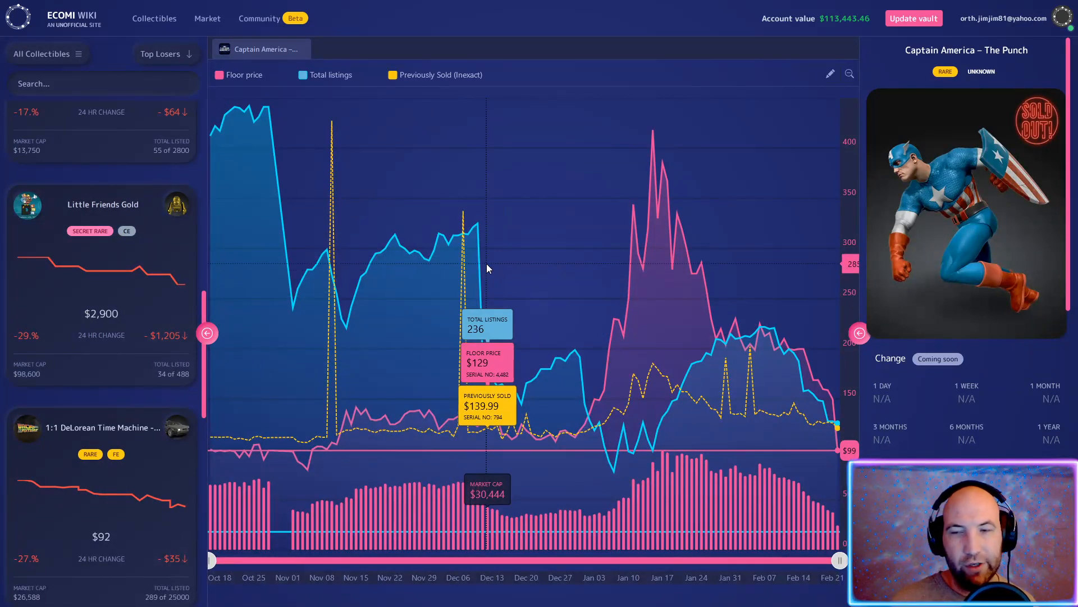
pyautogui.moveTo(603, 346)
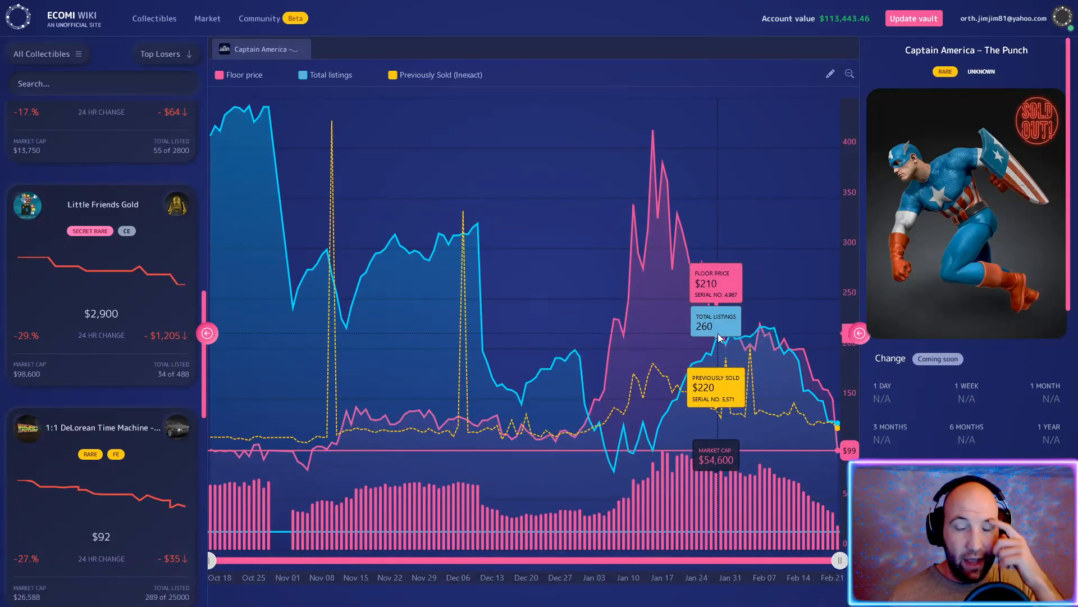
pyautogui.moveTo(712, 337)
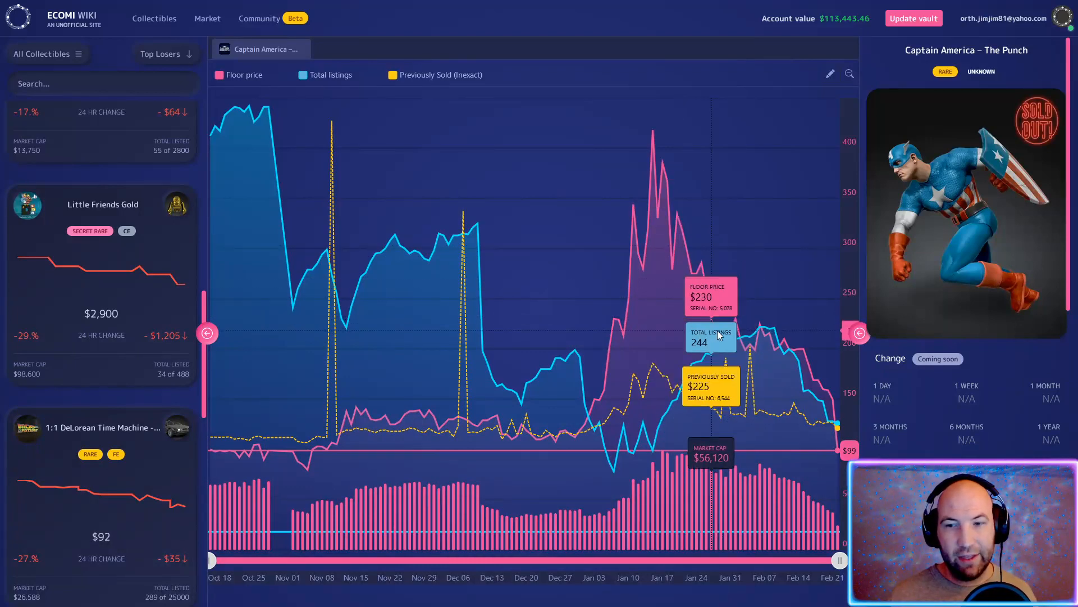
pyautogui.moveTo(742, 341)
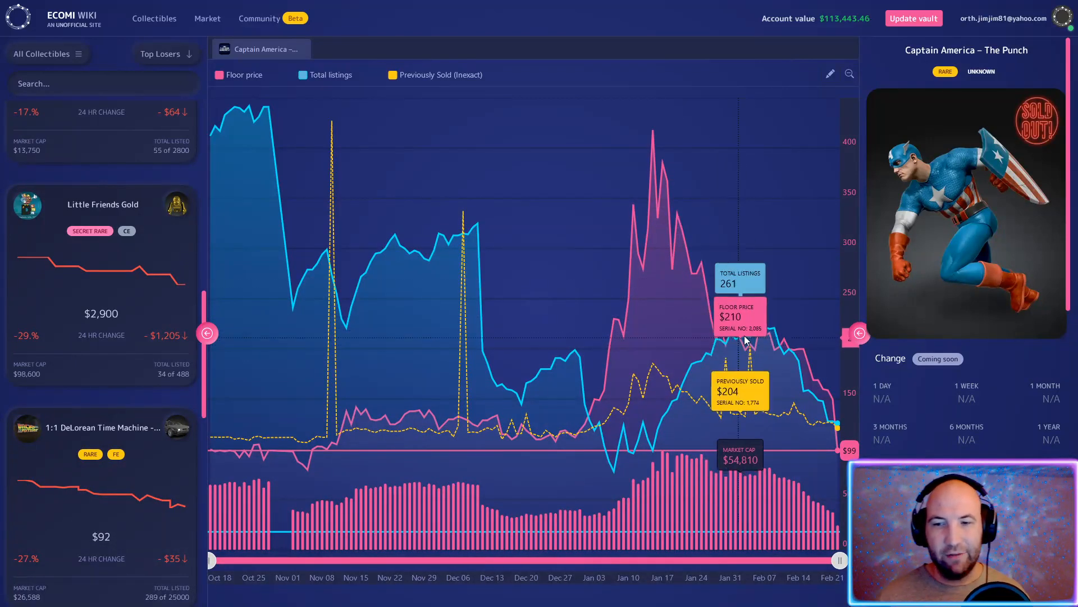
pyautogui.moveTo(671, 219)
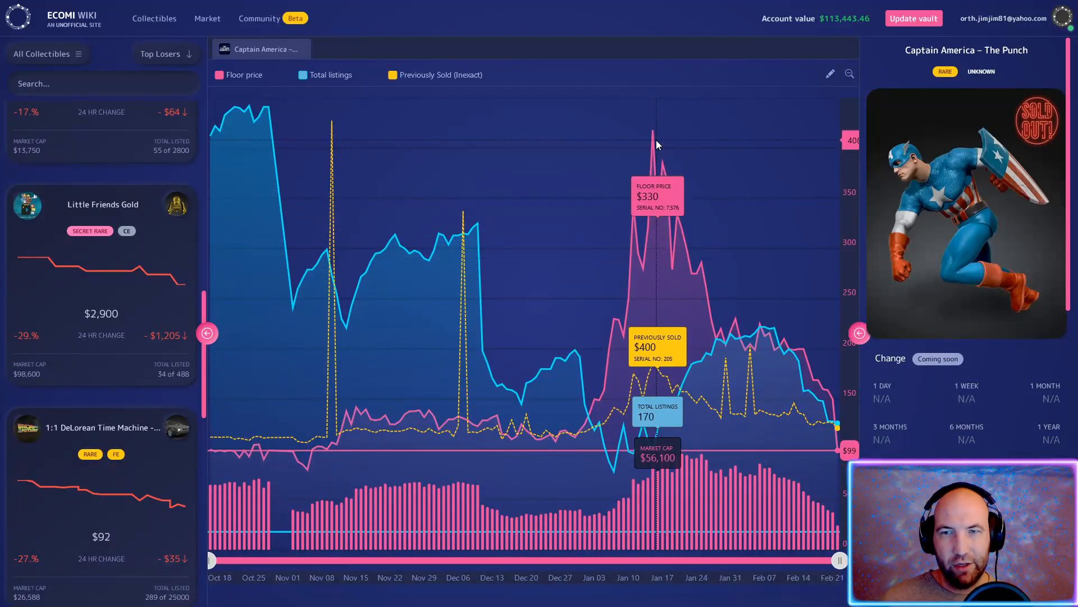
pyautogui.moveTo(713, 293)
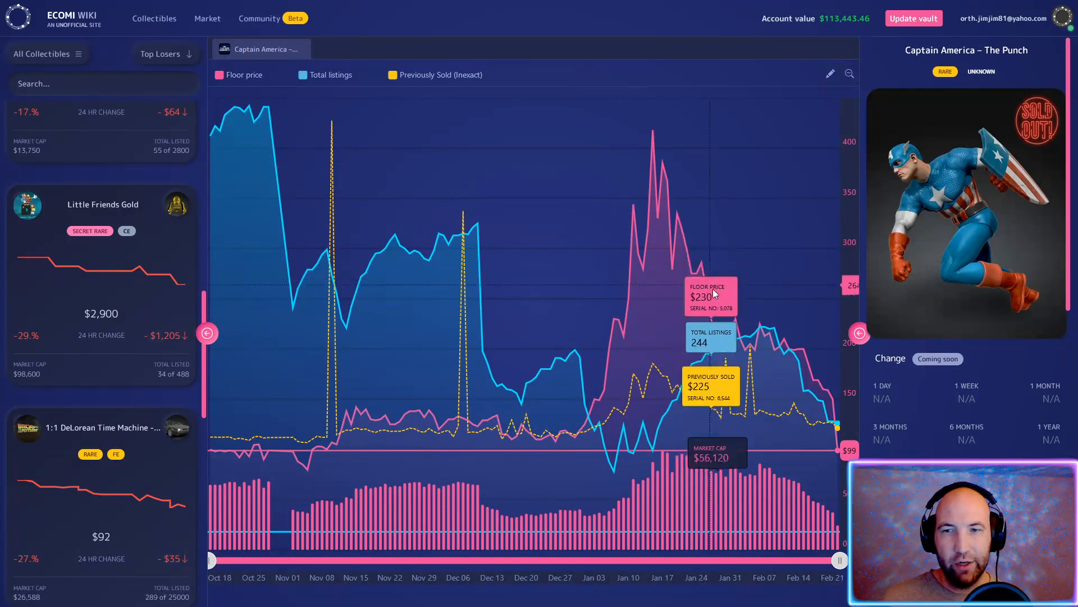
pyautogui.moveTo(743, 344)
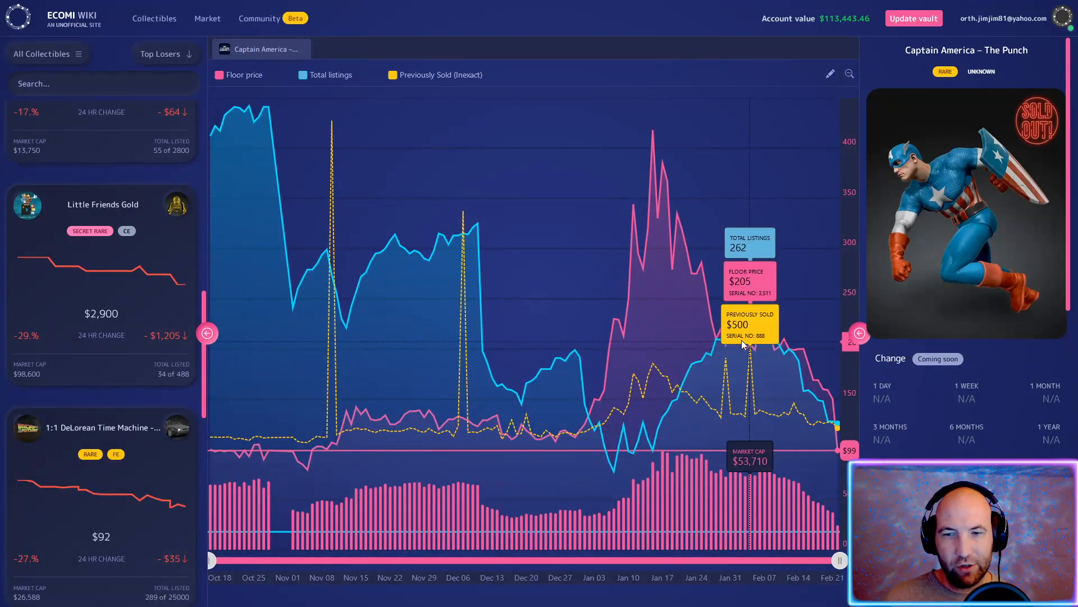
pyautogui.moveTo(791, 360)
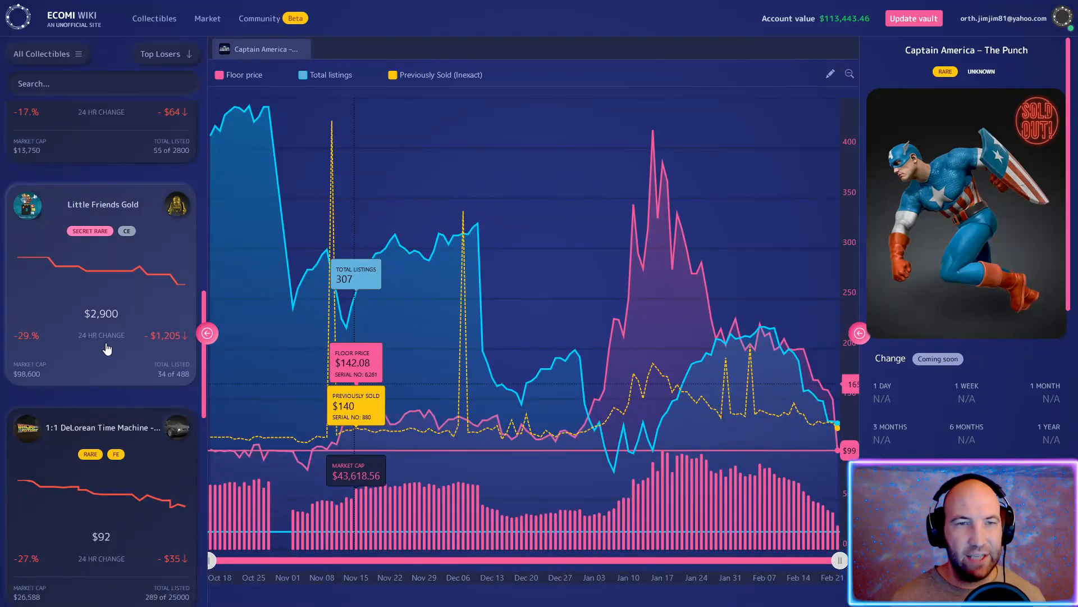
pyautogui.moveTo(126, 301)
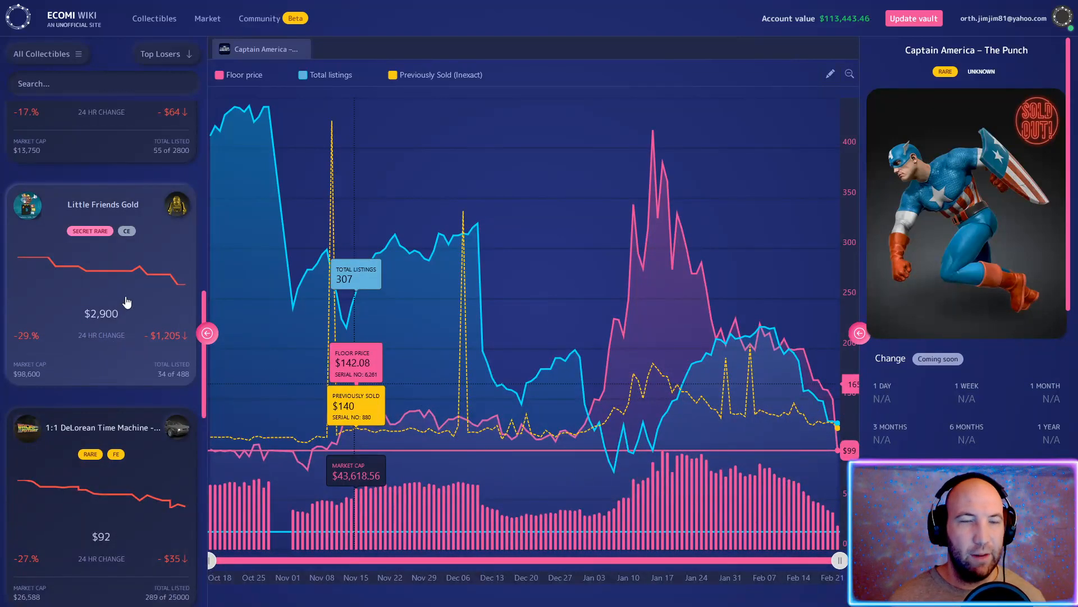
pyautogui.scroll(-3)
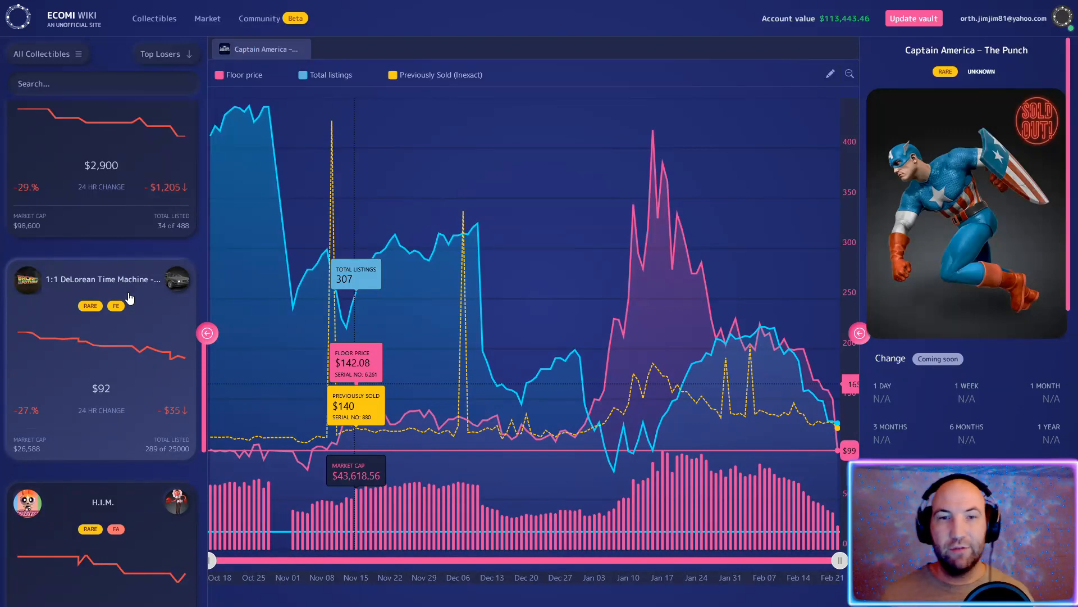
pyautogui.moveTo(790, 431)
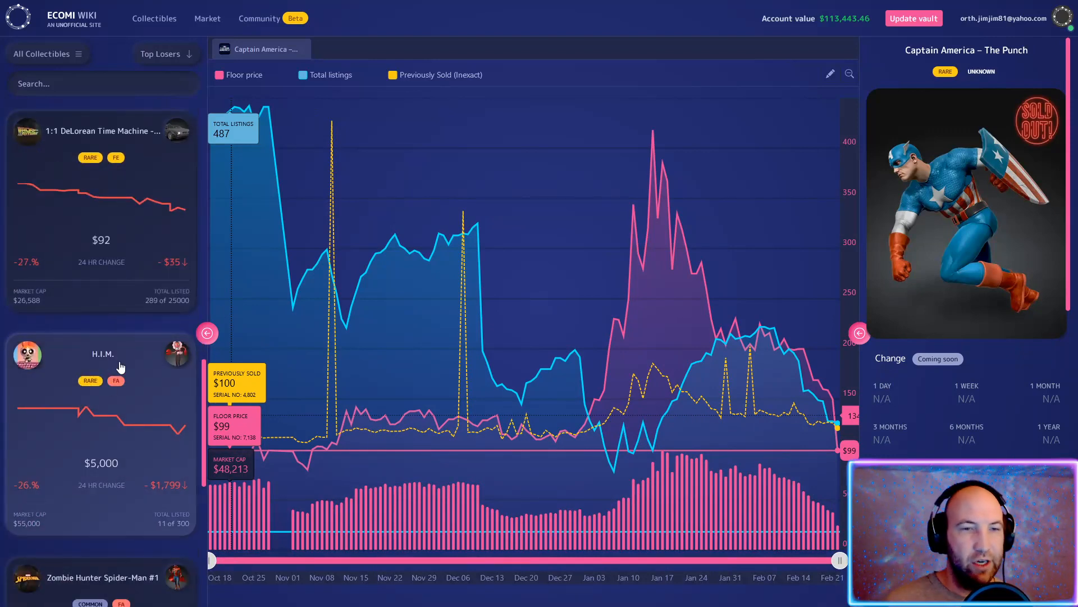
pyautogui.scroll(-3)
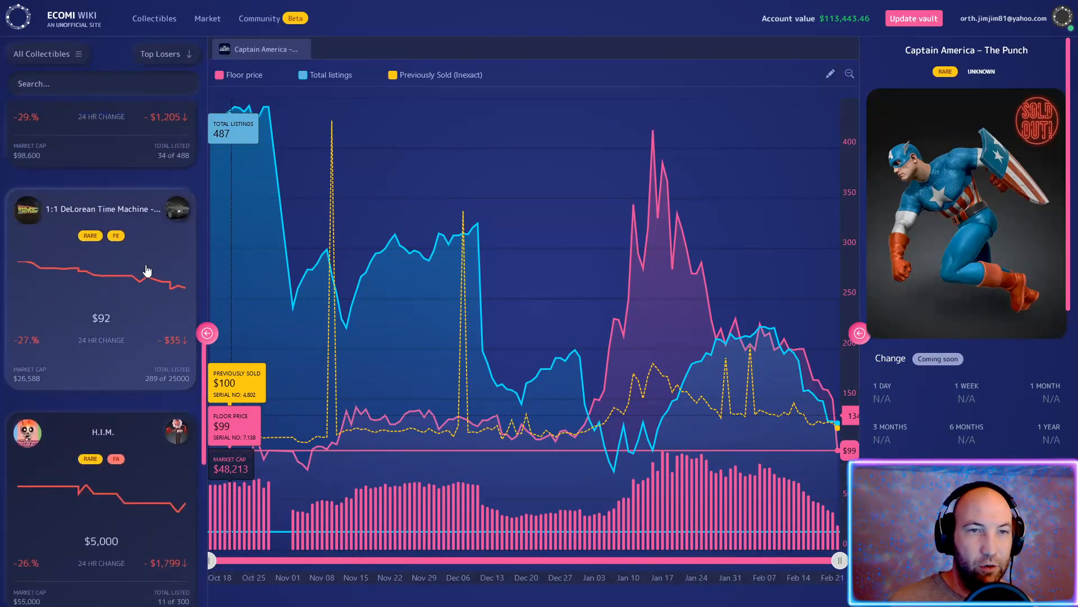
pyautogui.scroll(-3)
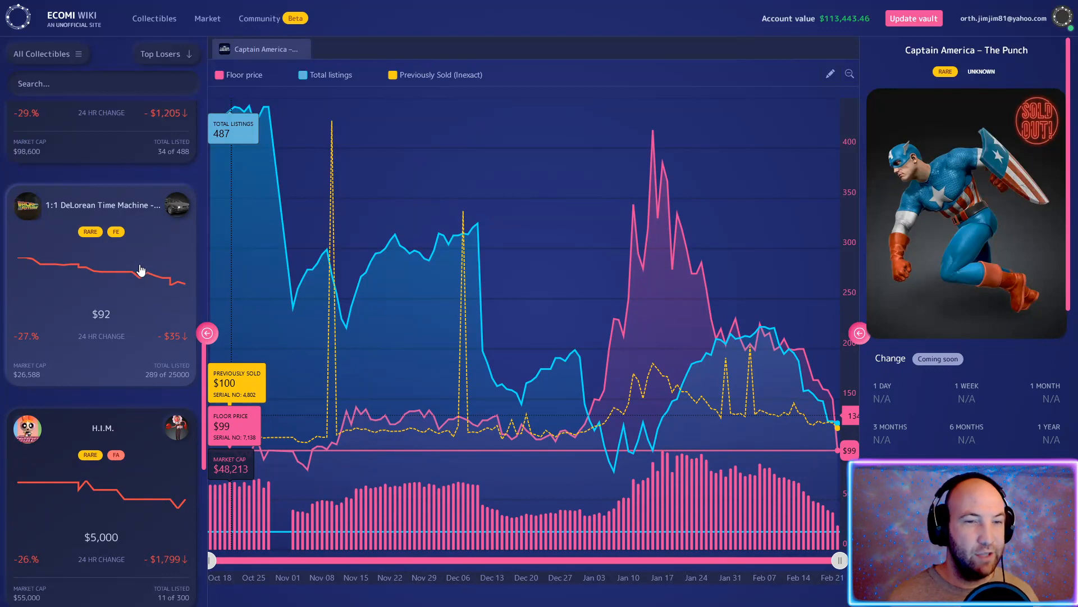
pyautogui.scroll(-3)
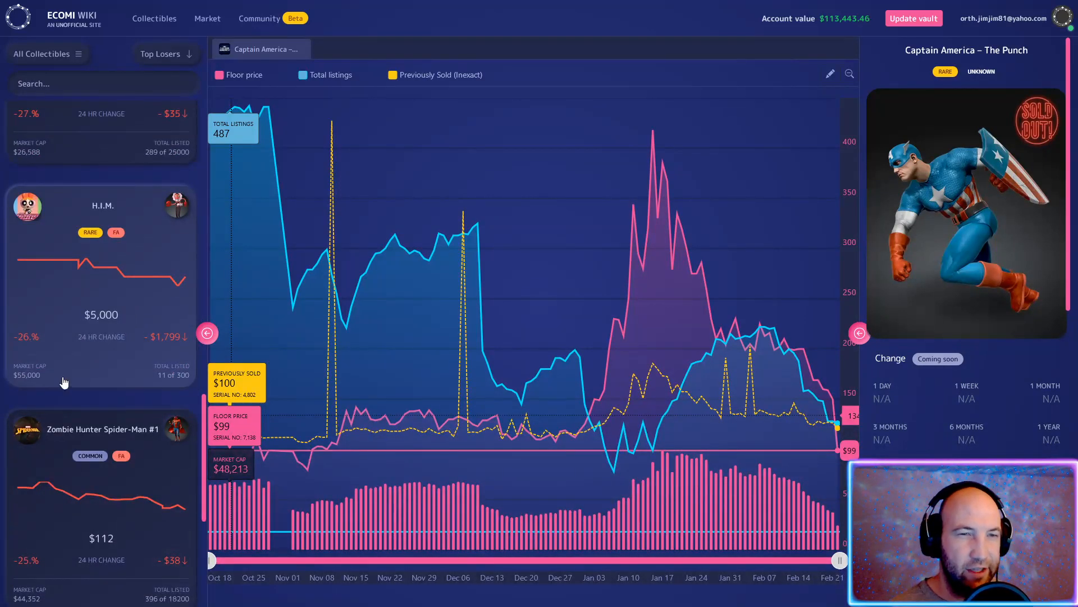
pyautogui.scroll(-3)
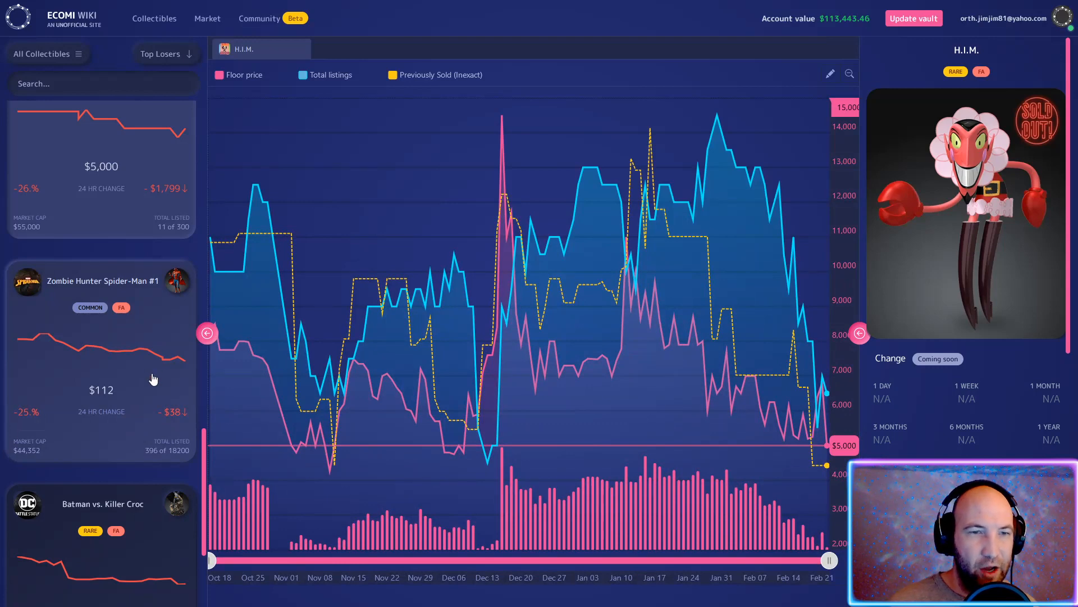
# Scroll the Top Losers list from H.I.M. down to Ultraman Ace and Druig
pyautogui.scroll(-3)
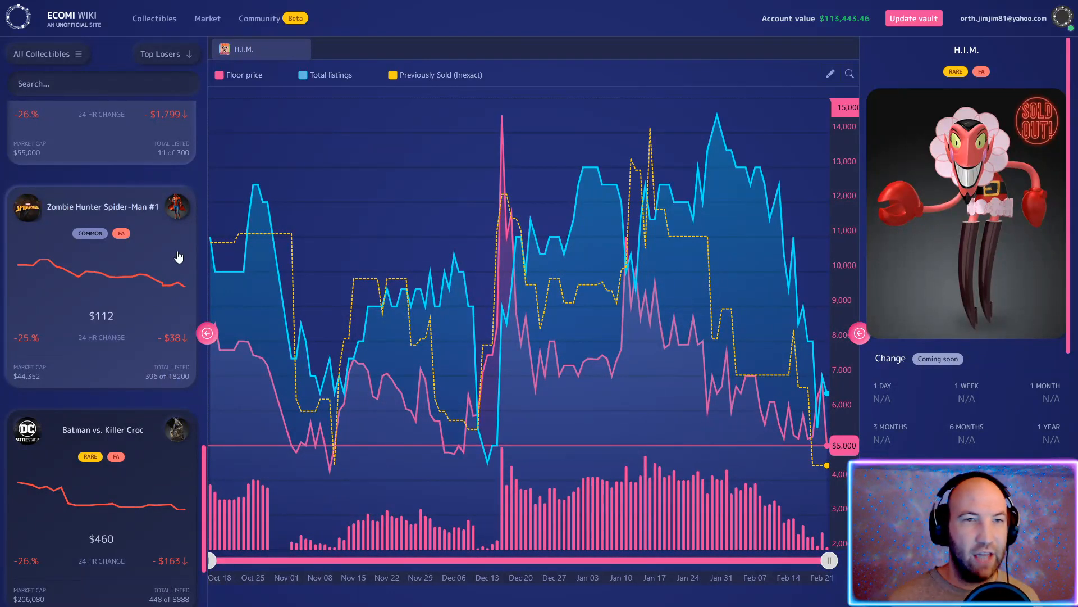
pyautogui.moveTo(173, 264)
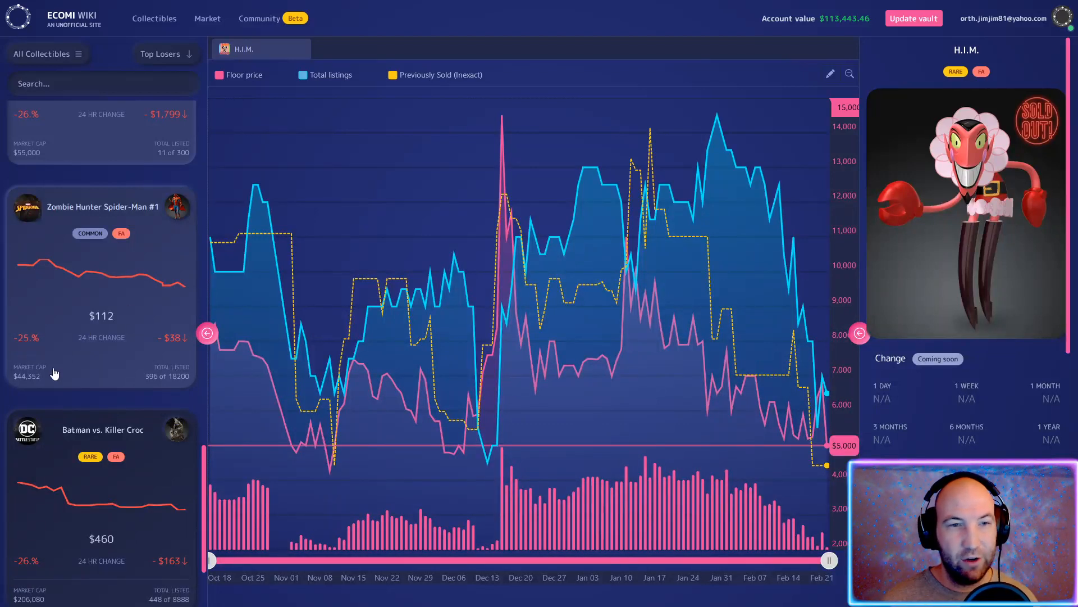
pyautogui.moveTo(495, 139)
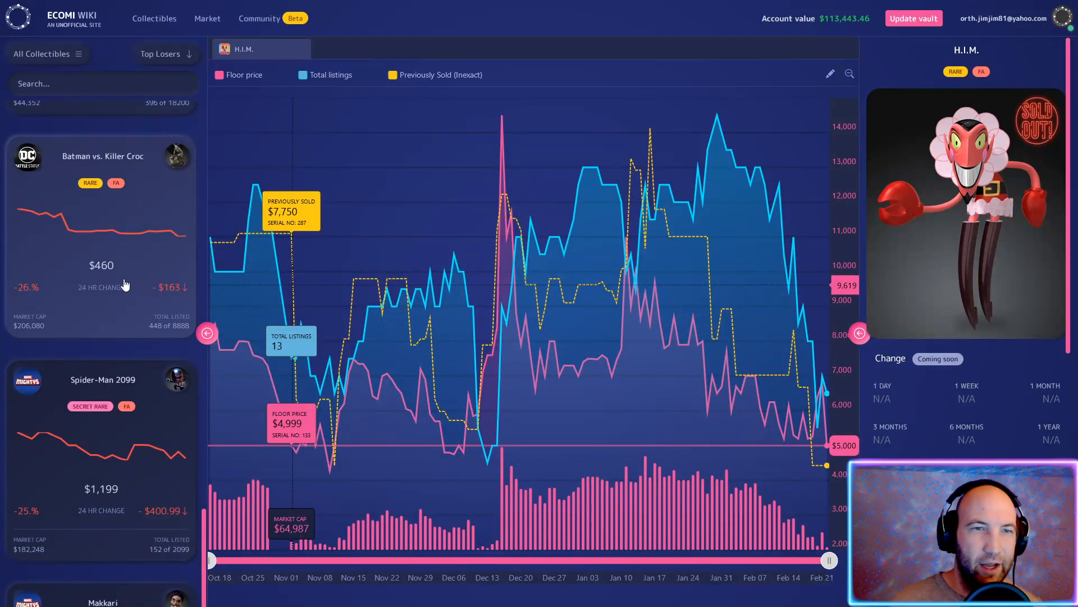
pyautogui.moveTo(88, 284)
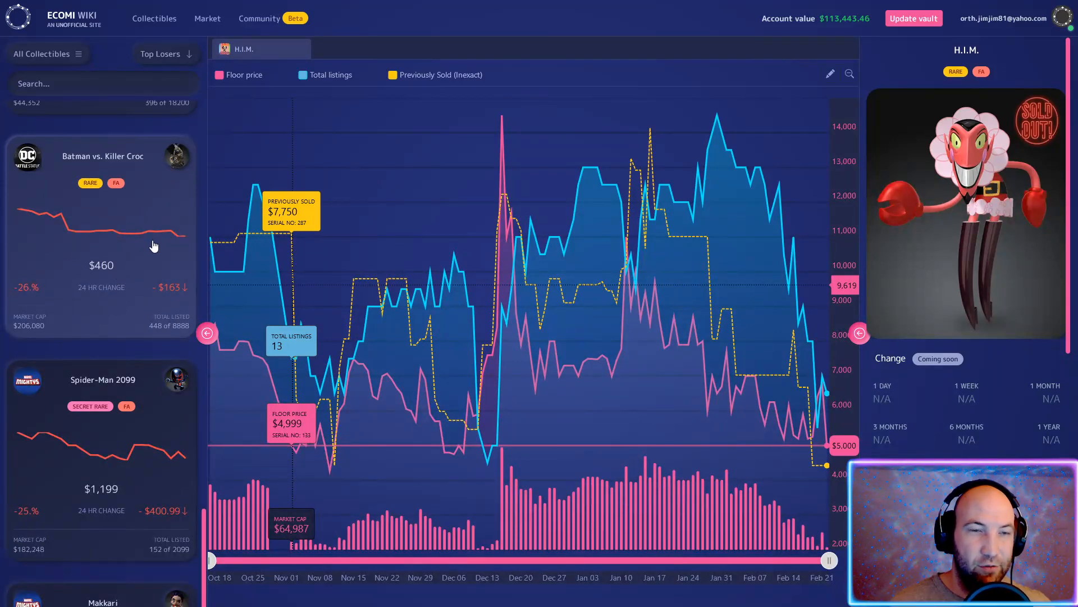
pyautogui.scroll(-3)
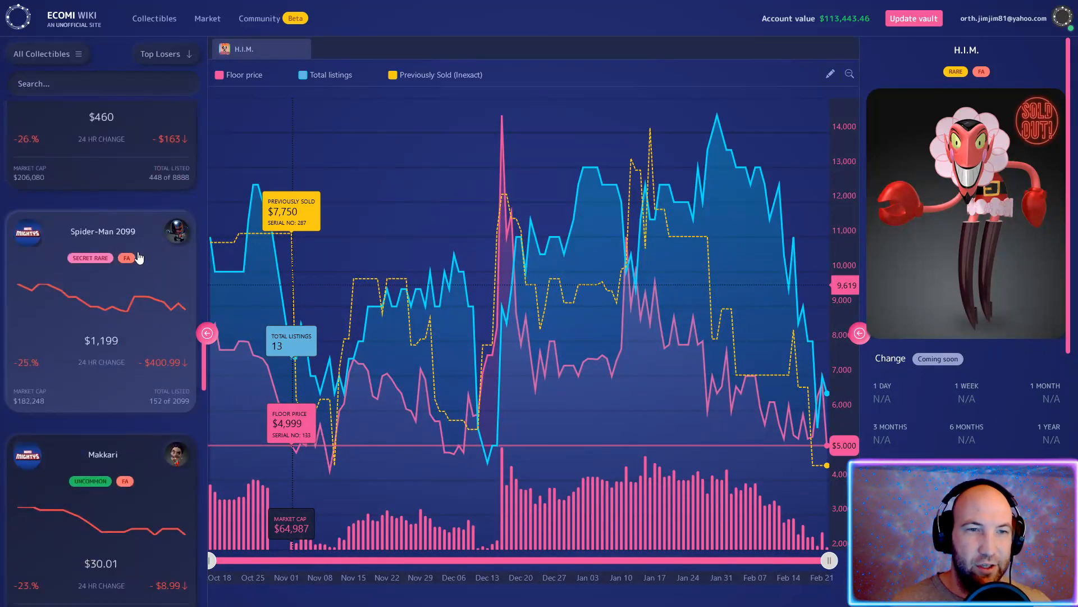
pyautogui.scroll(-3)
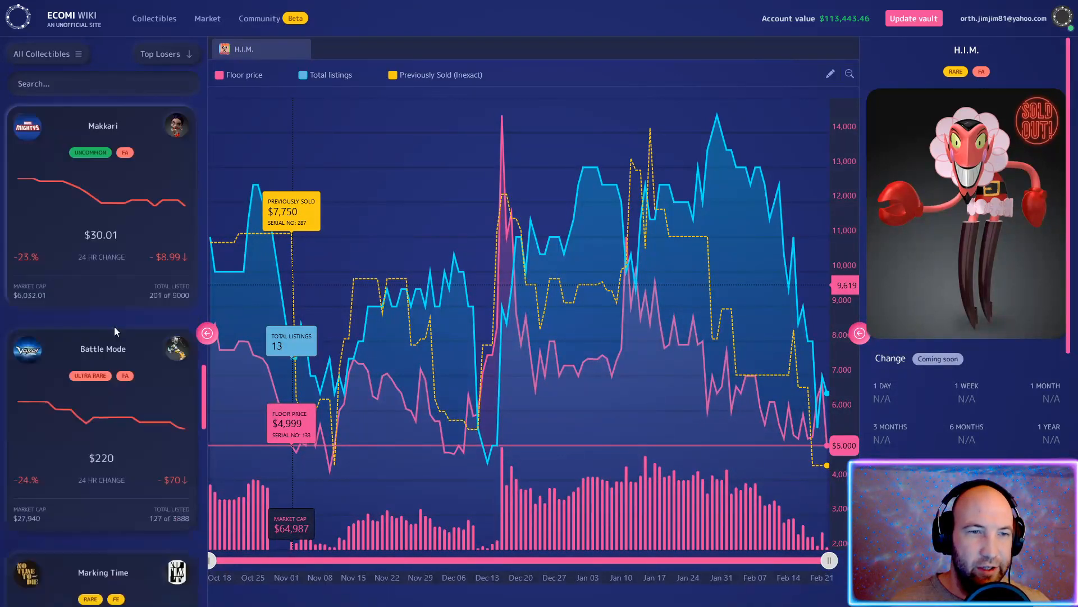
pyautogui.scroll(-3)
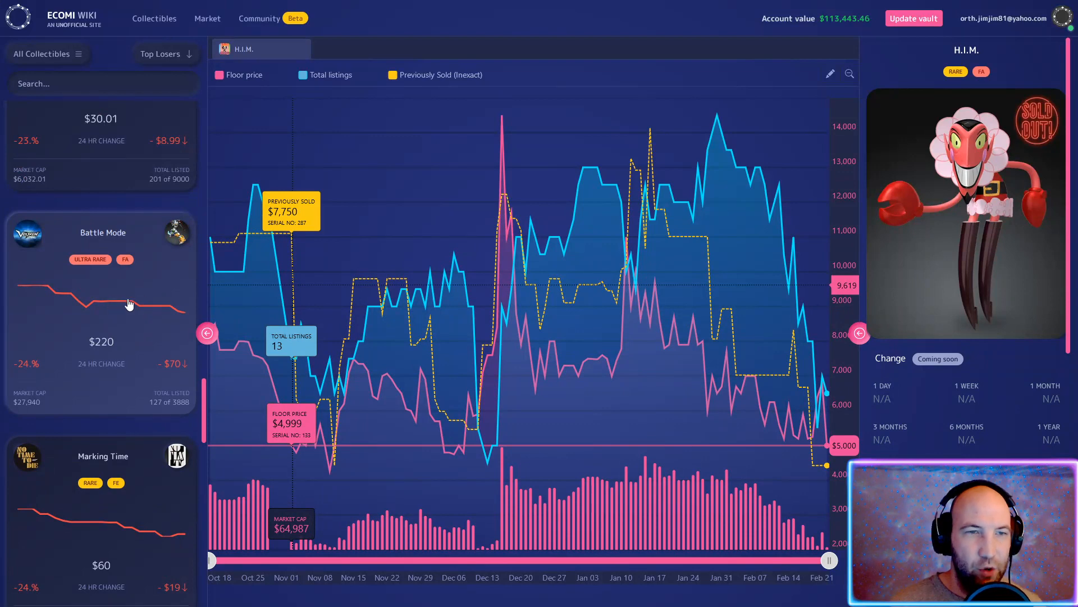
pyautogui.moveTo(125, 354)
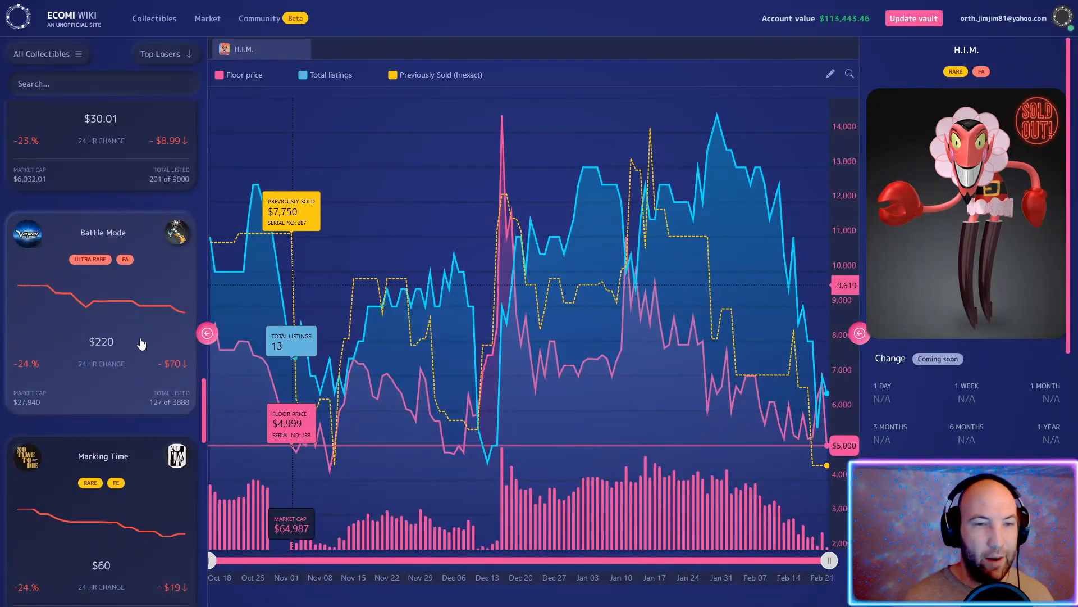
pyautogui.scroll(-3)
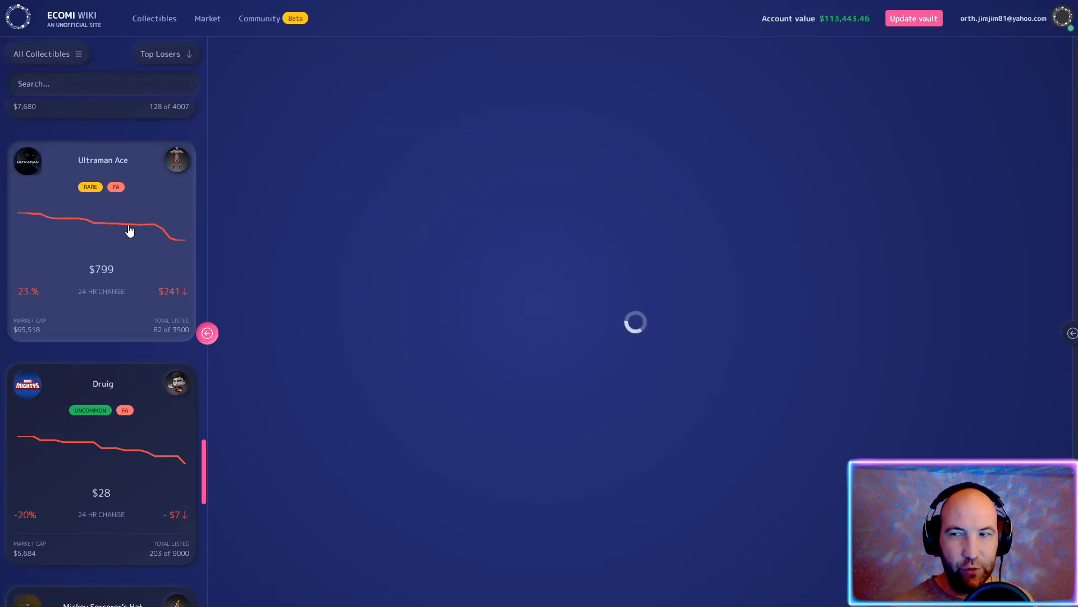
# Load Ultraman Ace's floor price and listings history, then browse further down the Top Losers list
pyautogui.click(102, 234)
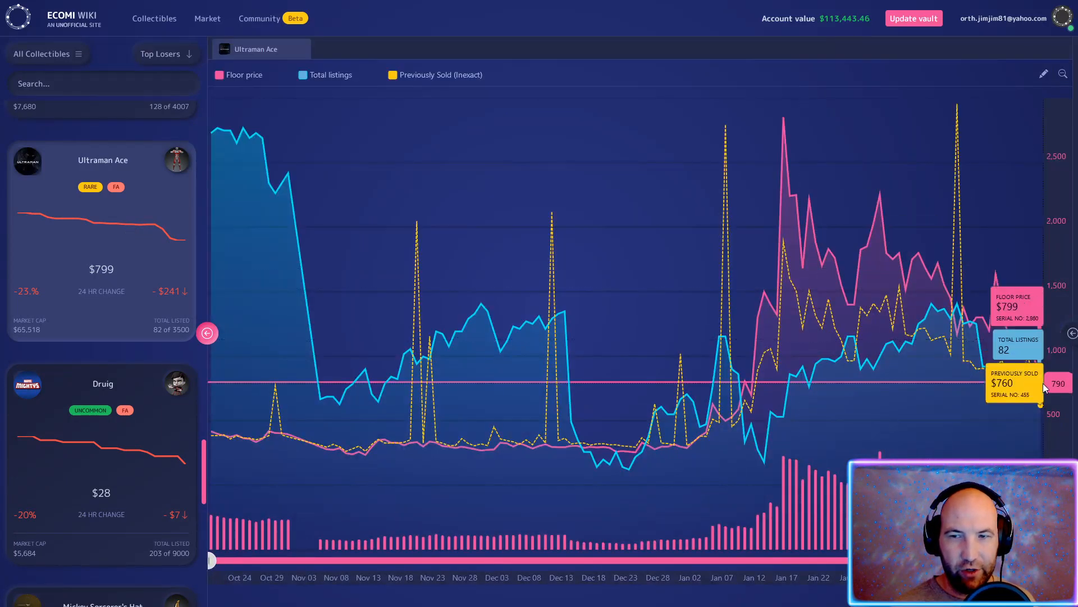
pyautogui.moveTo(743, 386)
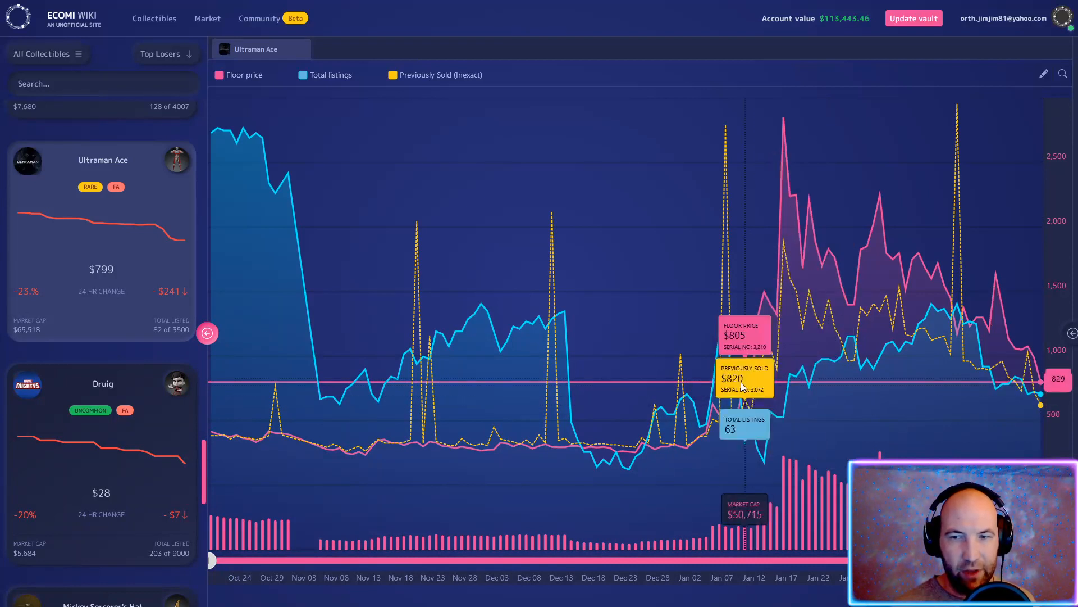
pyautogui.moveTo(830, 391)
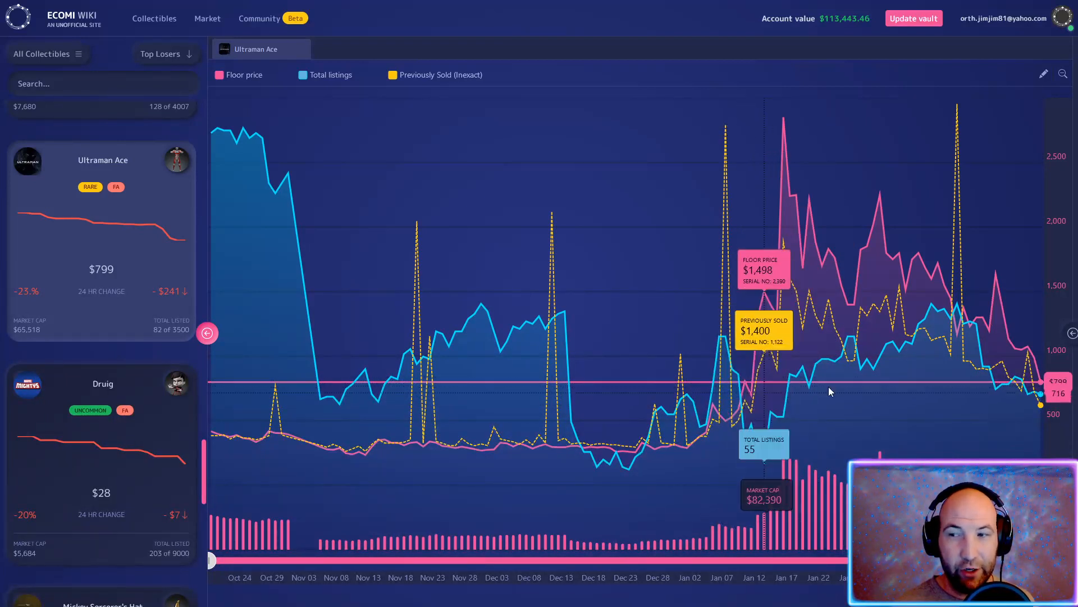
pyautogui.moveTo(976, 316)
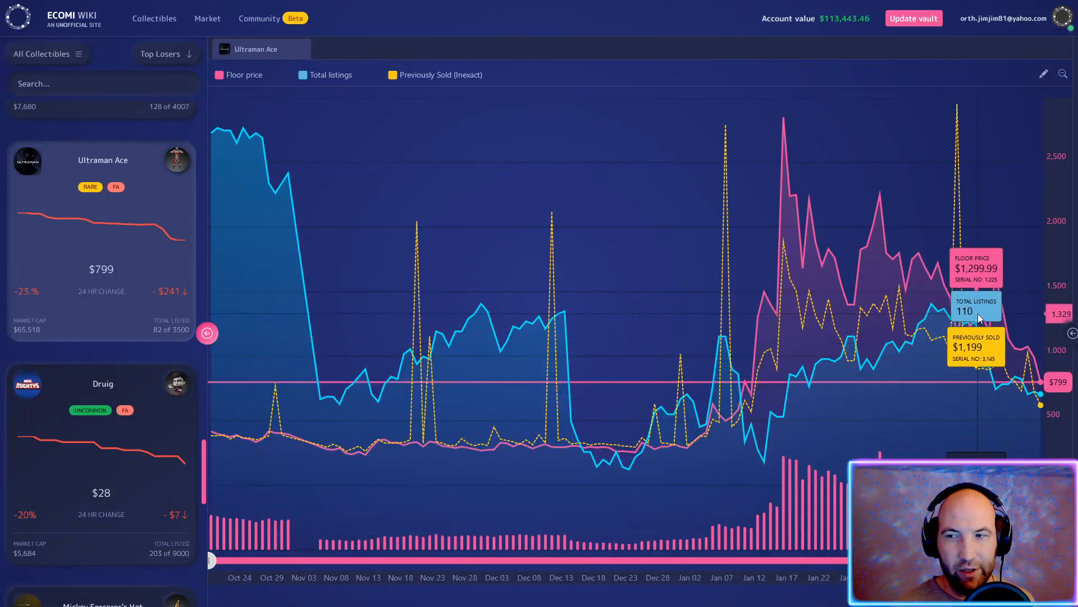
pyautogui.moveTo(975, 395)
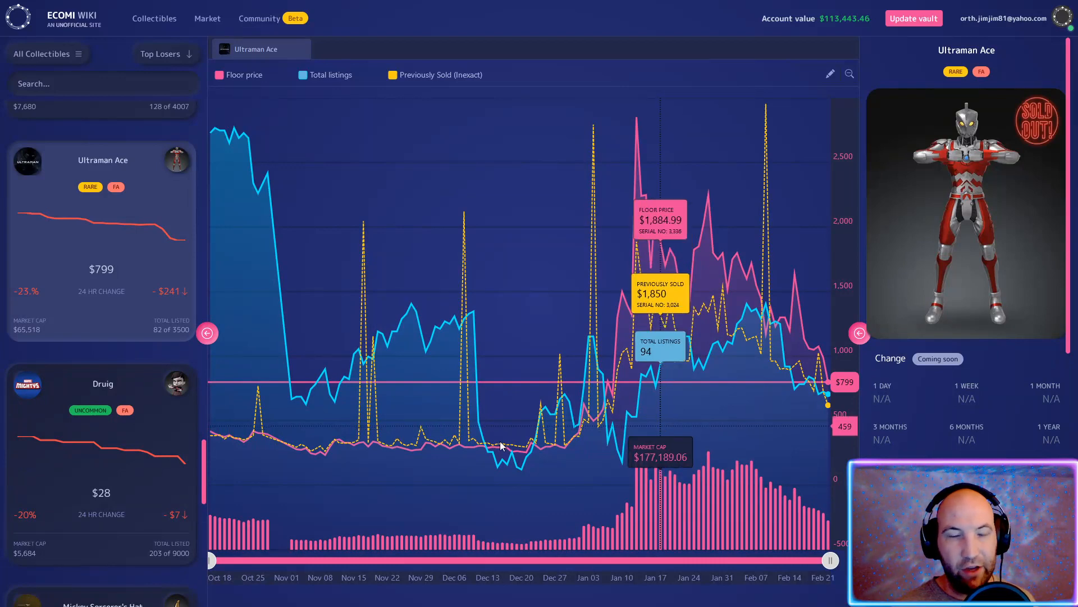
pyautogui.moveTo(91, 442)
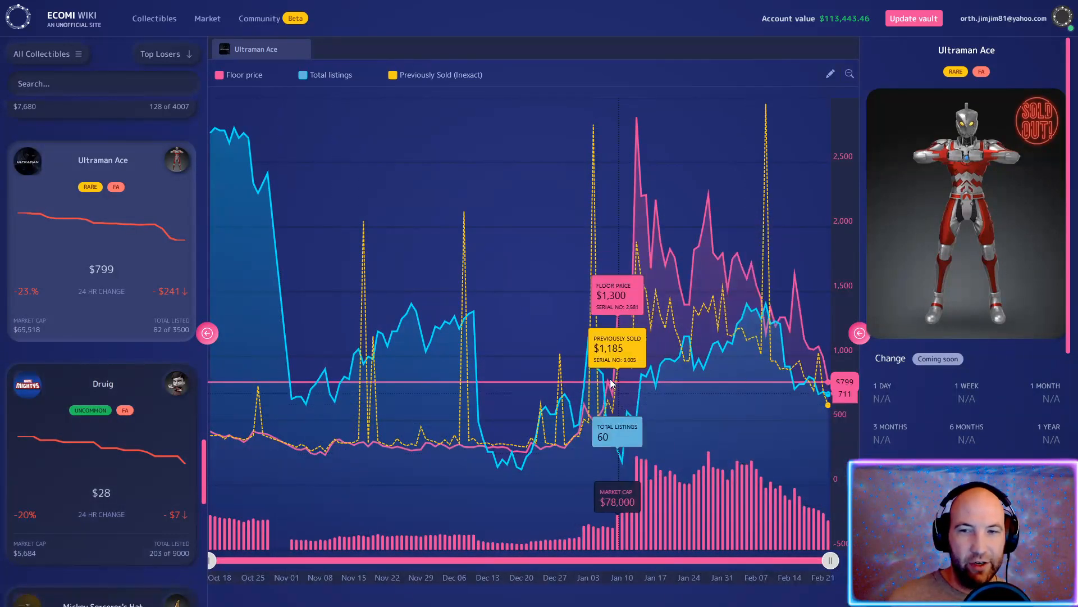
pyautogui.moveTo(585, 440)
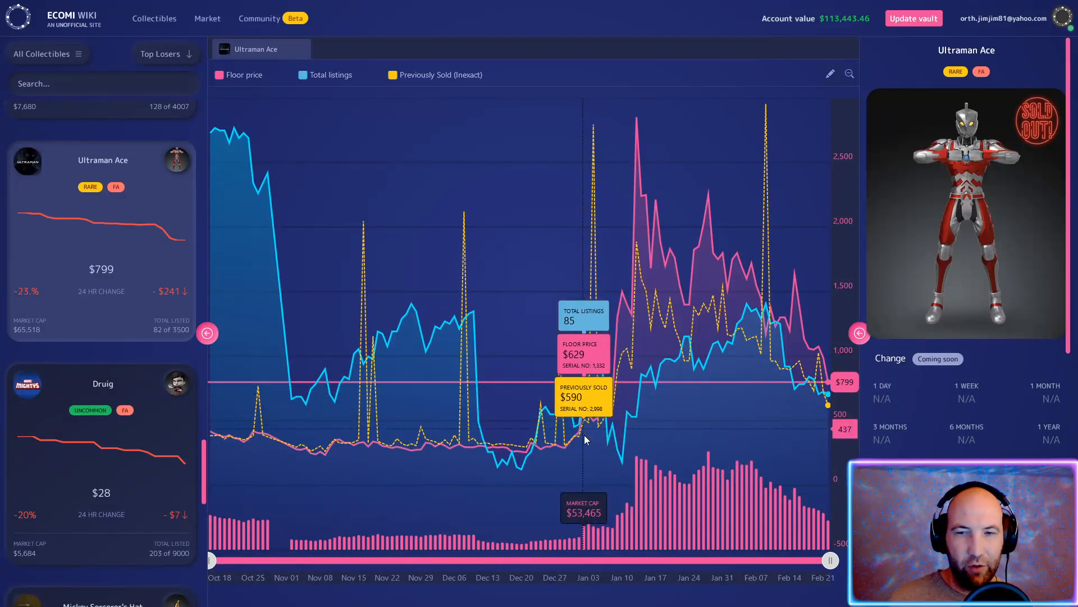
pyautogui.moveTo(512, 446)
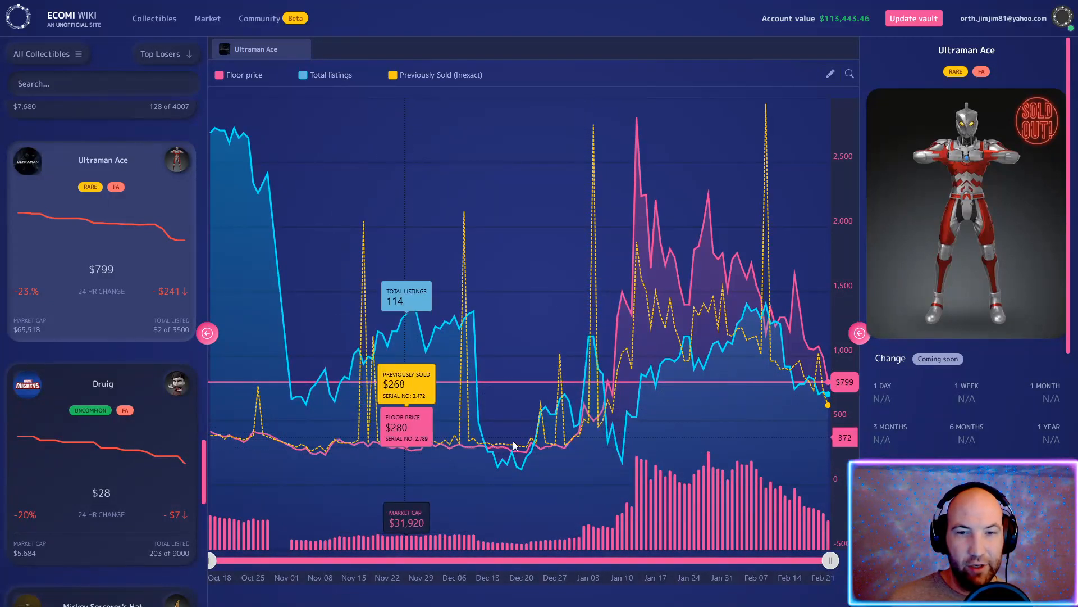
pyautogui.moveTo(320, 433)
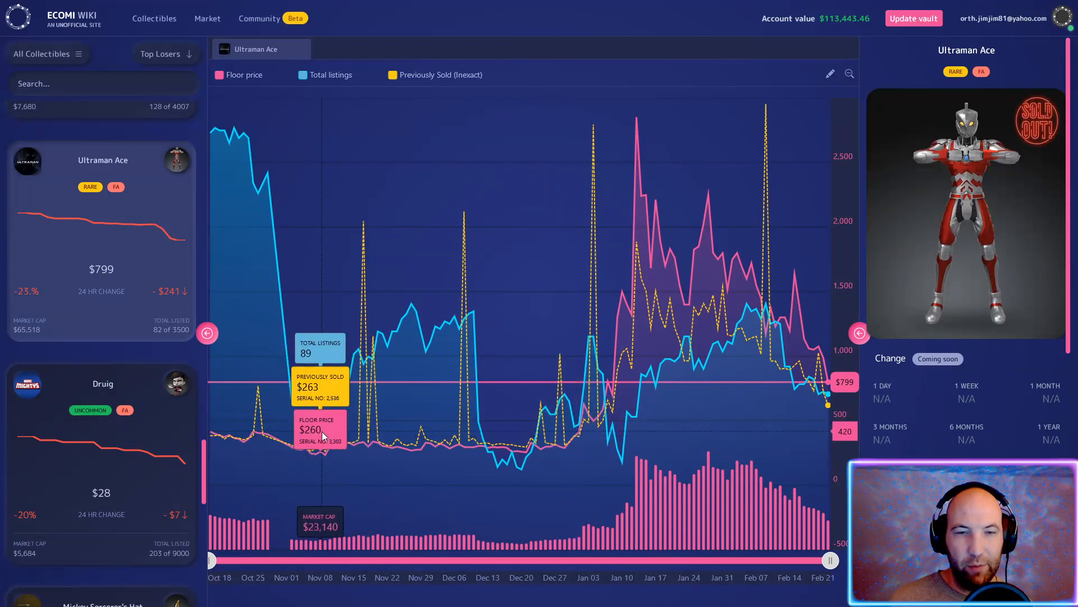
pyautogui.moveTo(370, 451)
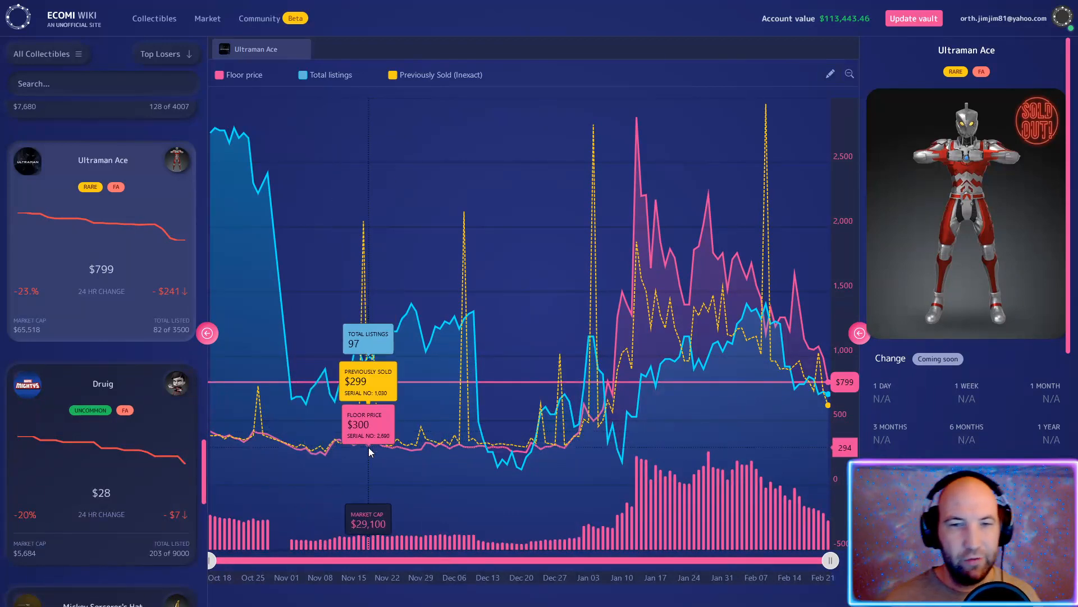
pyautogui.moveTo(825, 388)
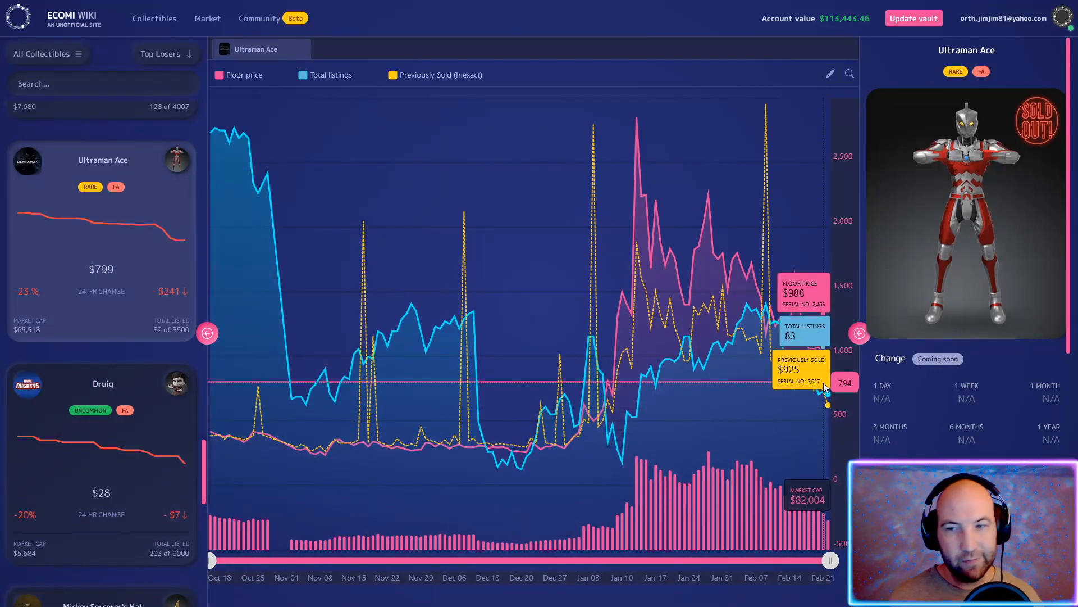
pyautogui.moveTo(845, 420)
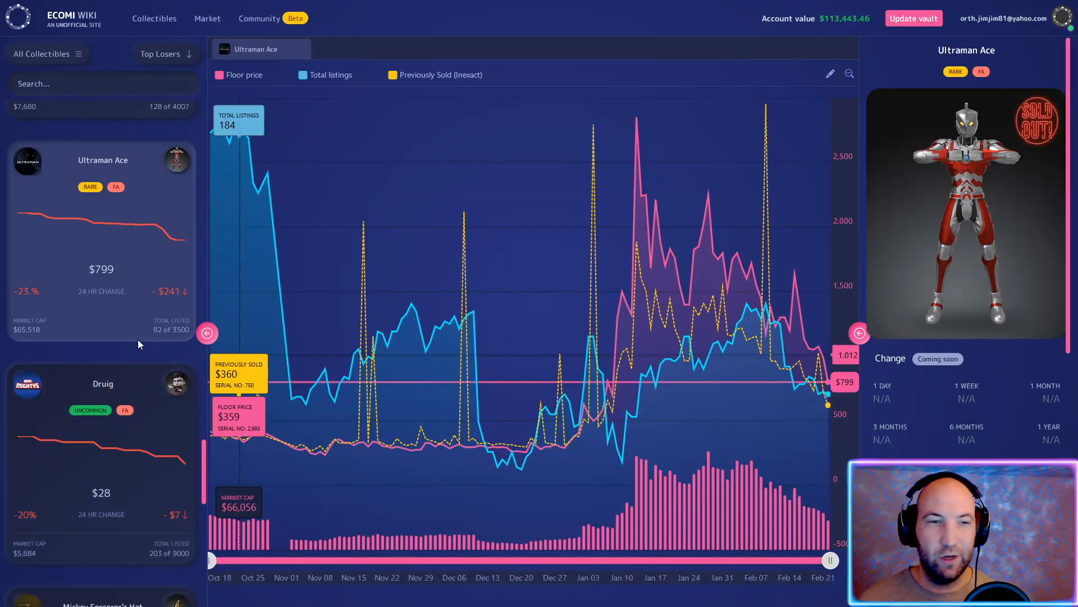
pyautogui.scroll(-3)
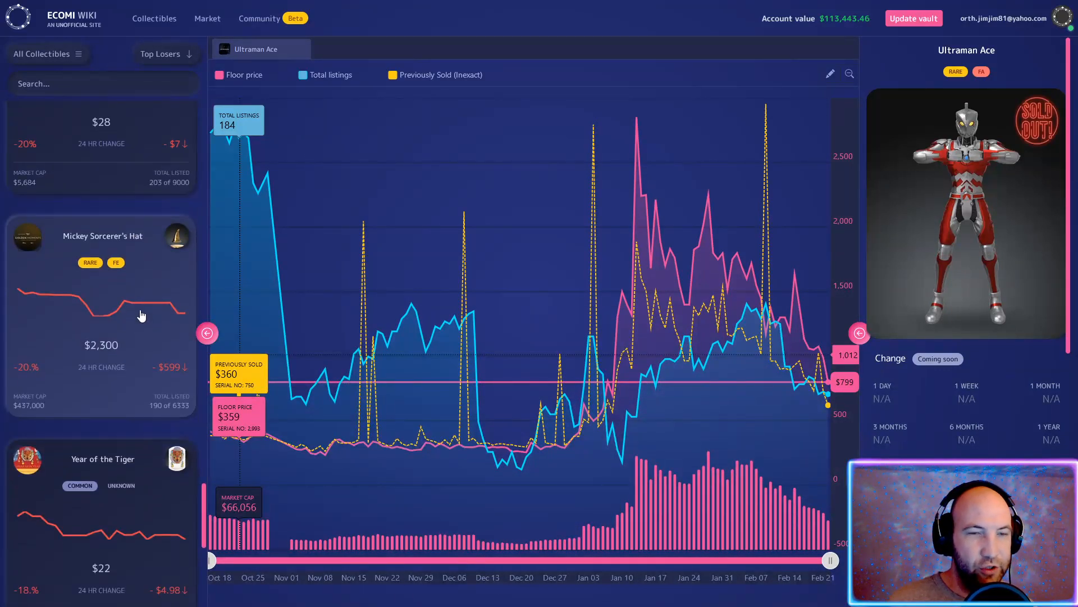
pyautogui.moveTo(195, 389)
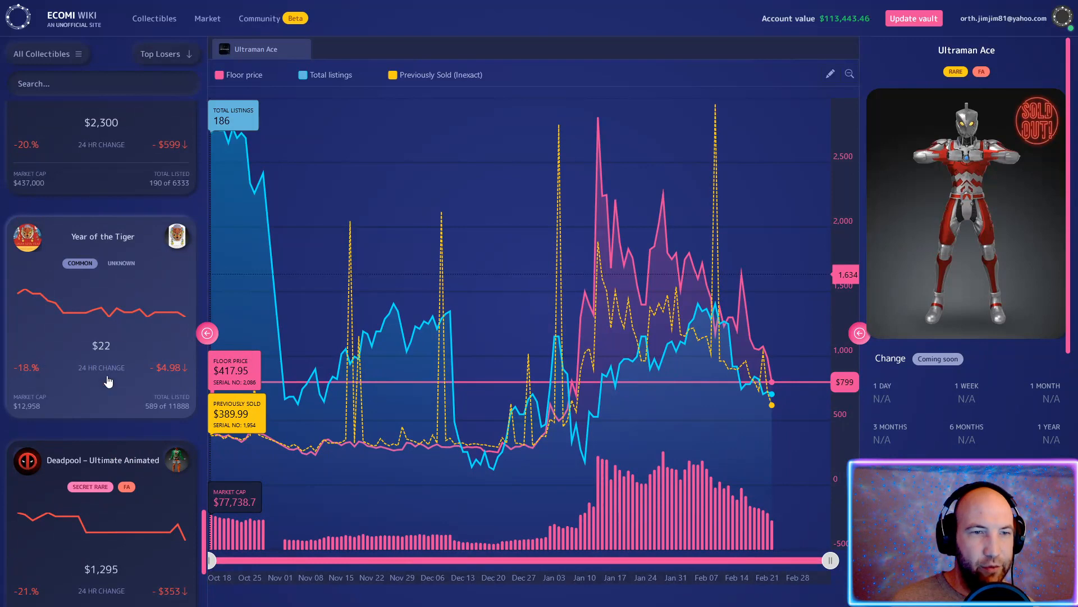
pyautogui.scroll(-3)
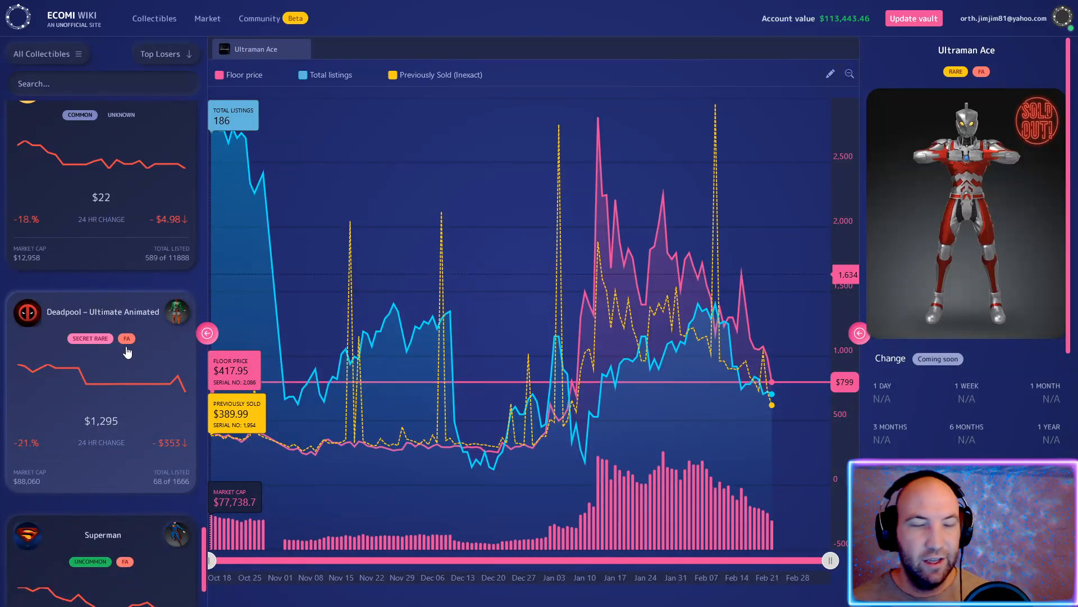
pyautogui.scroll(-3)
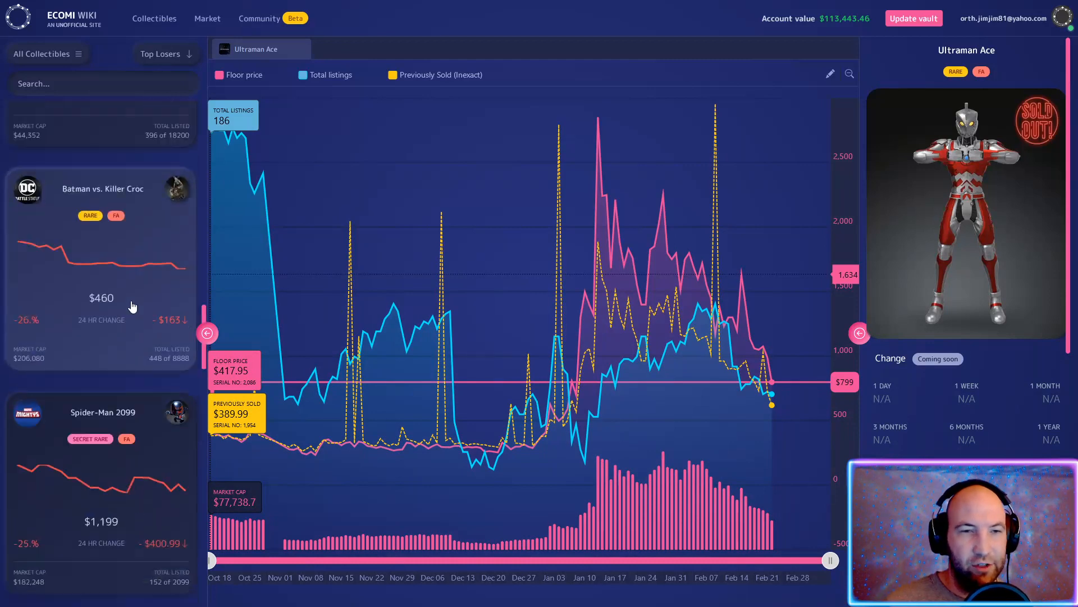
pyautogui.click(161, 54)
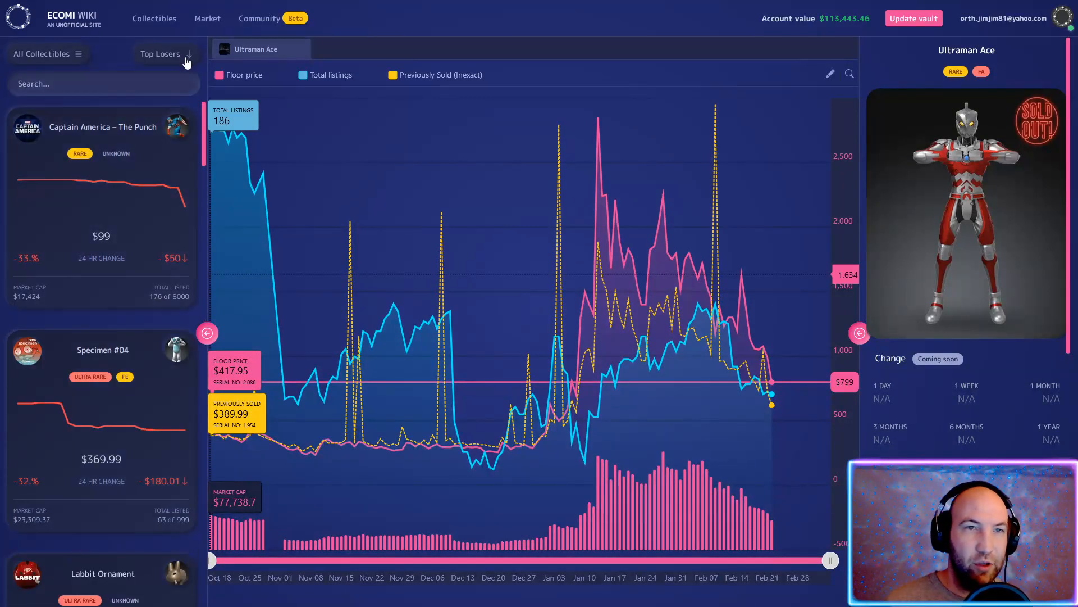
# Clear the Top Losers sort so the list leads with Black Panther – Panther Pounce
pyautogui.click(163, 54)
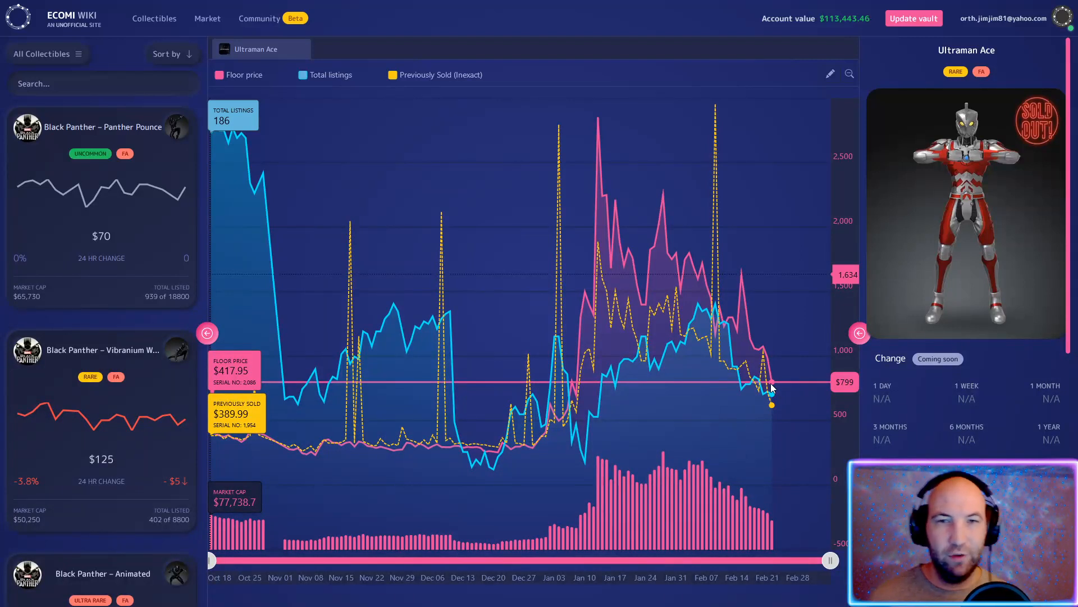
pyautogui.moveTo(724, 389)
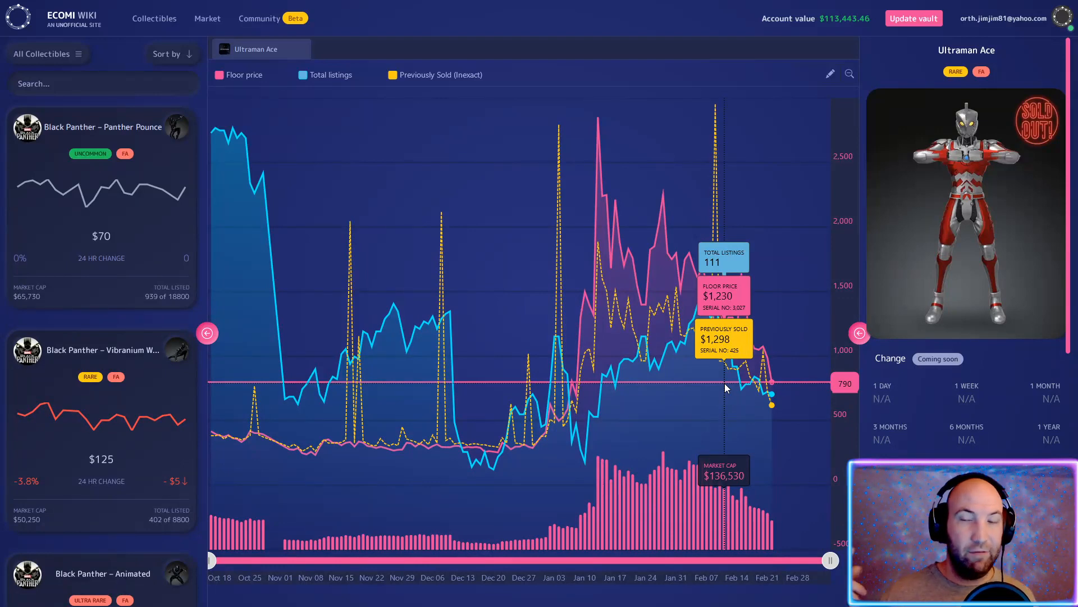
pyautogui.moveTo(402, 308)
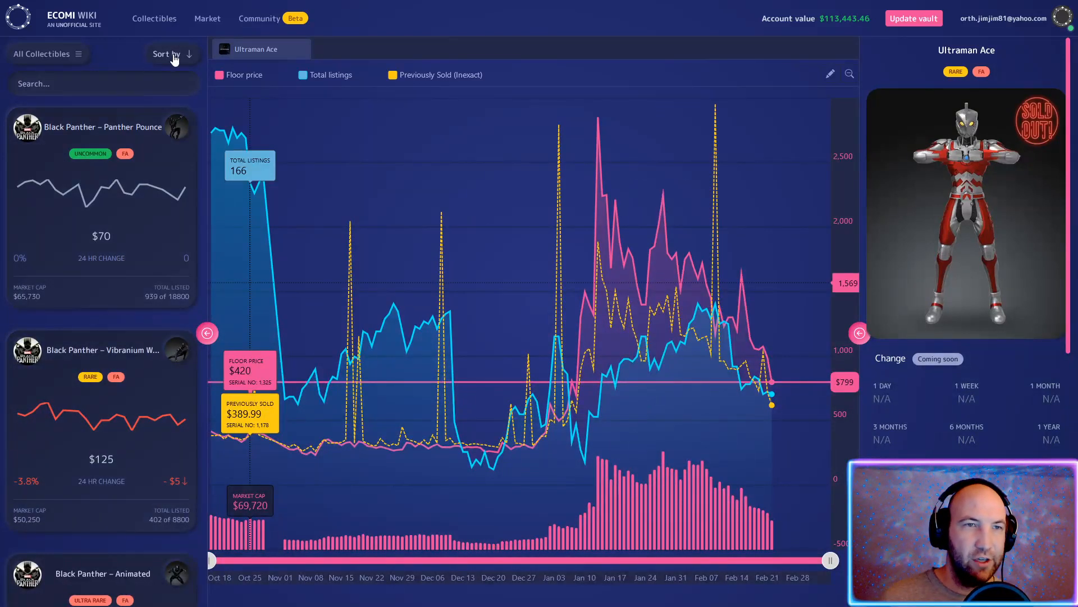
# Filter to All Comics sorted by Top Gainers and open Amazing Spider-Man #361's price chart
pyautogui.click(43, 54)
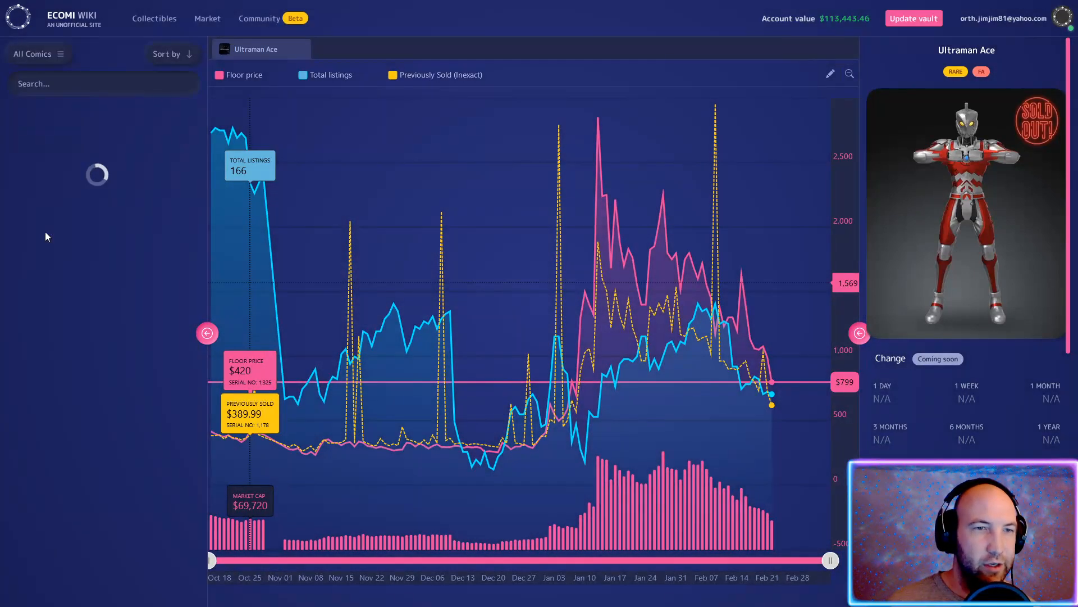
pyautogui.click(170, 53)
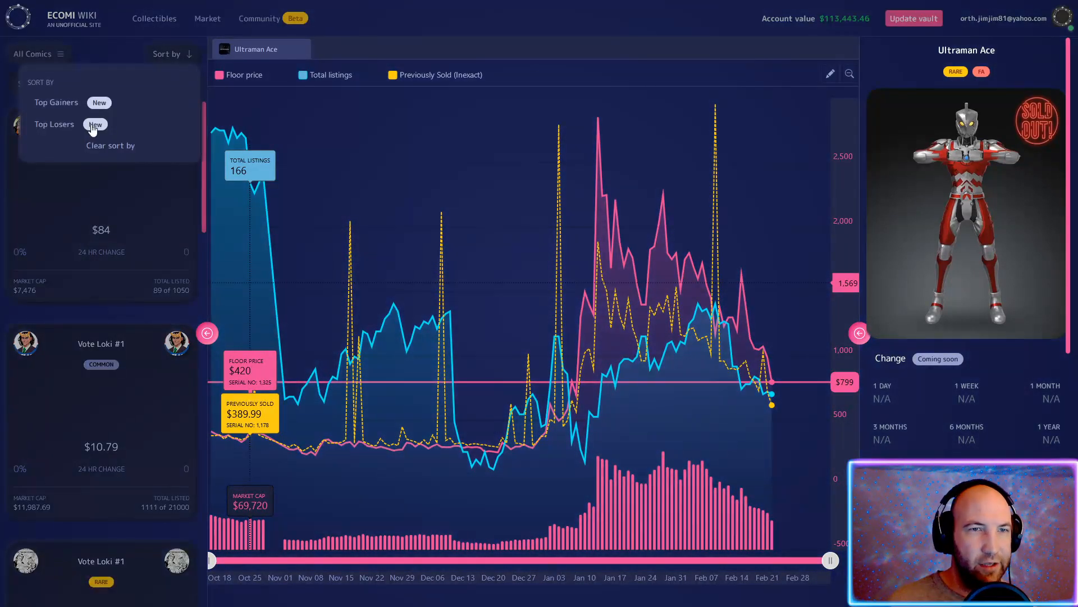
pyautogui.click(56, 102)
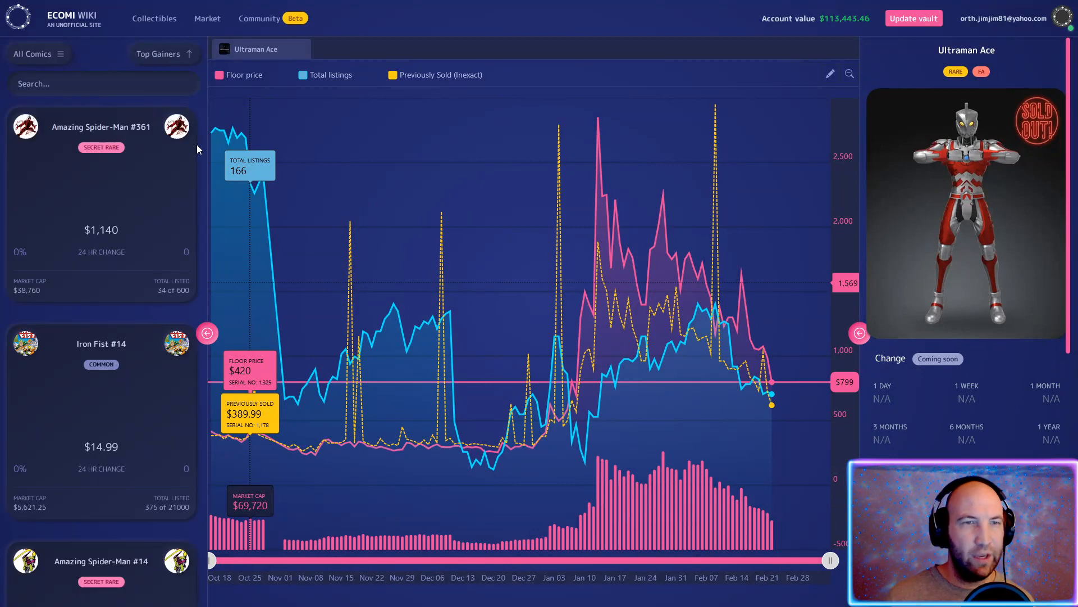
pyautogui.scroll(-3)
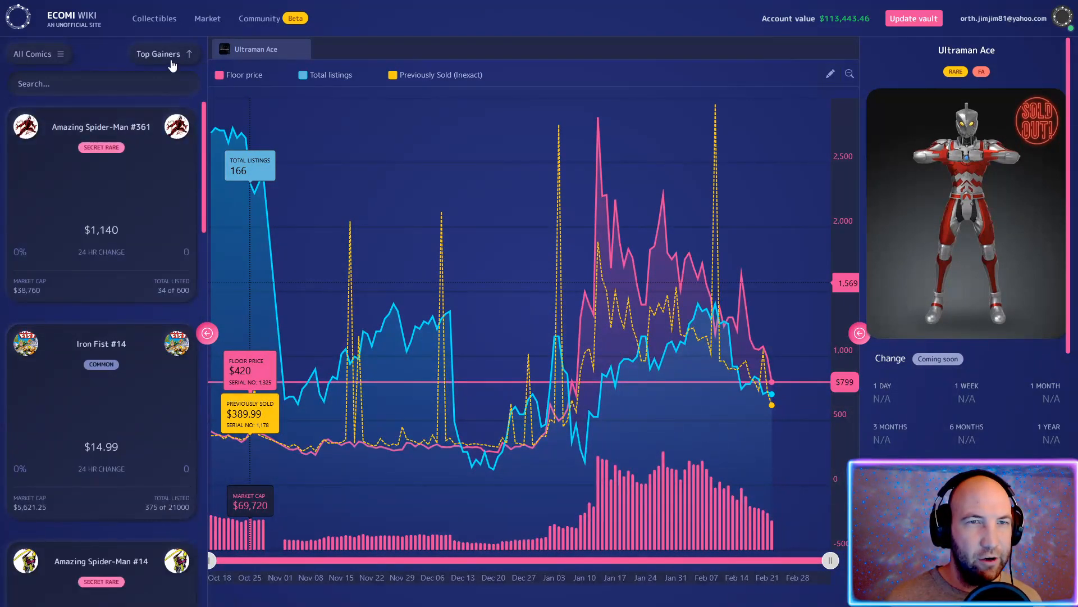
pyautogui.click(158, 54)
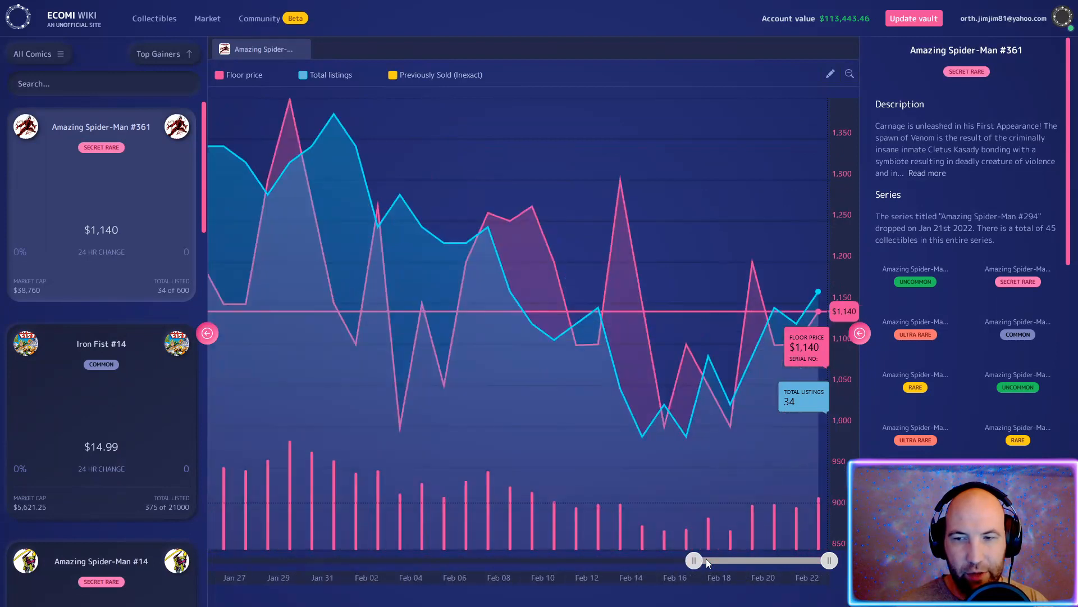
# Narrow the chart range slider to the most recent weeks and scroll down the comics list
pyautogui.moveTo(706, 560); pyautogui.dragTo(768, 560)
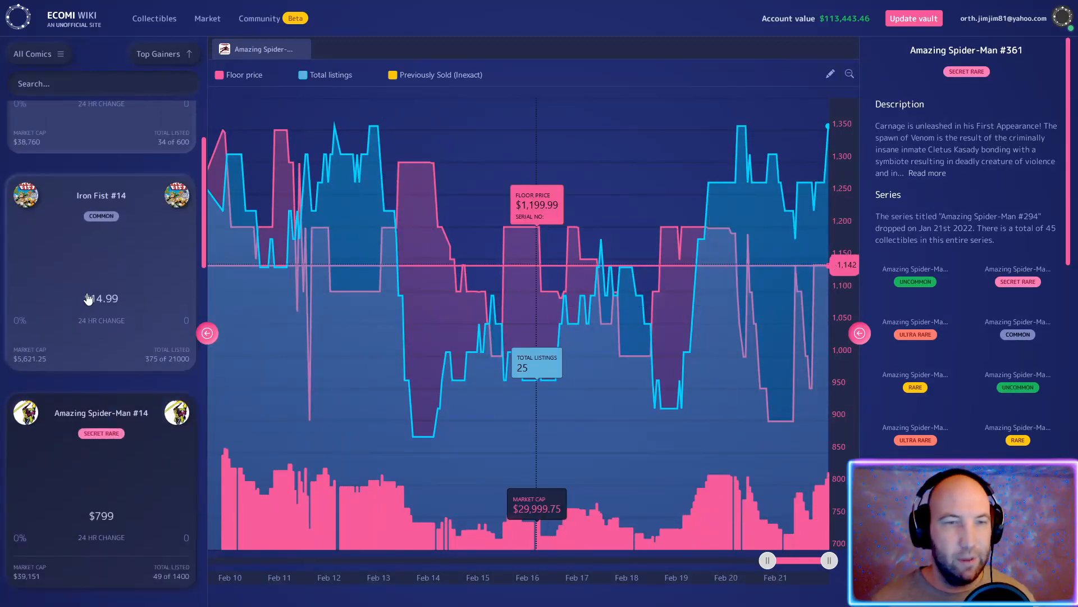
pyautogui.scroll(-3)
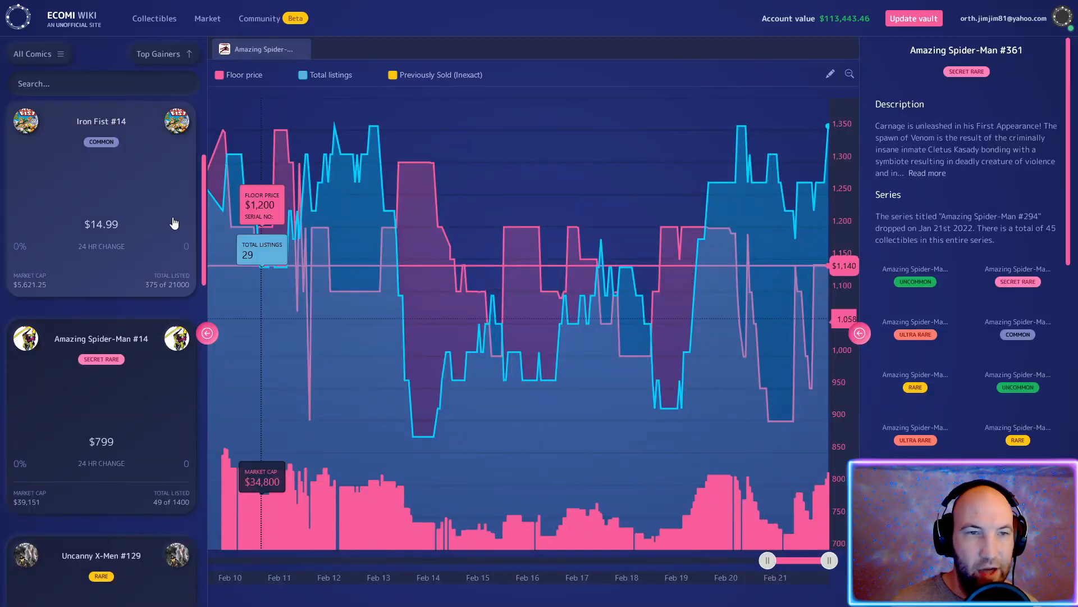
pyautogui.scroll(-3)
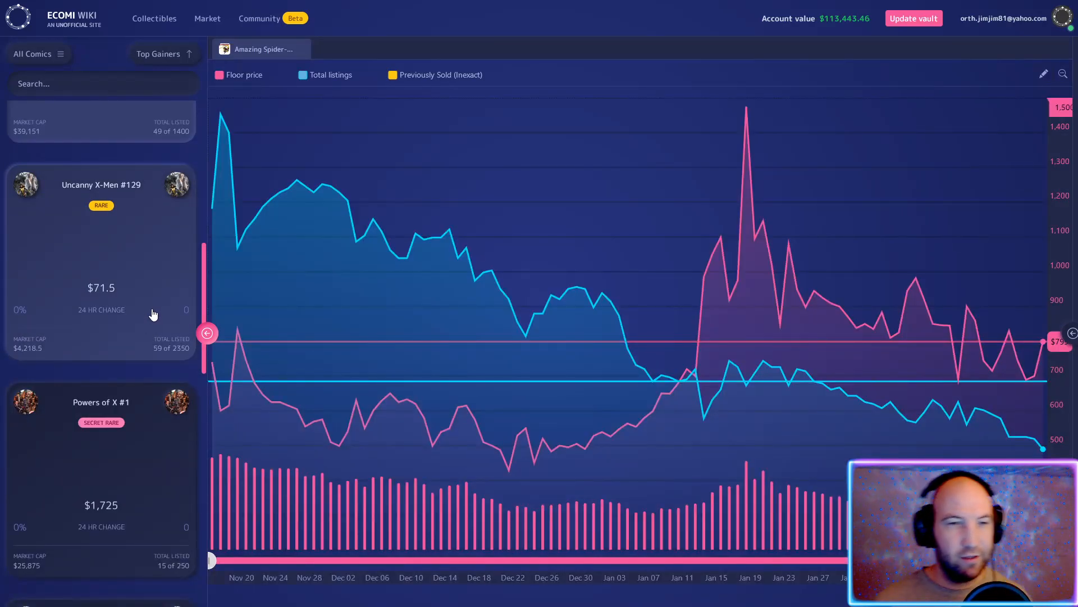
pyautogui.moveTo(173, 289)
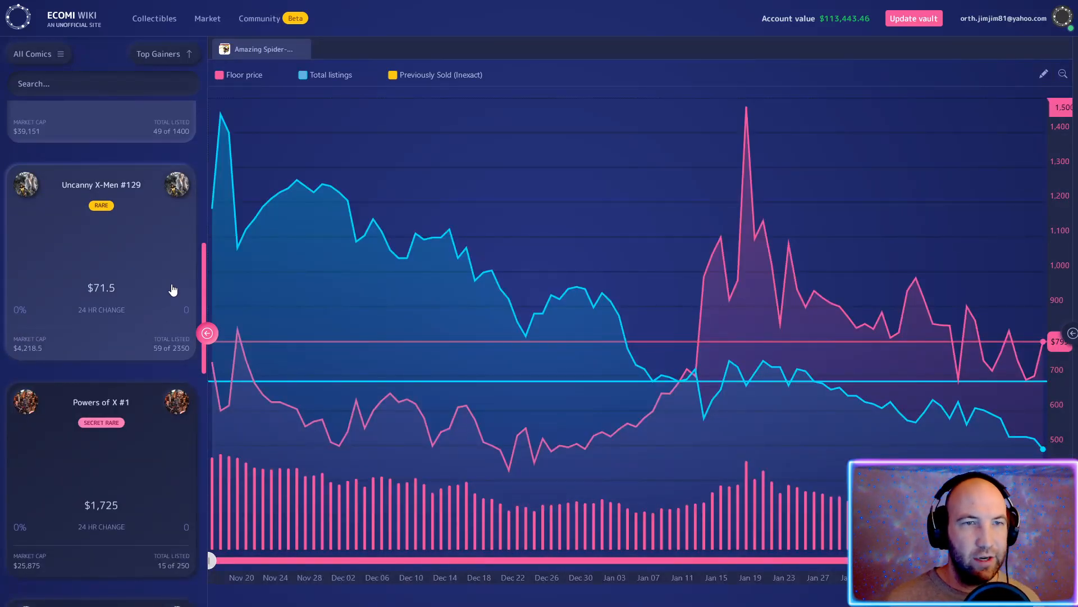
pyautogui.moveTo(1059, 344)
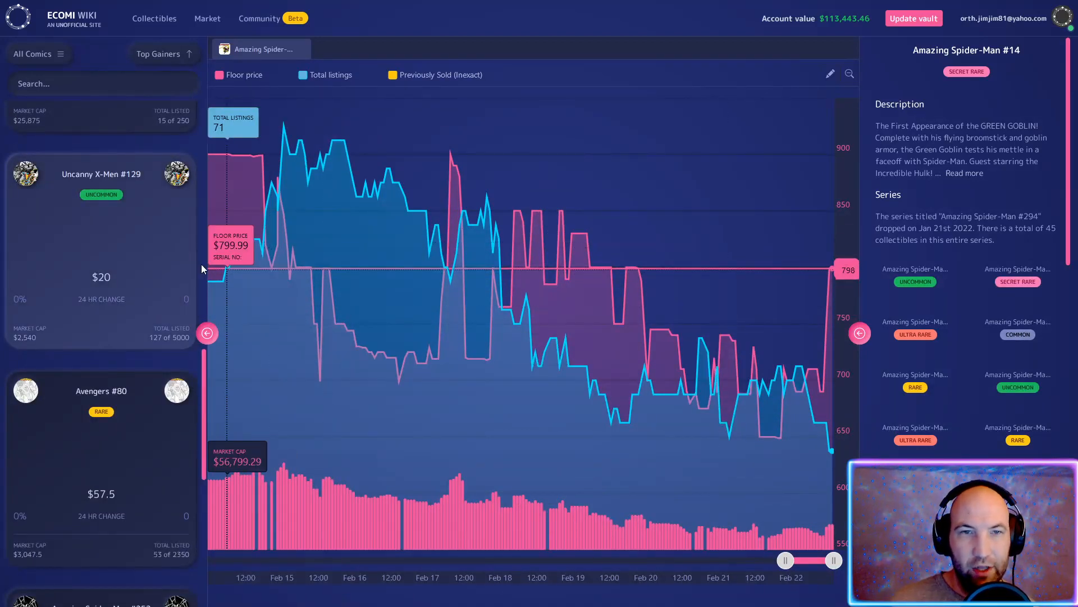
pyautogui.scroll(-3)
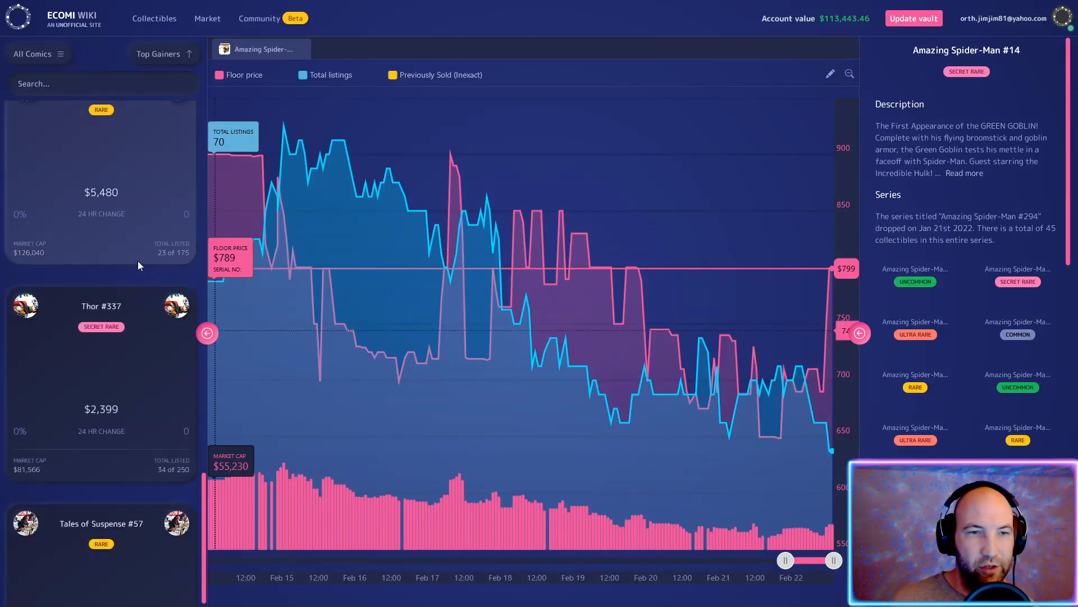
pyautogui.scroll(-3)
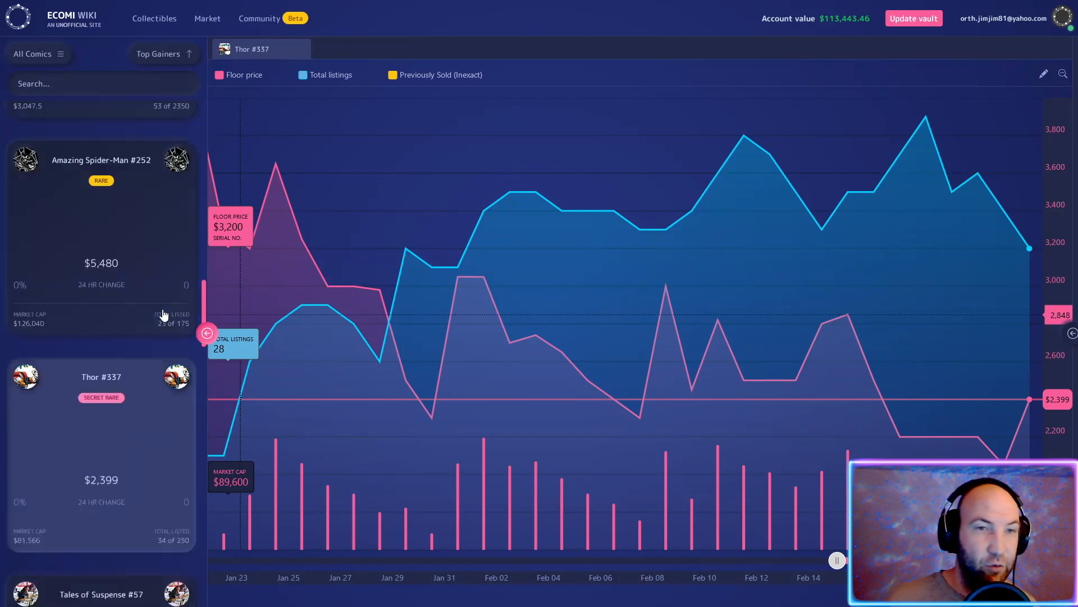
pyautogui.scroll(-3)
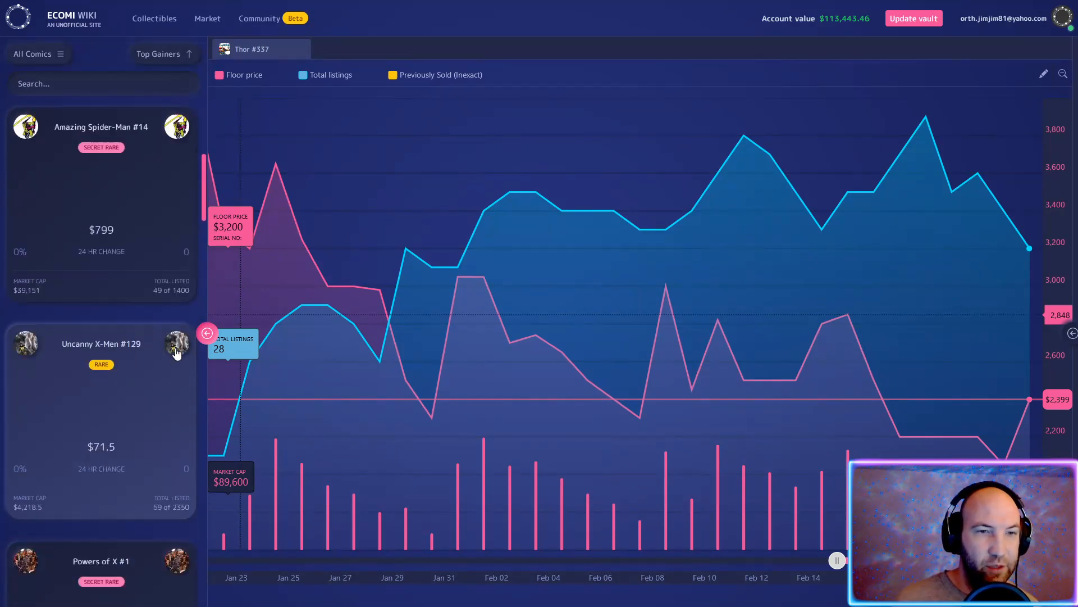
pyautogui.scroll(-3)
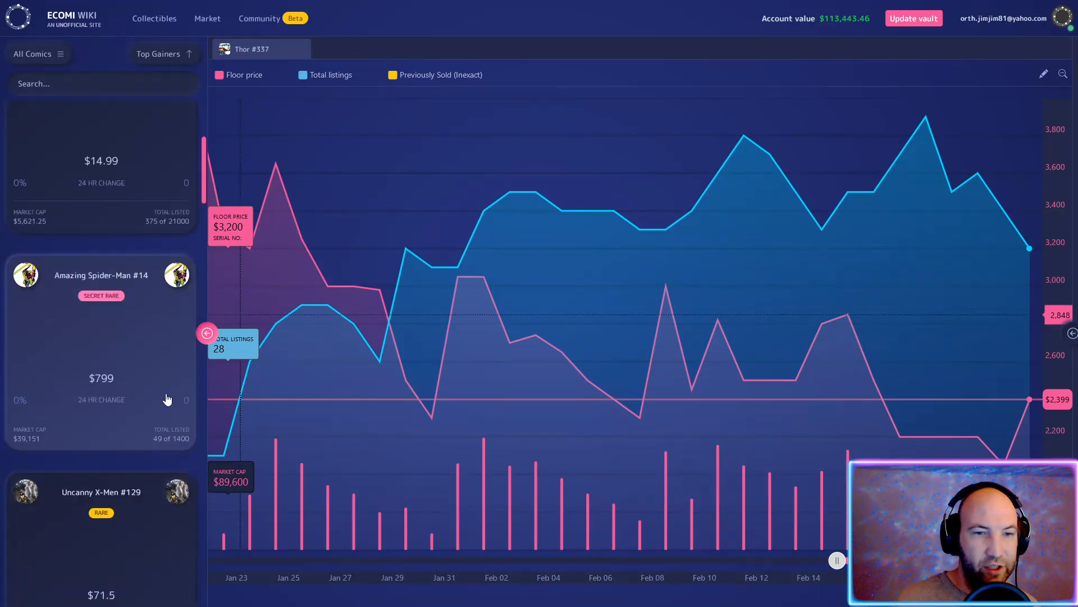
pyautogui.scroll(-3)
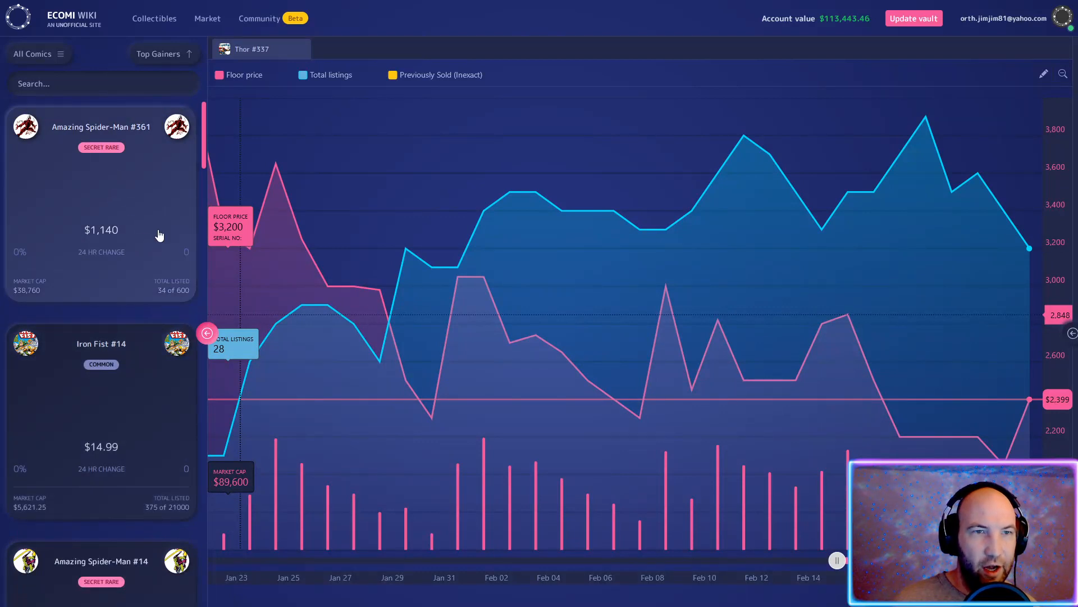
pyautogui.moveTo(158, 237)
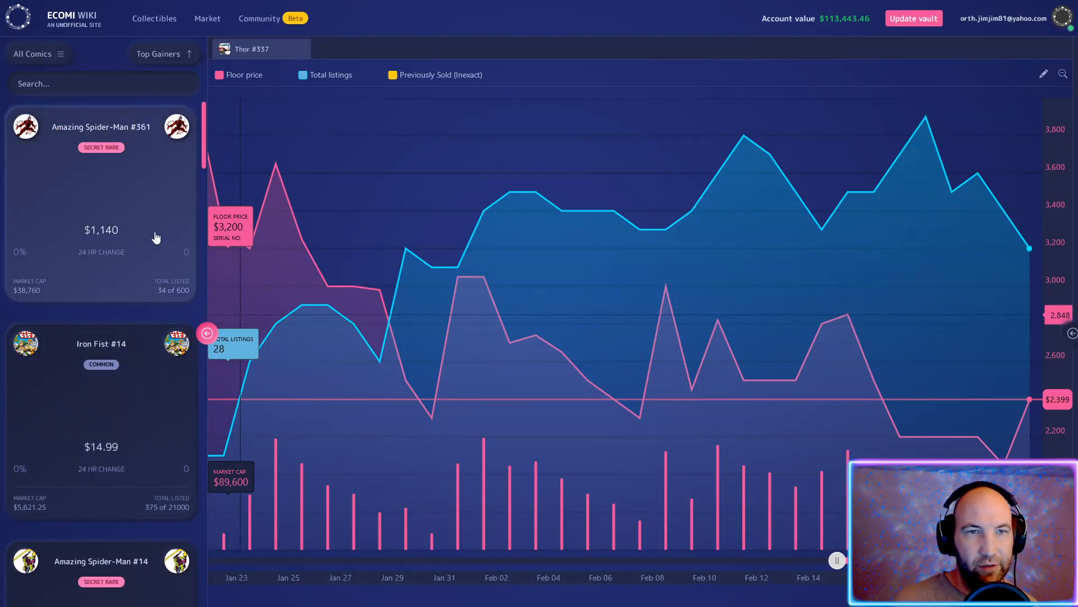
pyautogui.scroll(-3)
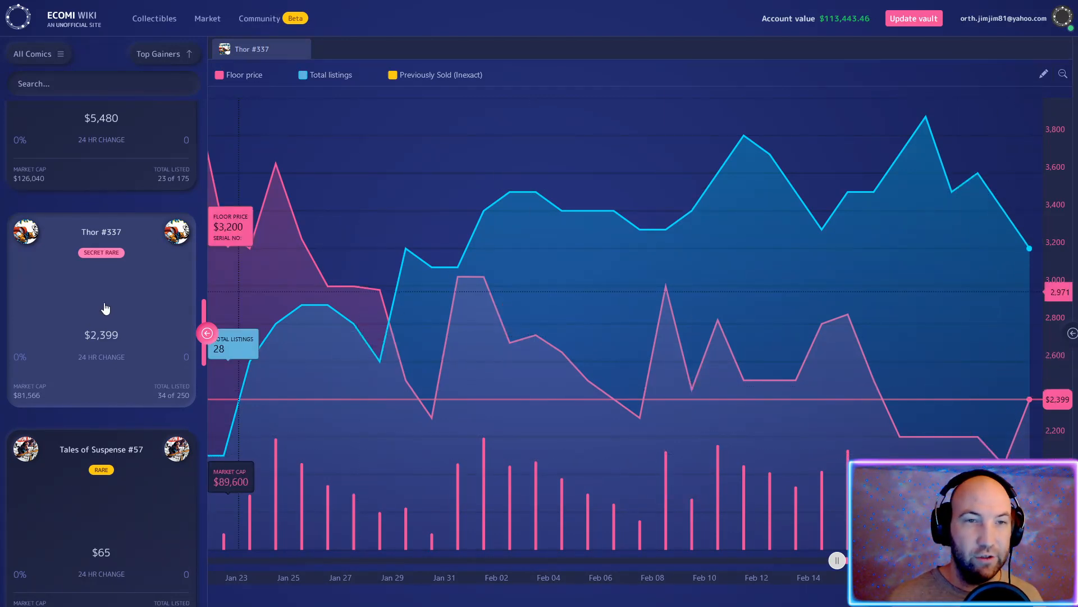
pyautogui.scroll(-3)
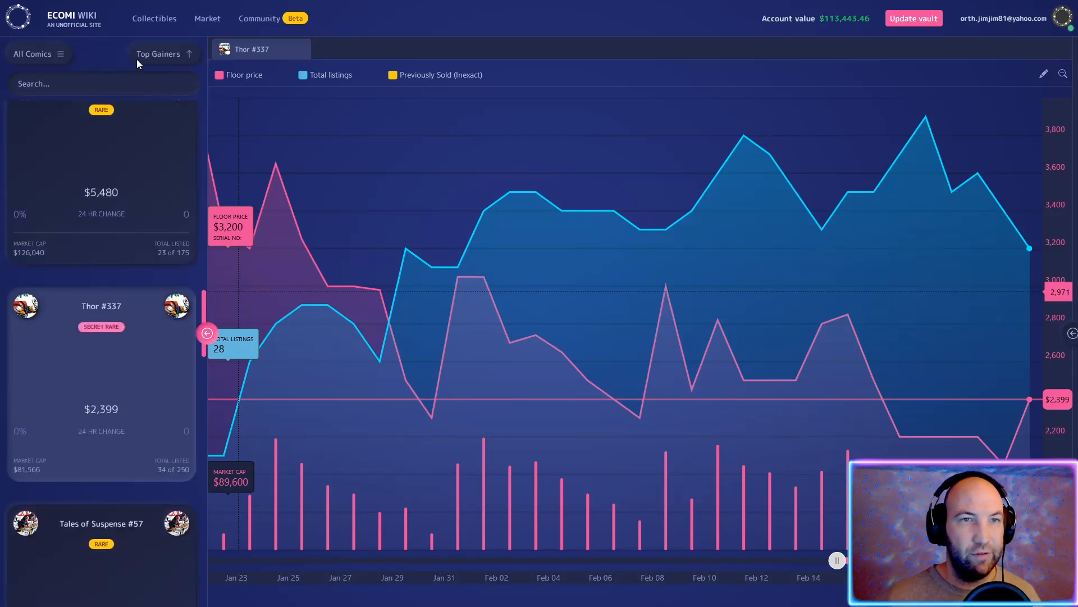
# Sort the comics by Top Losers and scroll down through the ranked cards
pyautogui.click(162, 54)
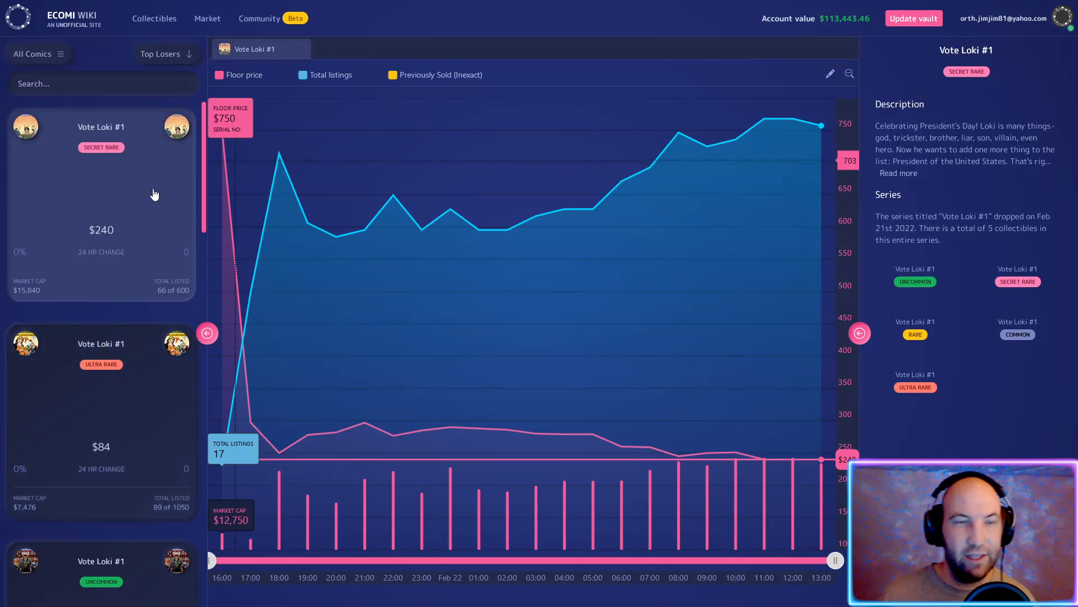
pyautogui.scroll(-3)
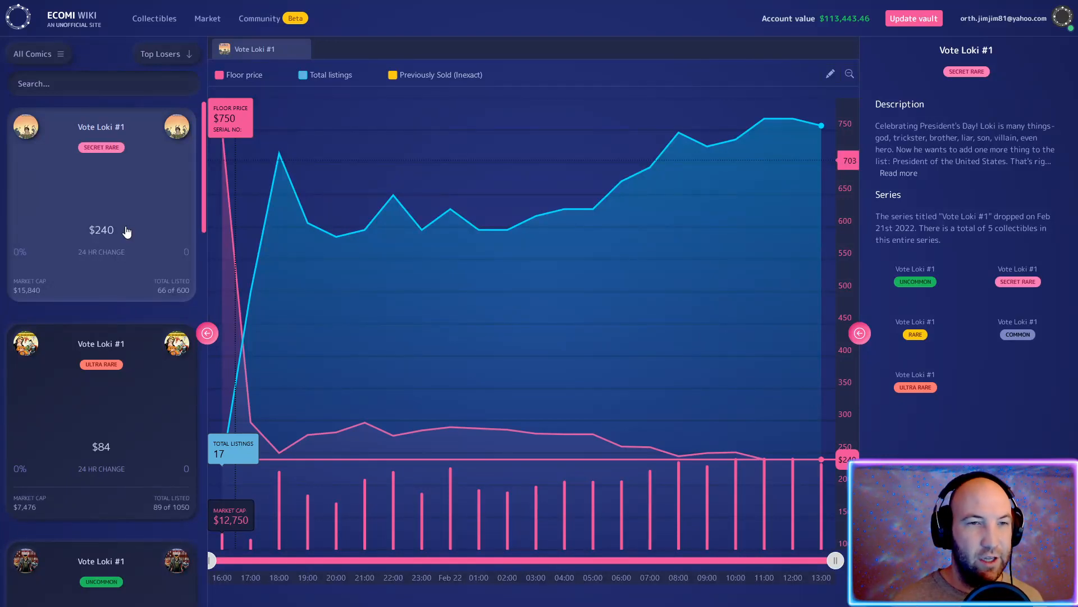
pyautogui.scroll(-3)
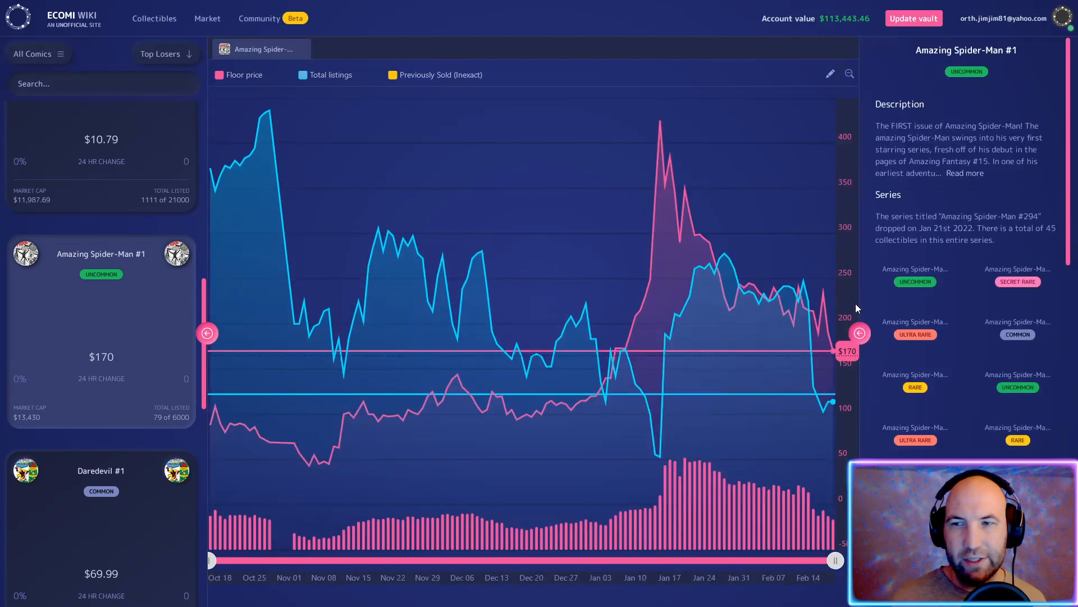
pyautogui.moveTo(825, 297)
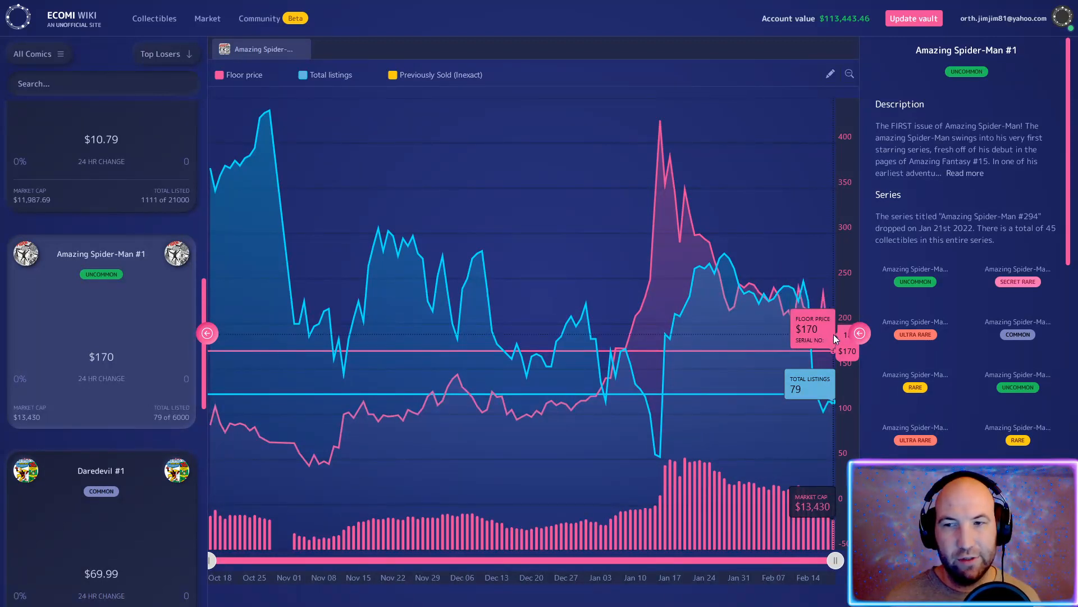
pyautogui.moveTo(829, 308)
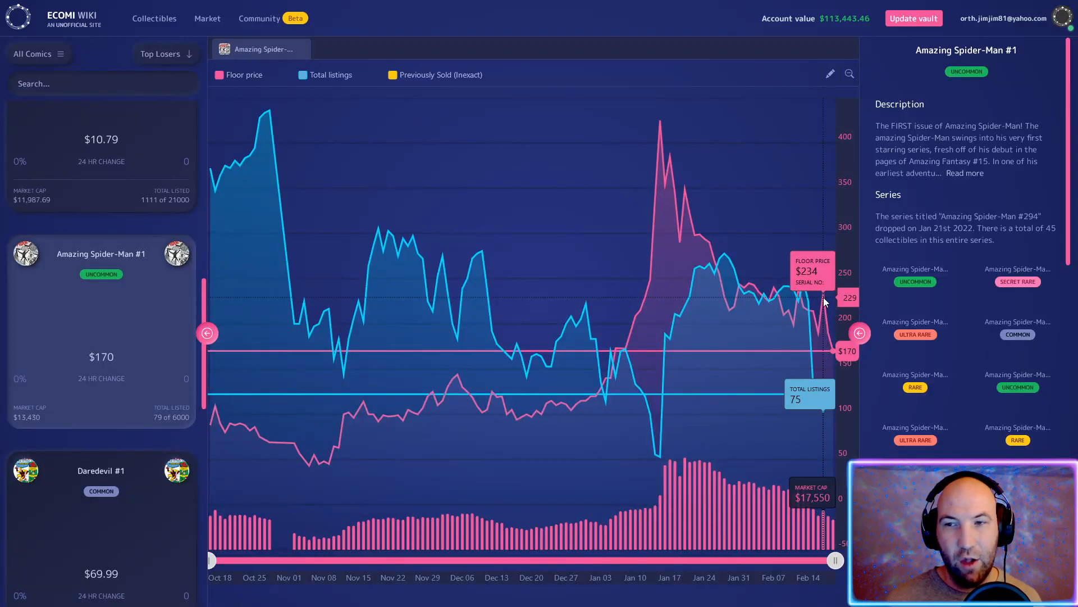
pyautogui.moveTo(119, 336)
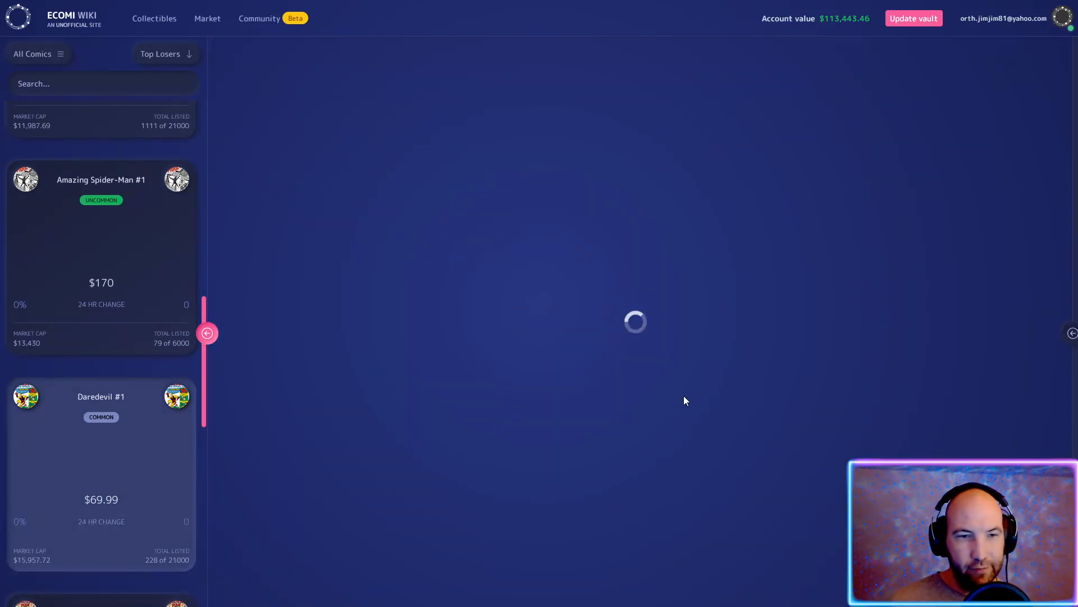
pyautogui.moveTo(826, 319)
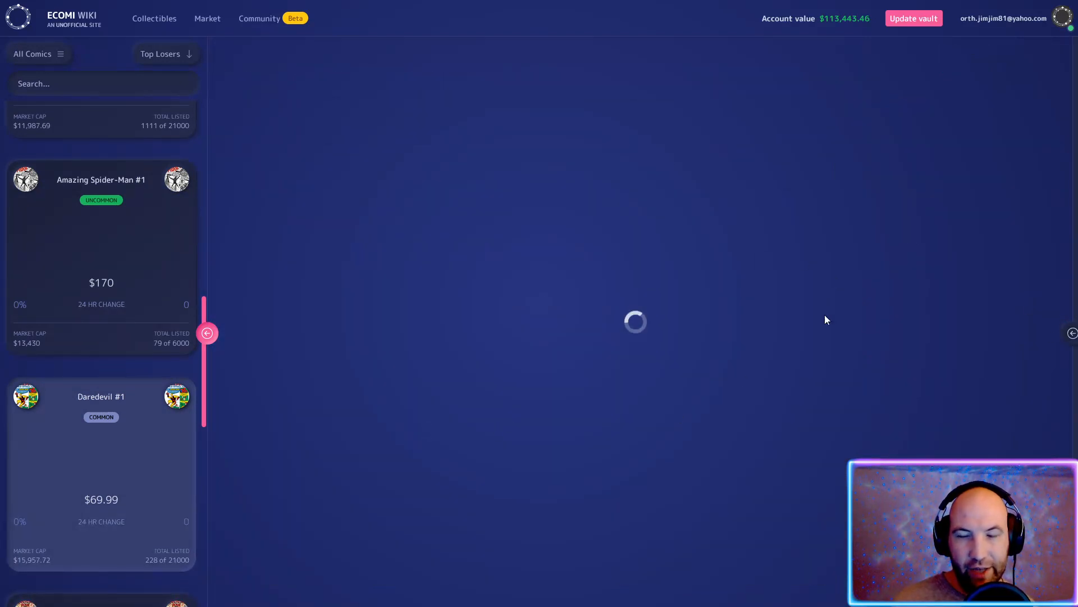
# Scroll the sidebar past Daredevil #1 and switch the filter back to all collectibles
pyautogui.scroll(-3)
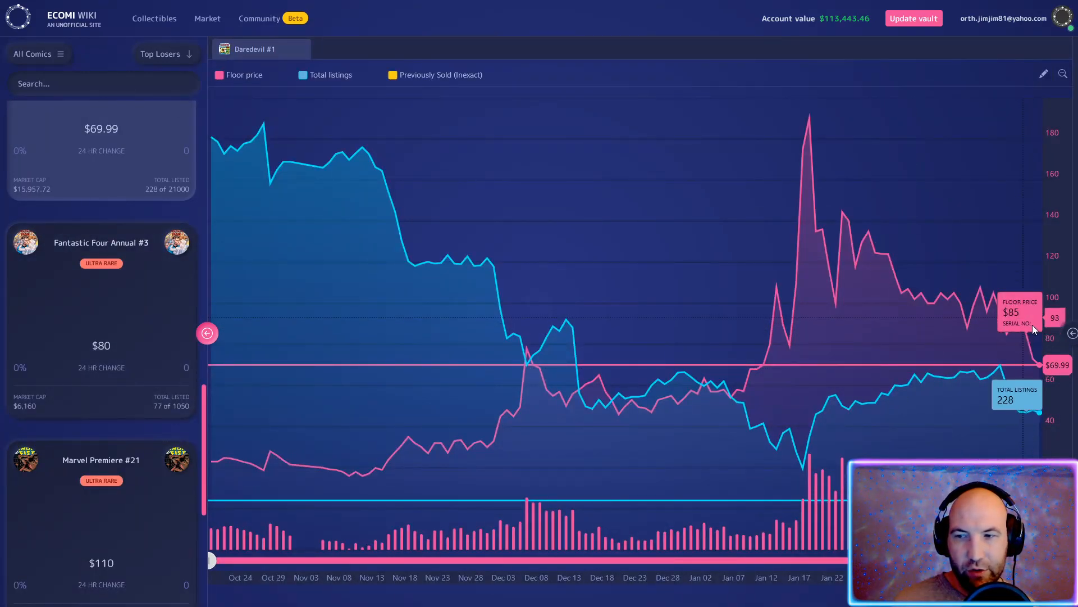
pyautogui.moveTo(1030, 343)
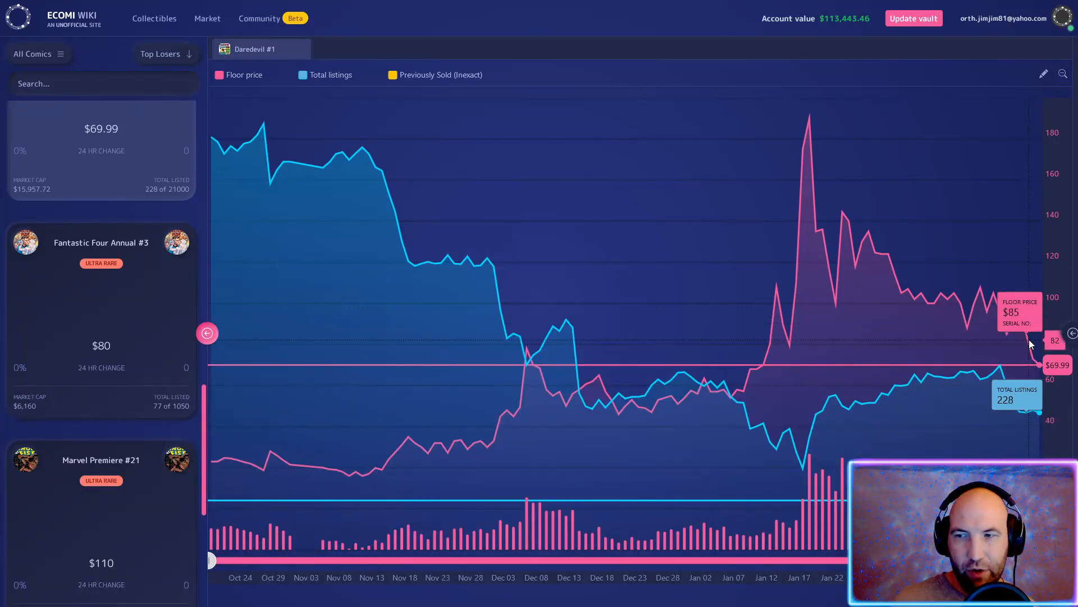
pyautogui.moveTo(1030, 347)
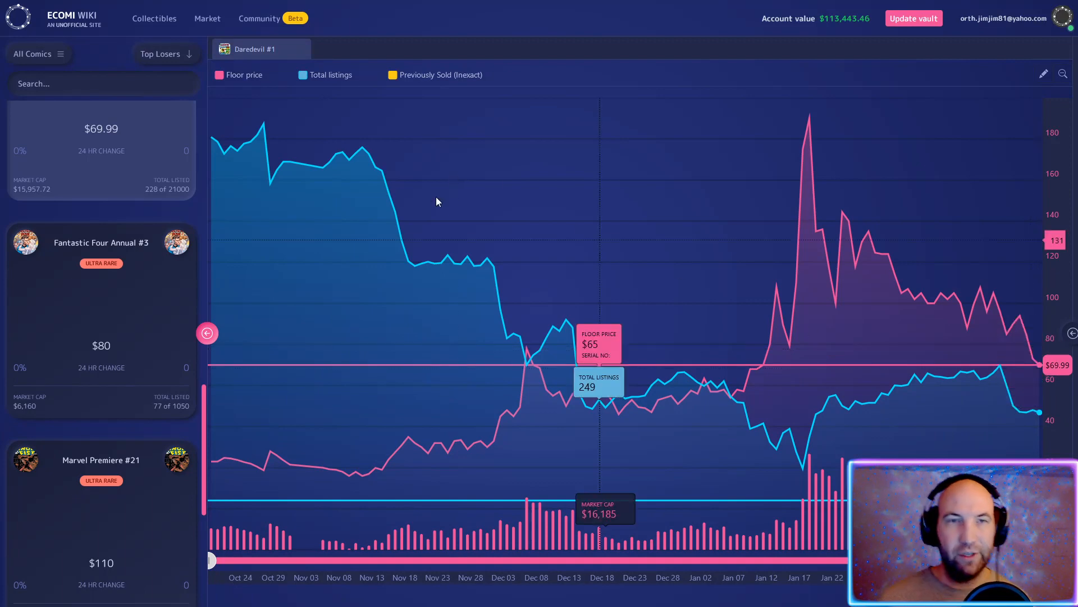
pyautogui.click(33, 53)
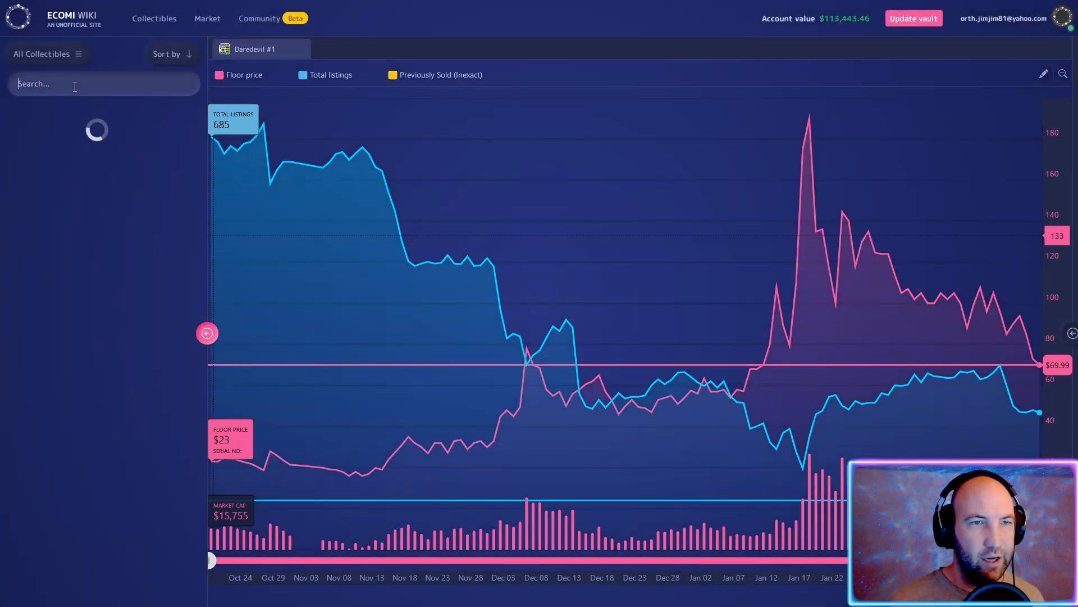
# Search the all-collectibles sidebar for 'mickey' and scroll through the matching cards
pyautogui.write('mickey')
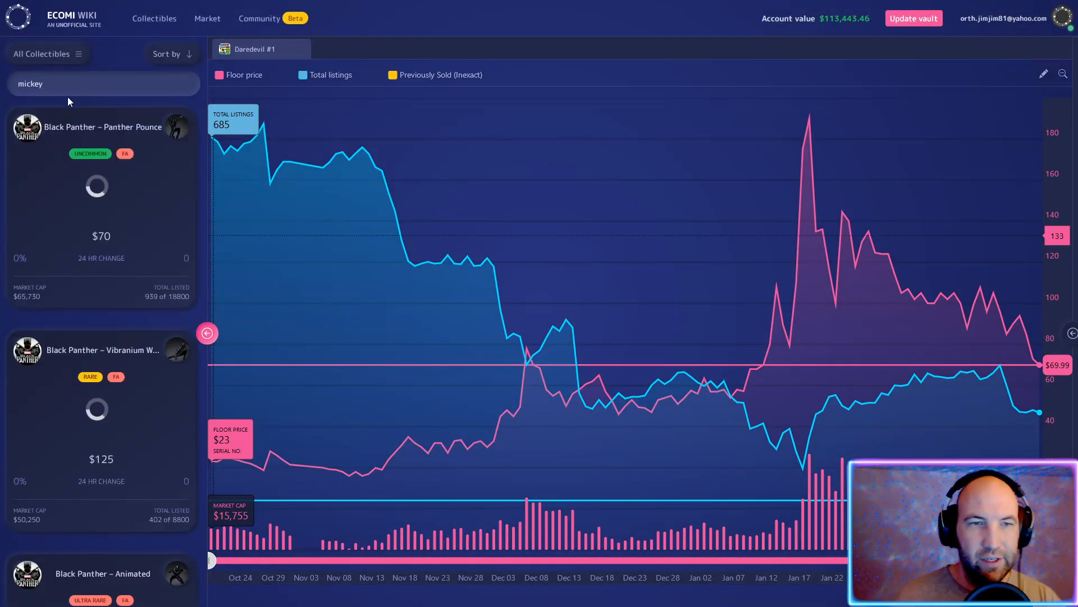
pyautogui.write('mickey')
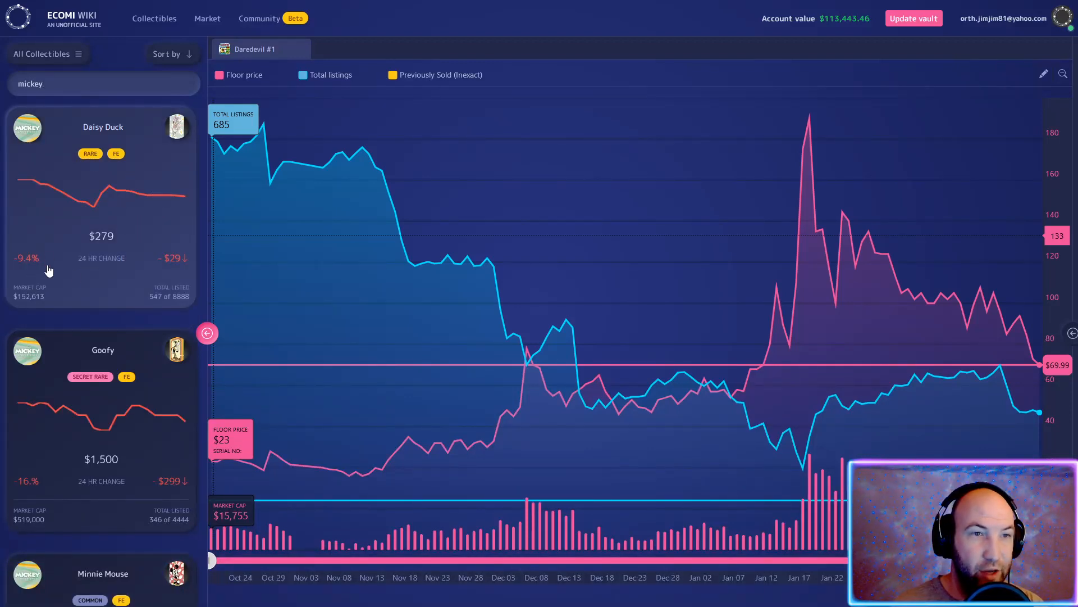
pyautogui.scroll(-3)
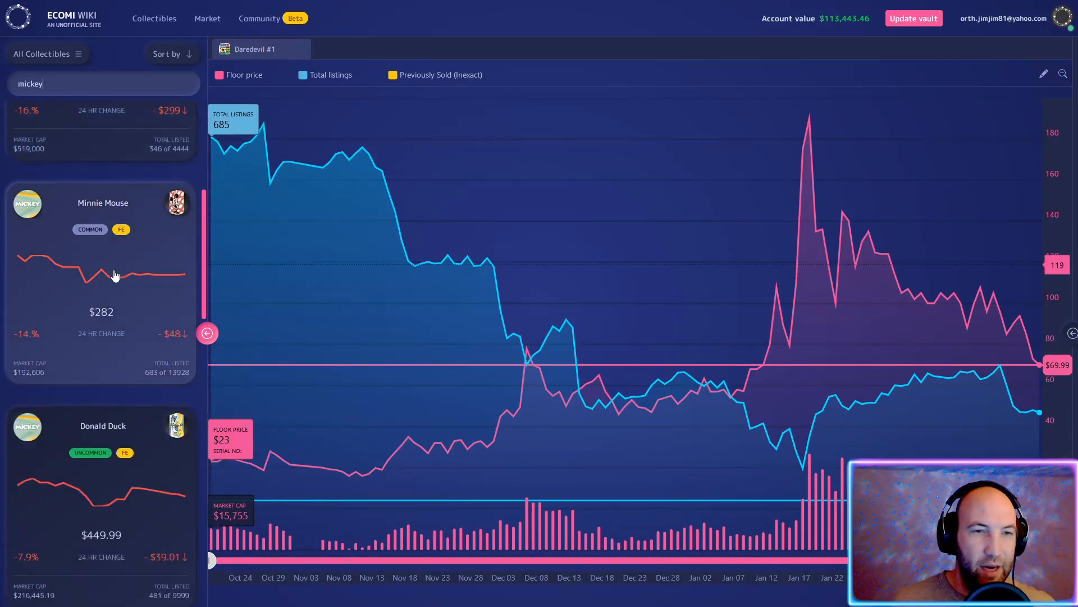
pyautogui.scroll(-3)
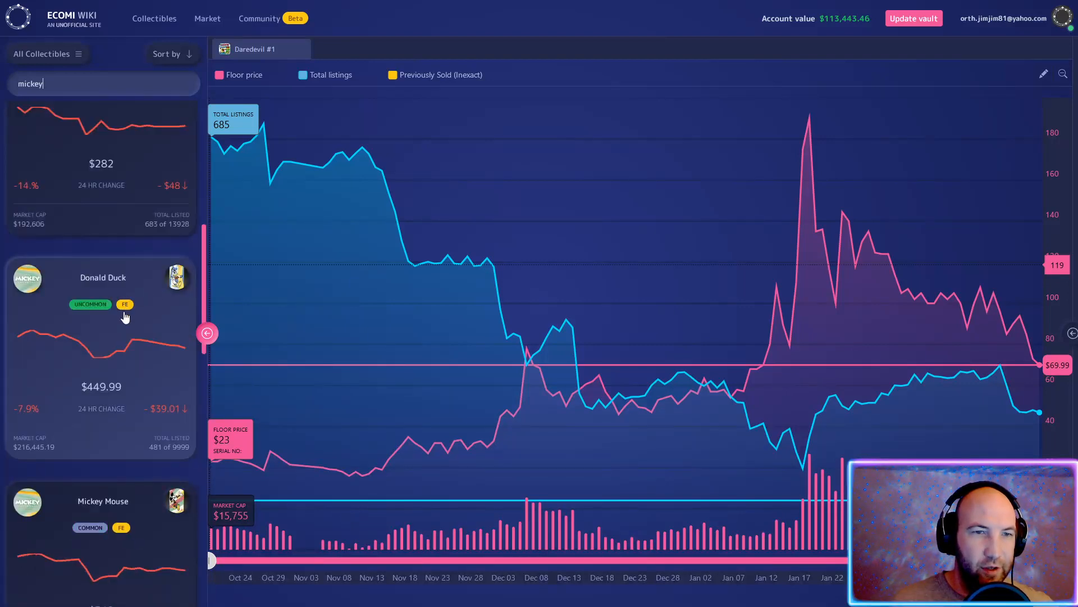
pyautogui.moveTo(112, 399)
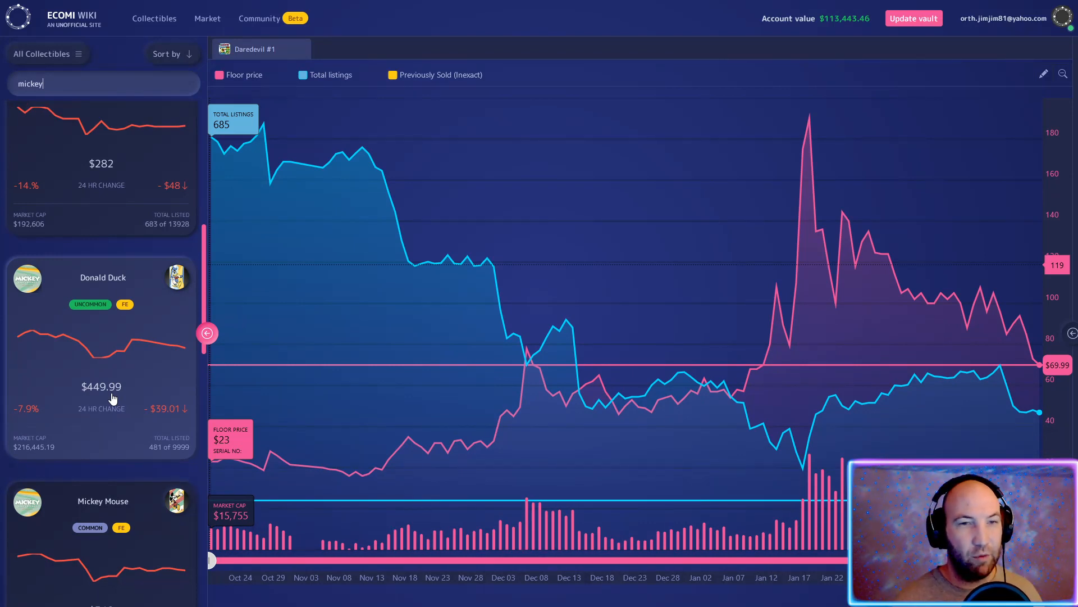
pyautogui.scroll(-3)
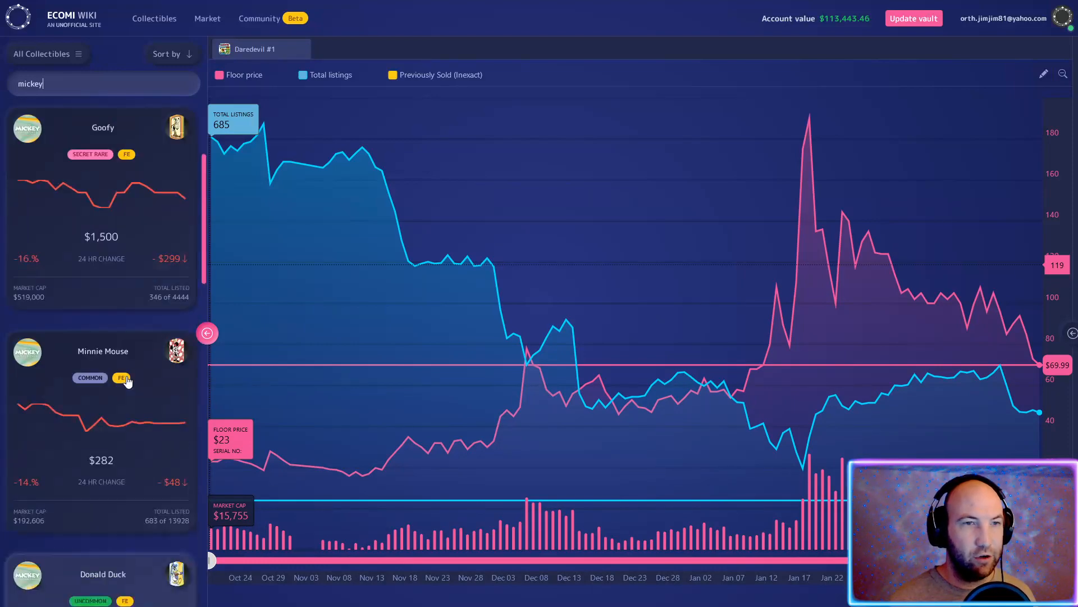
pyautogui.scroll(-3)
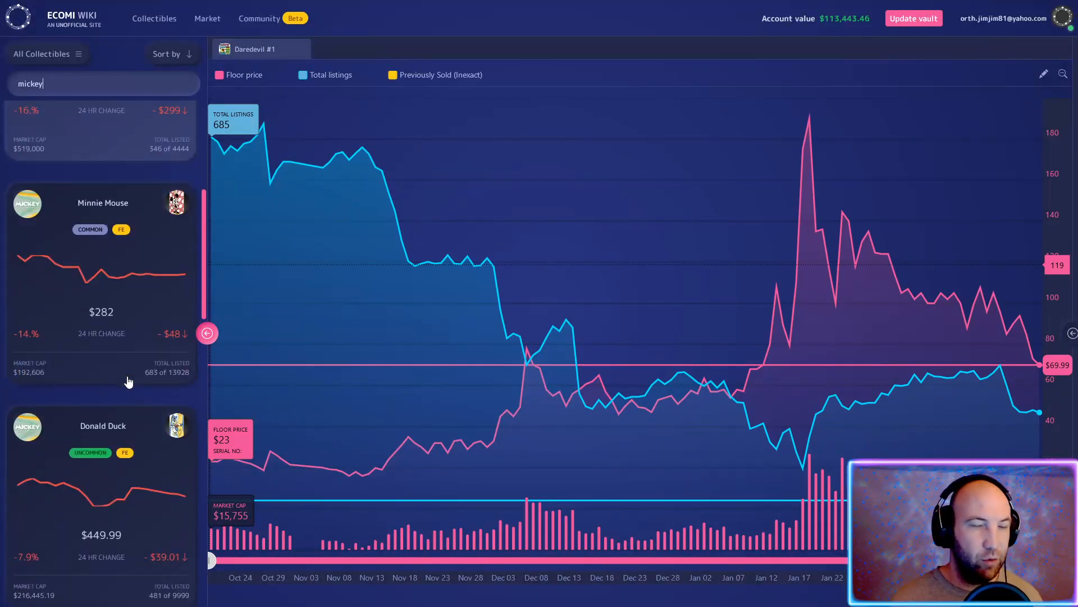
pyautogui.scroll(-3)
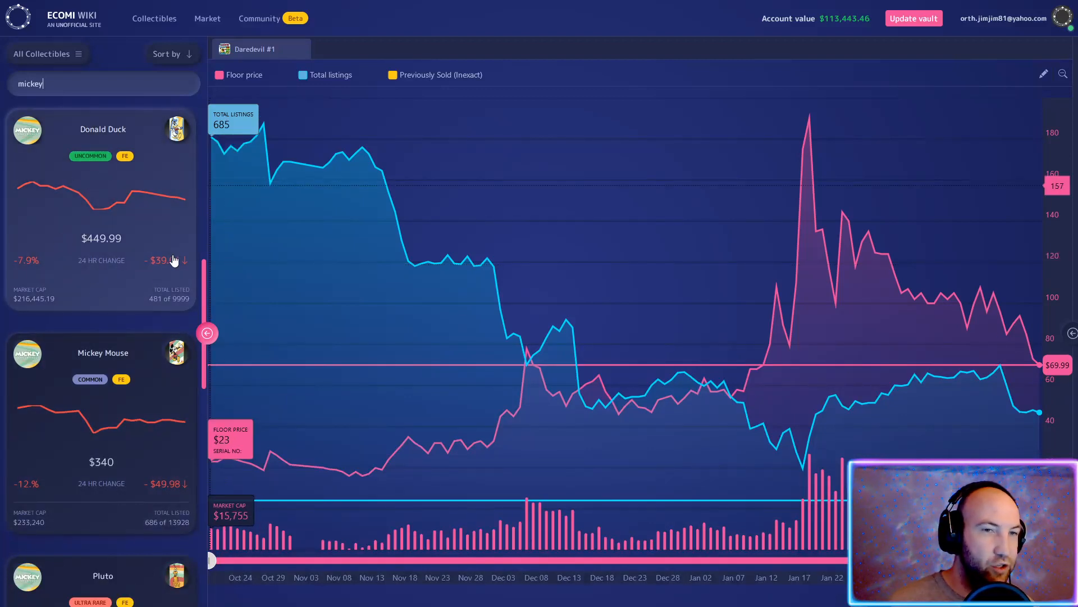
# Scroll further through the Mickey results, then replace the search with 'golden m'
pyautogui.scroll(-3)
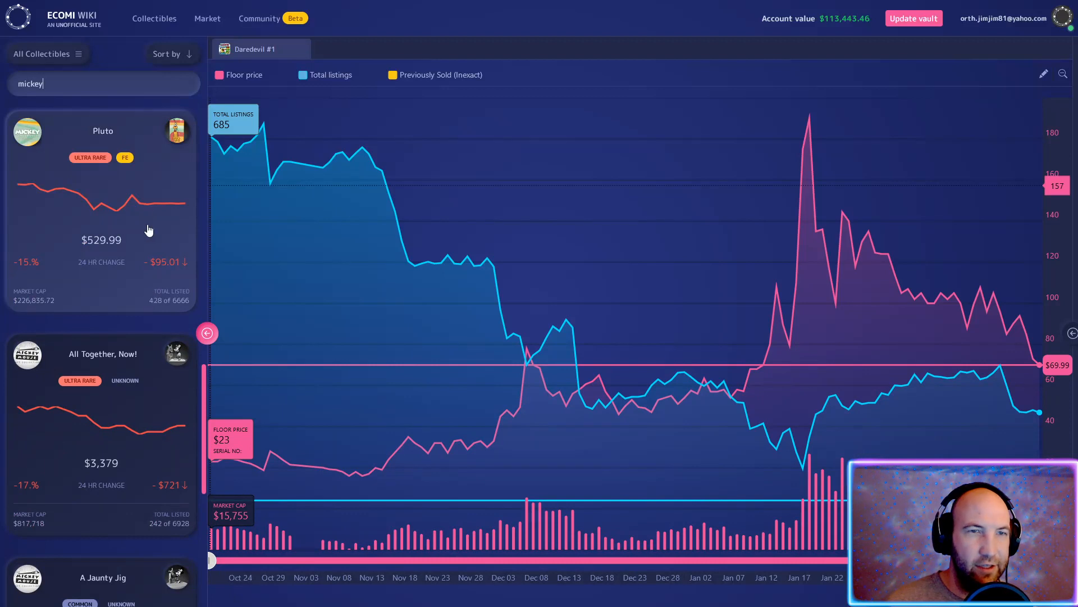
pyautogui.moveTo(155, 270)
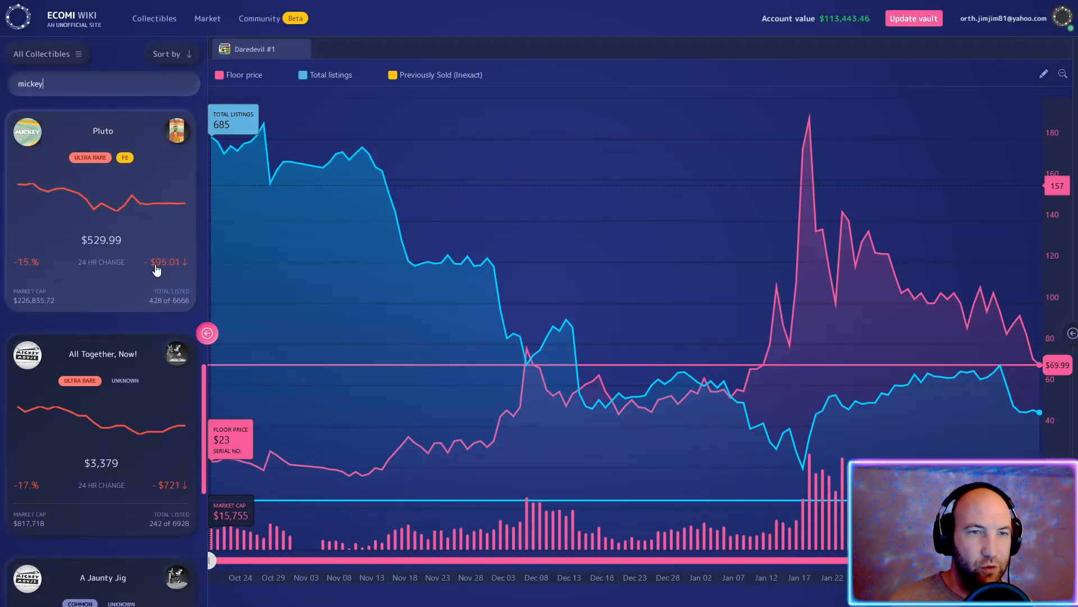
pyautogui.scroll(-3)
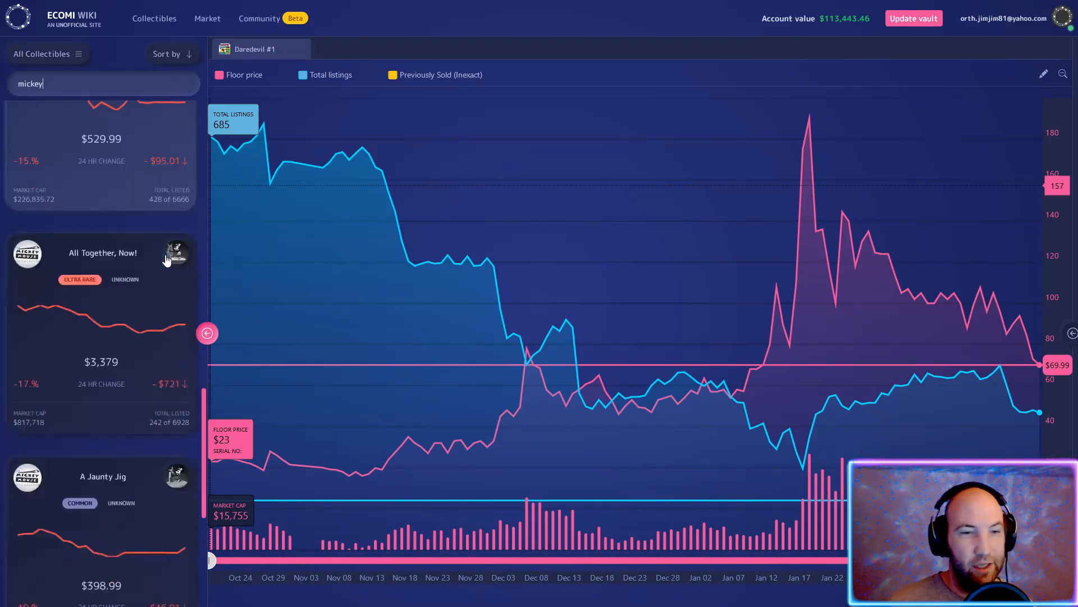
pyautogui.scroll(-3)
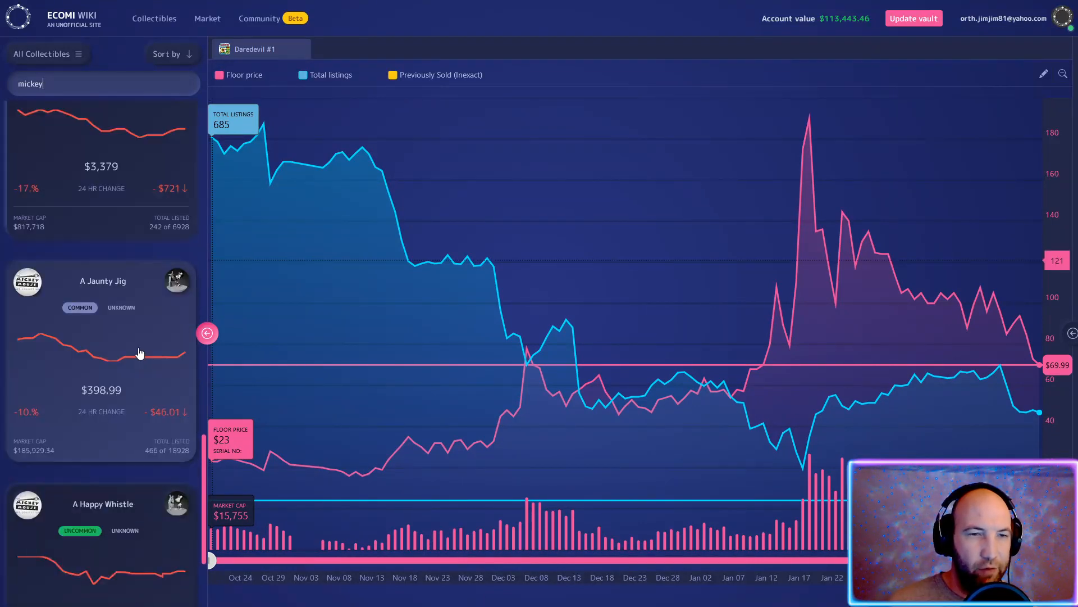
pyautogui.scroll(-3)
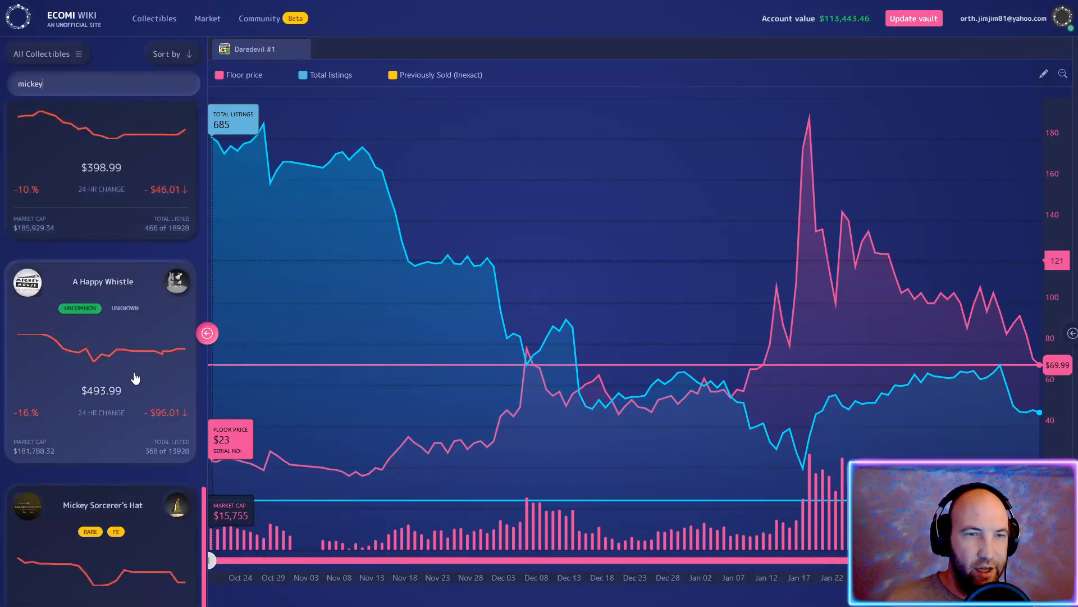
pyautogui.scroll(-3)
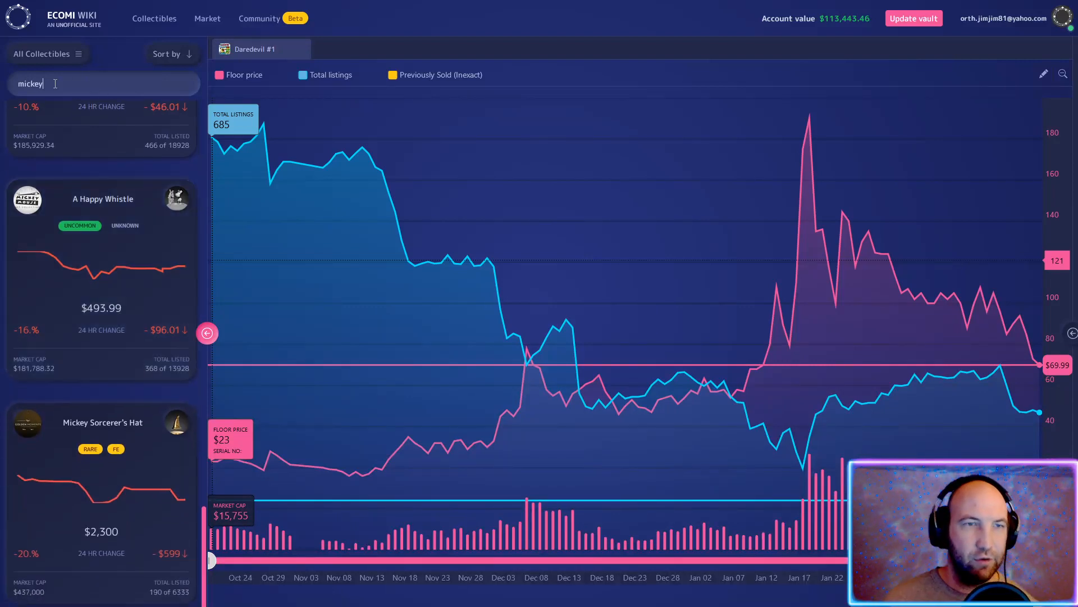
pyautogui.write('golden mo')
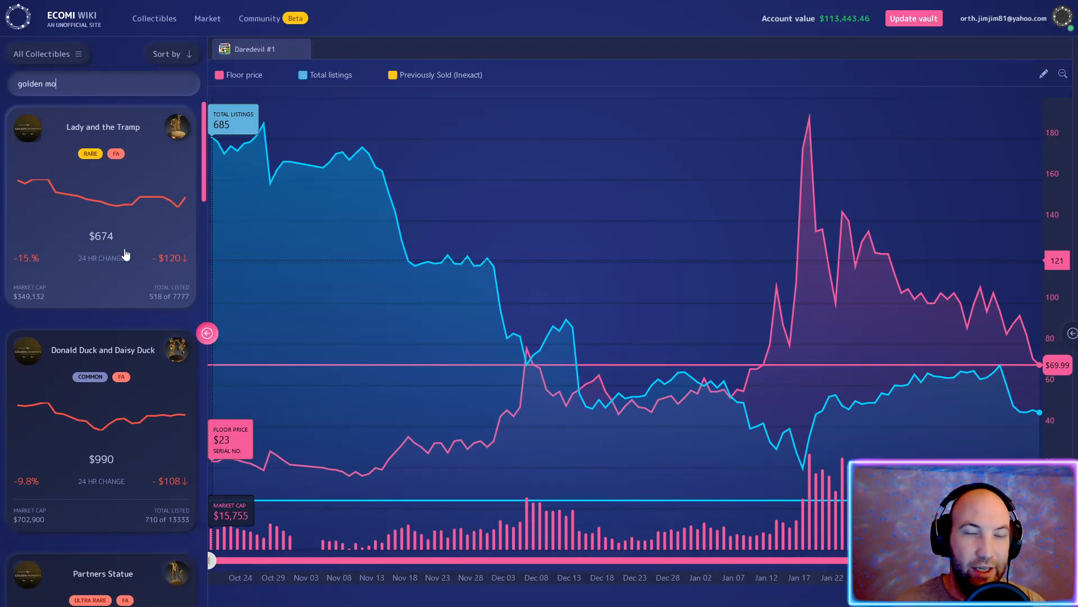
pyautogui.moveTo(127, 239)
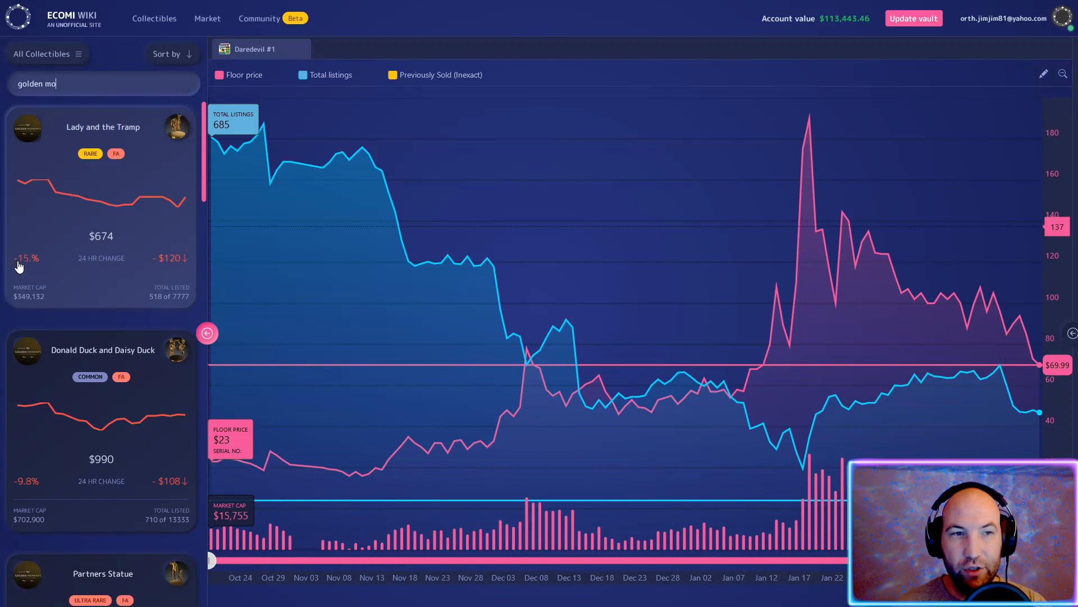
# Scroll the Golden Moments results and open the Donald Duck and Daisy Duck price chart
pyautogui.scroll(-3)
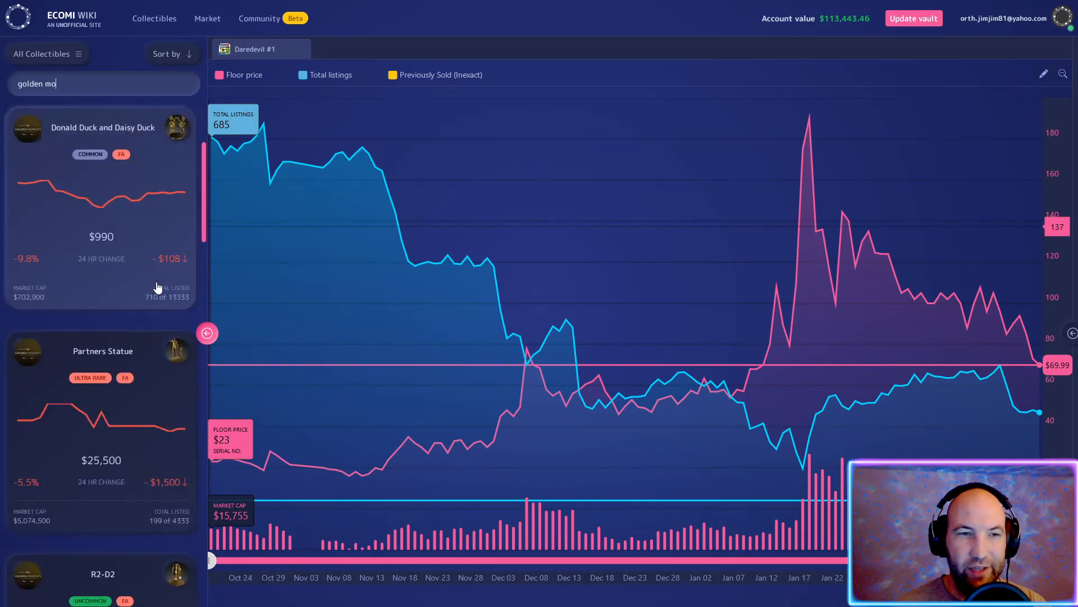
pyautogui.moveTo(130, 259)
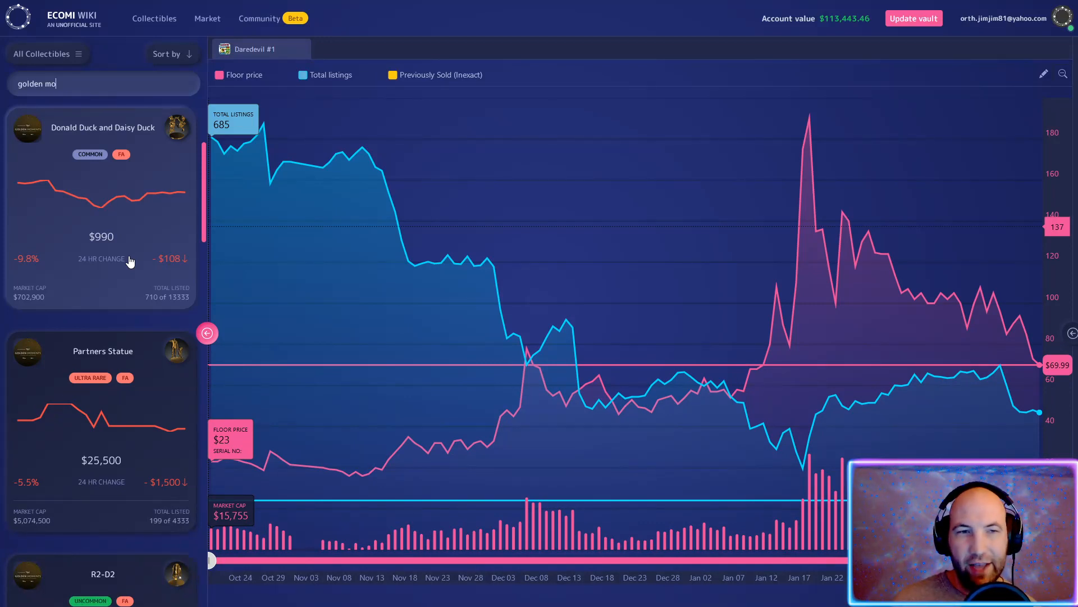
pyautogui.click(101, 207)
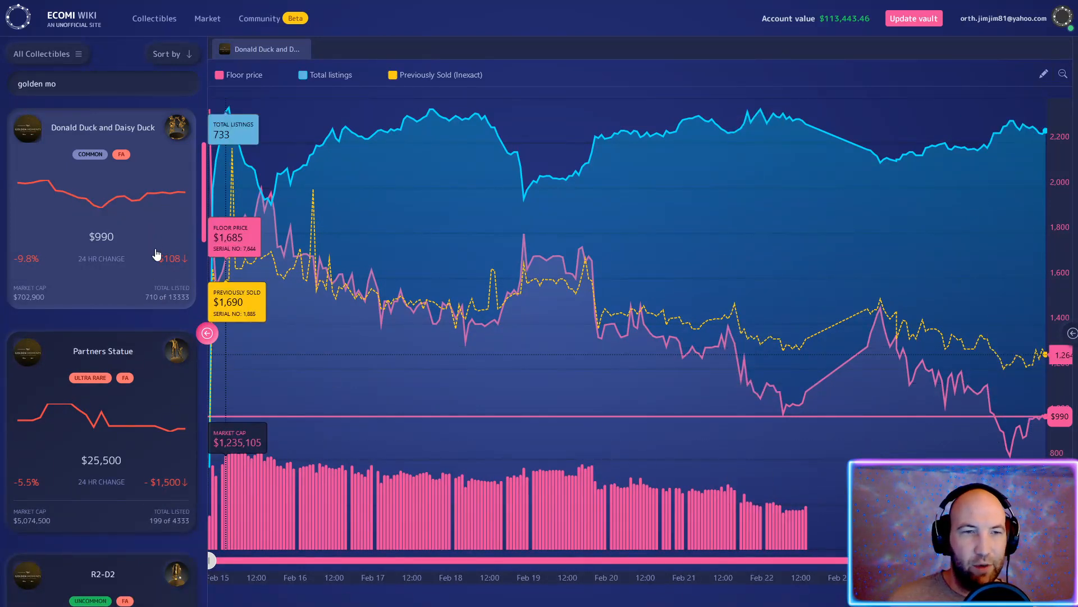
# Scroll the 'golden mo' results past Avengers Logo to Elsa and Mickey Sorcerer's Hat
pyautogui.scroll(-3)
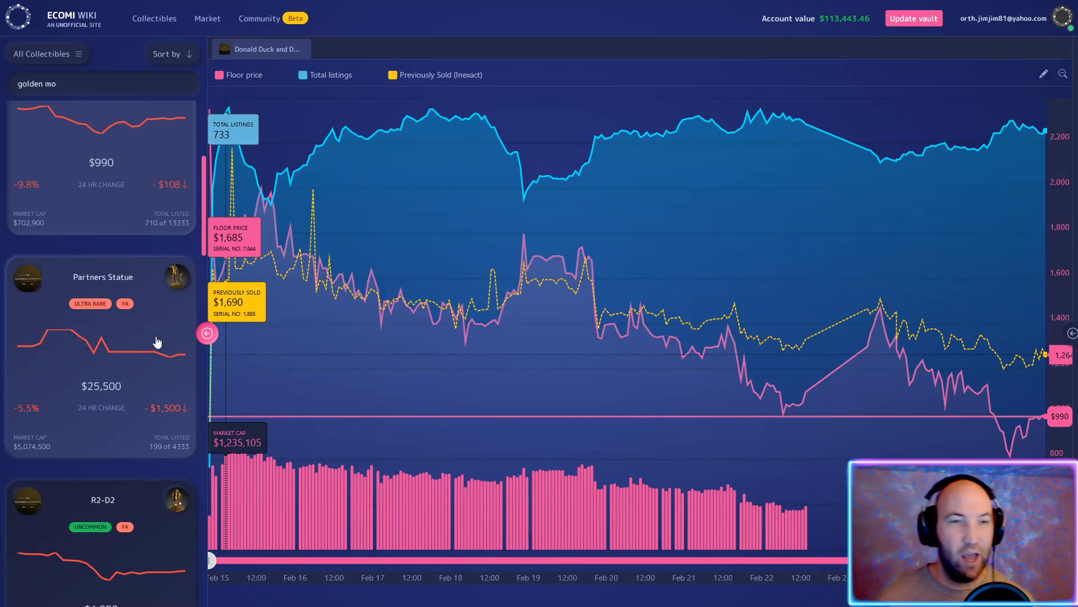
pyautogui.scroll(-3)
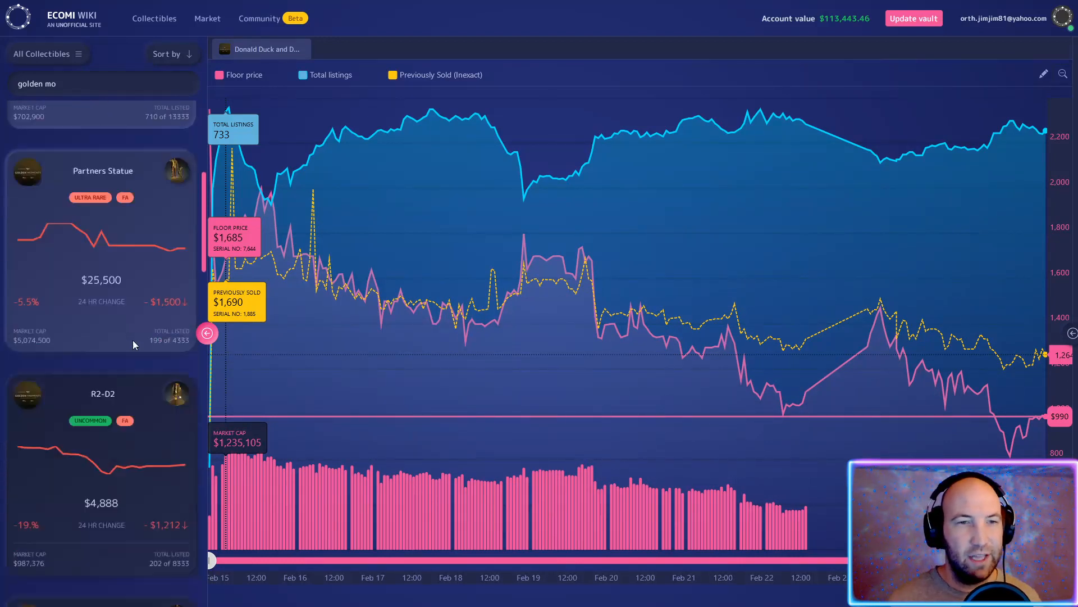
pyautogui.scroll(-3)
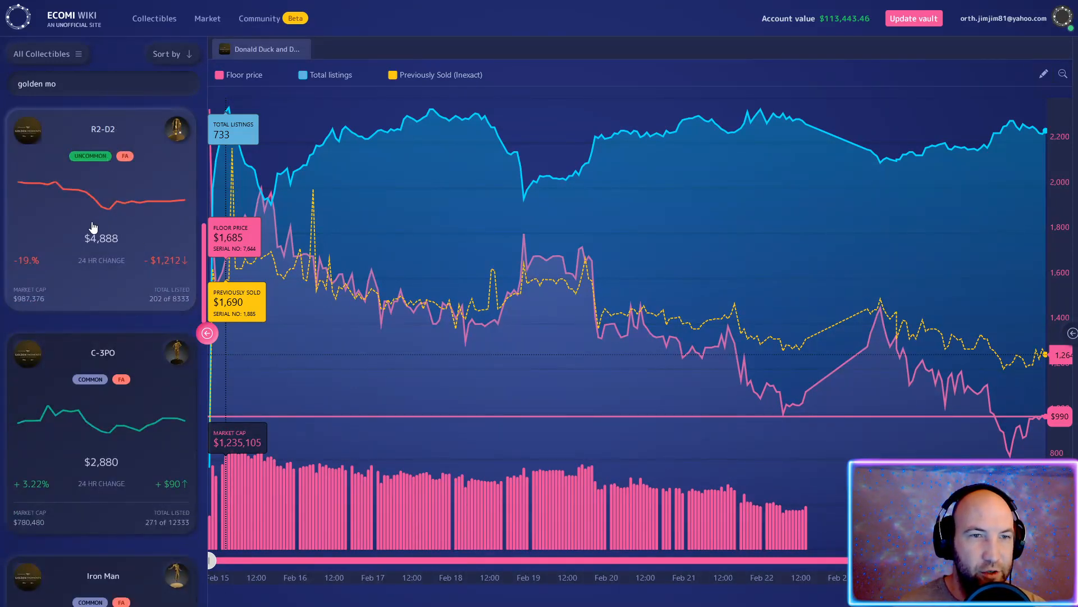
pyautogui.moveTo(156, 262)
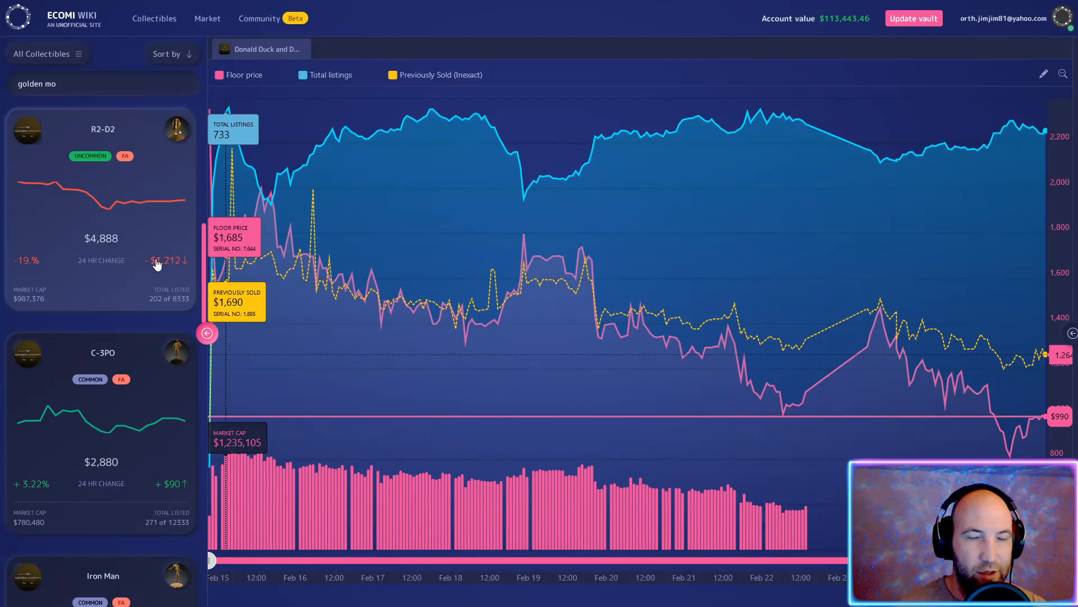
pyautogui.moveTo(176, 238)
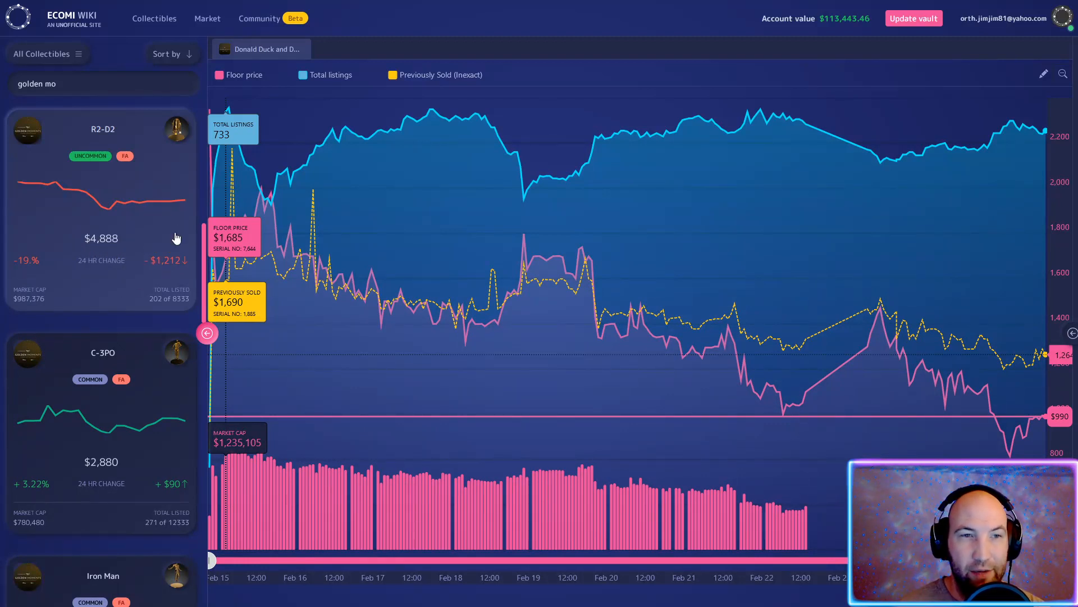
pyautogui.scroll(-3)
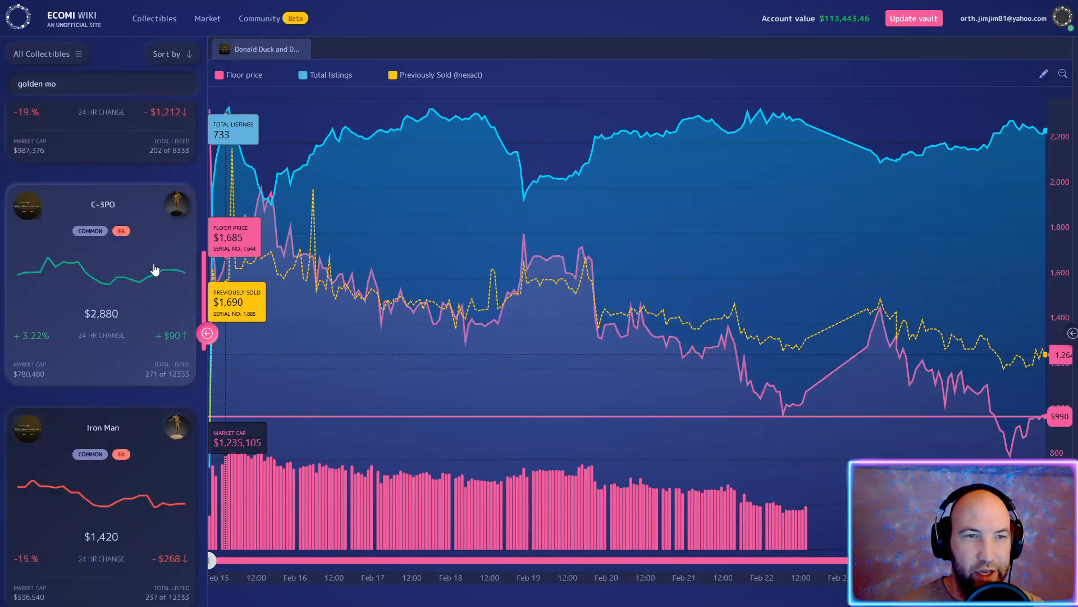
pyautogui.moveTo(137, 327)
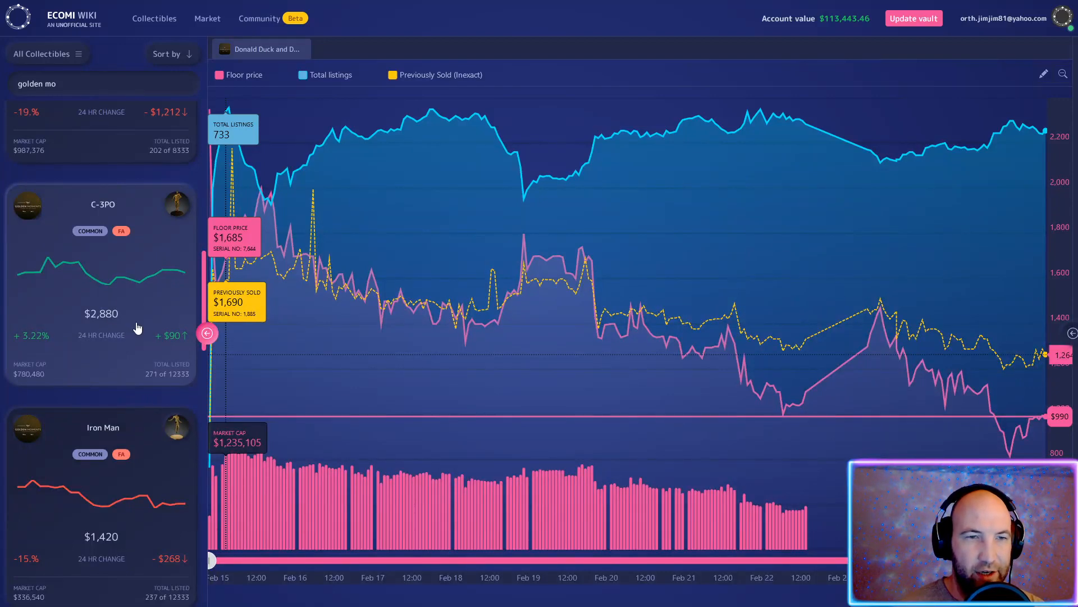
pyautogui.scroll(-3)
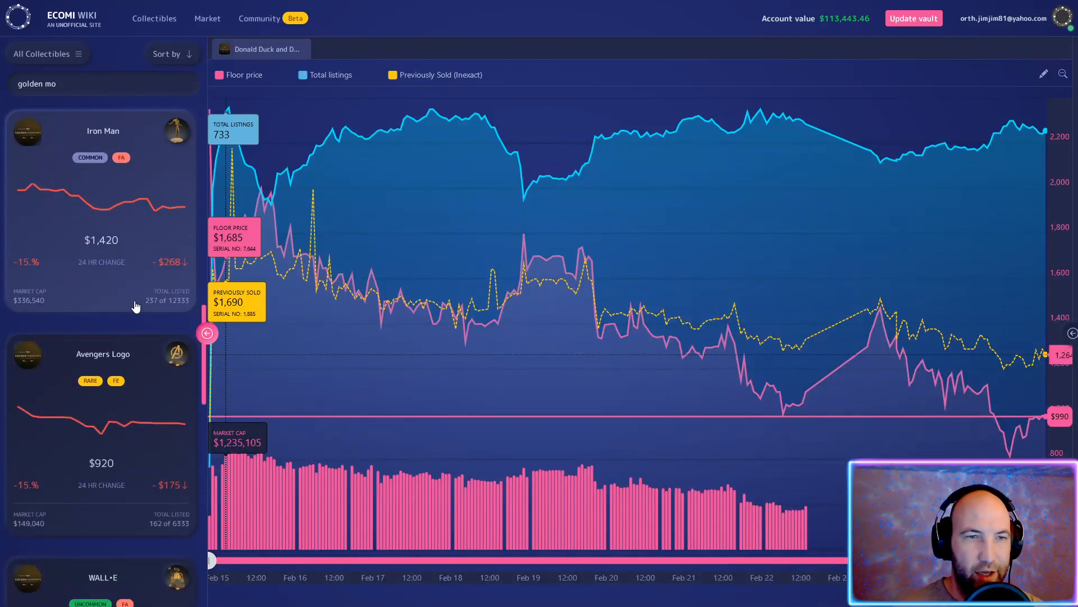
pyautogui.moveTo(129, 259)
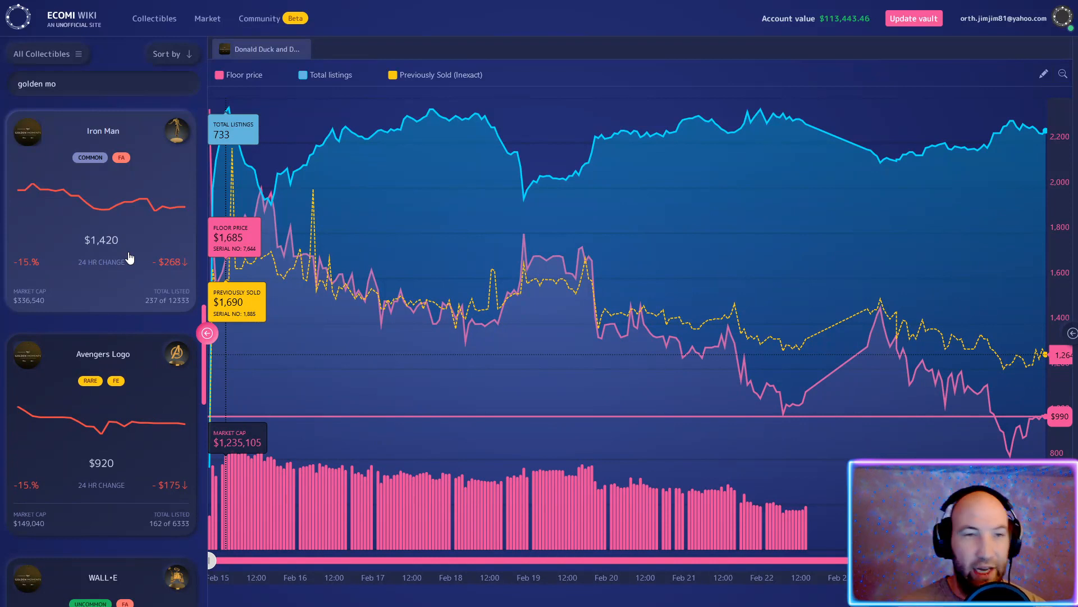
pyautogui.scroll(-3)
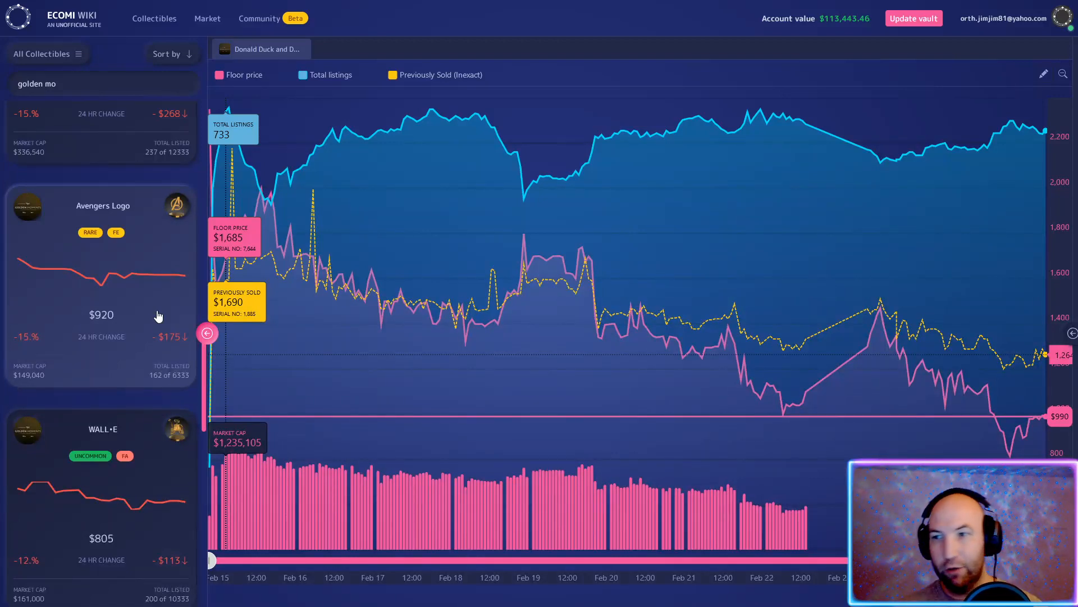
pyautogui.scroll(-3)
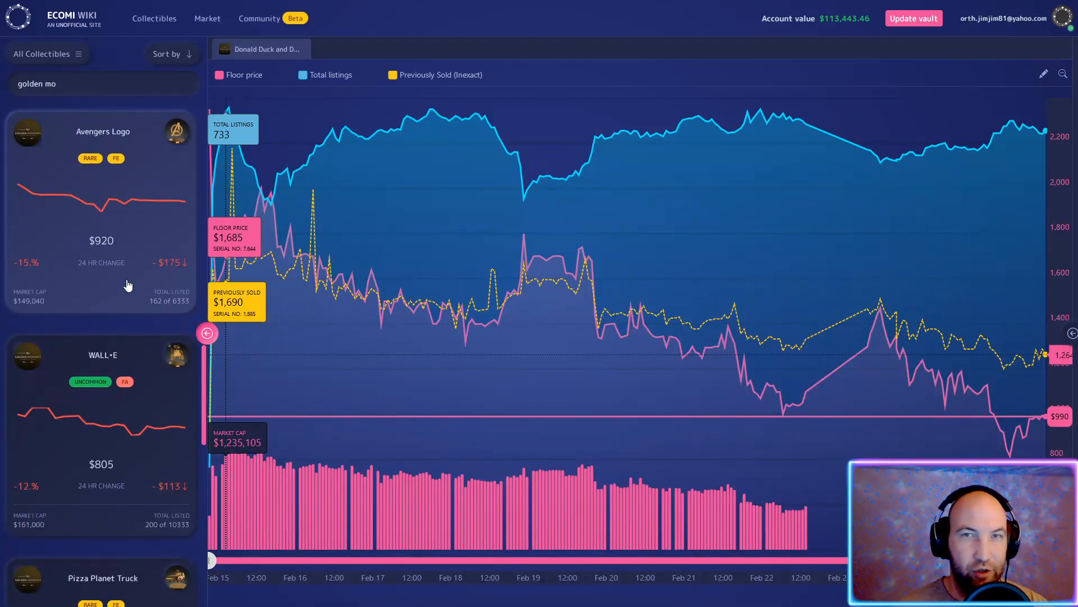
pyautogui.moveTo(136, 218)
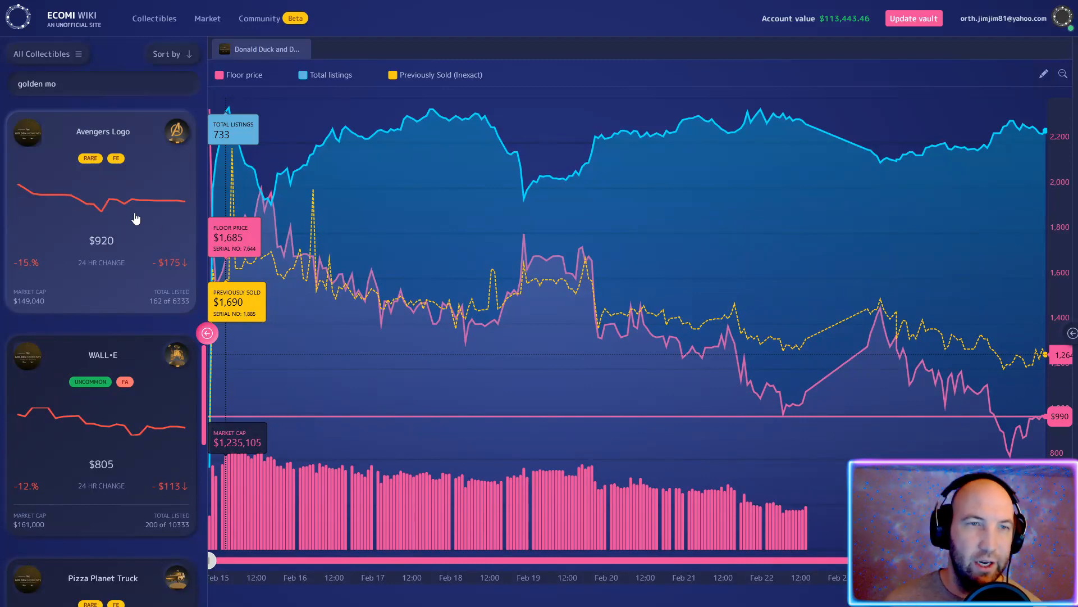
pyautogui.scroll(-3)
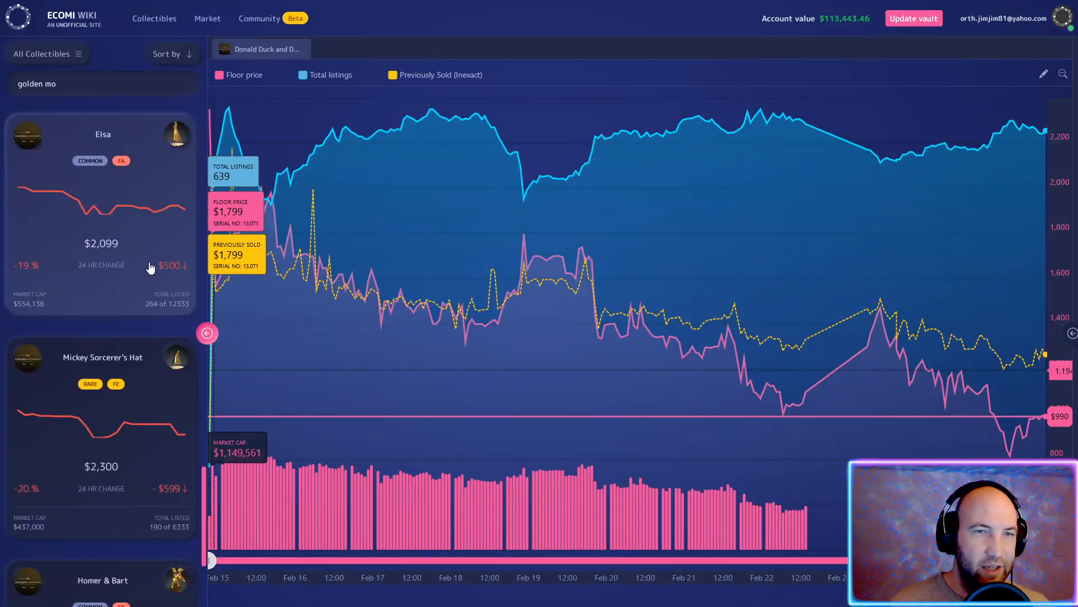
pyautogui.scroll(-3)
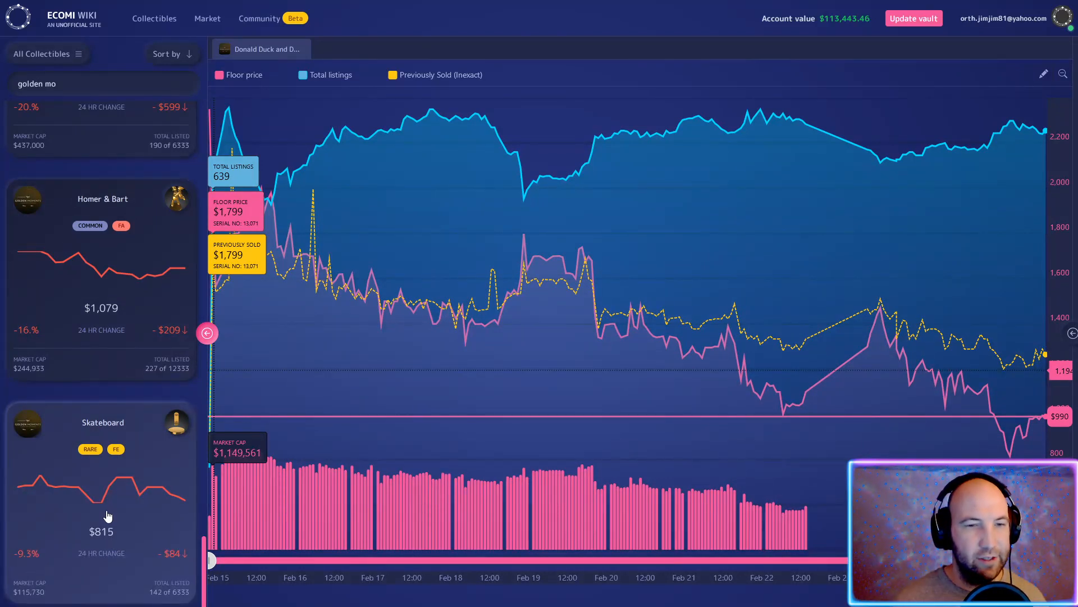
pyautogui.moveTo(152, 496)
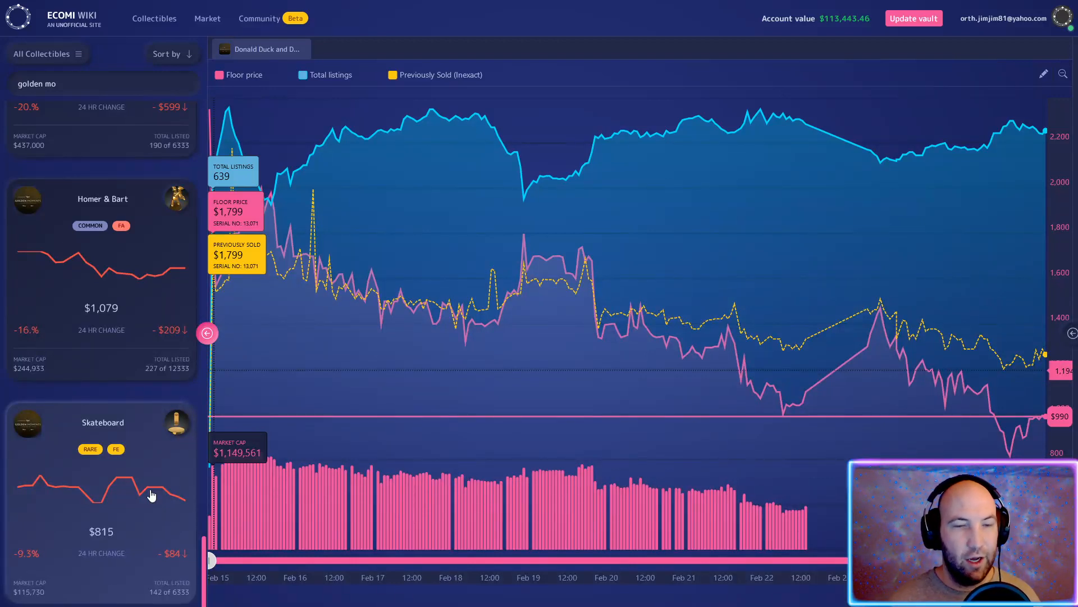
pyautogui.moveTo(100, 529)
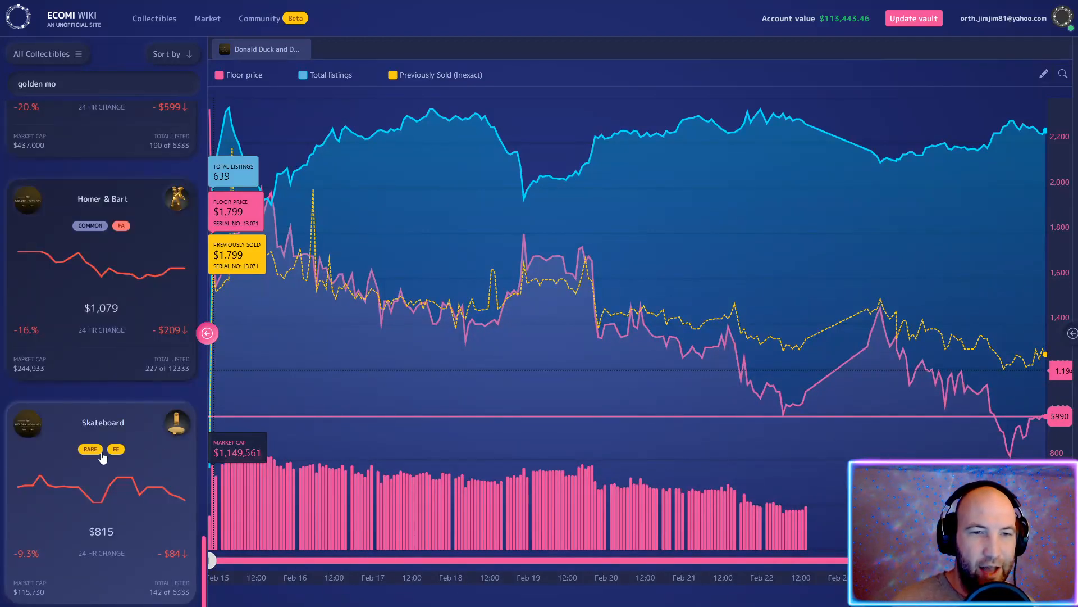
pyautogui.scroll(-3)
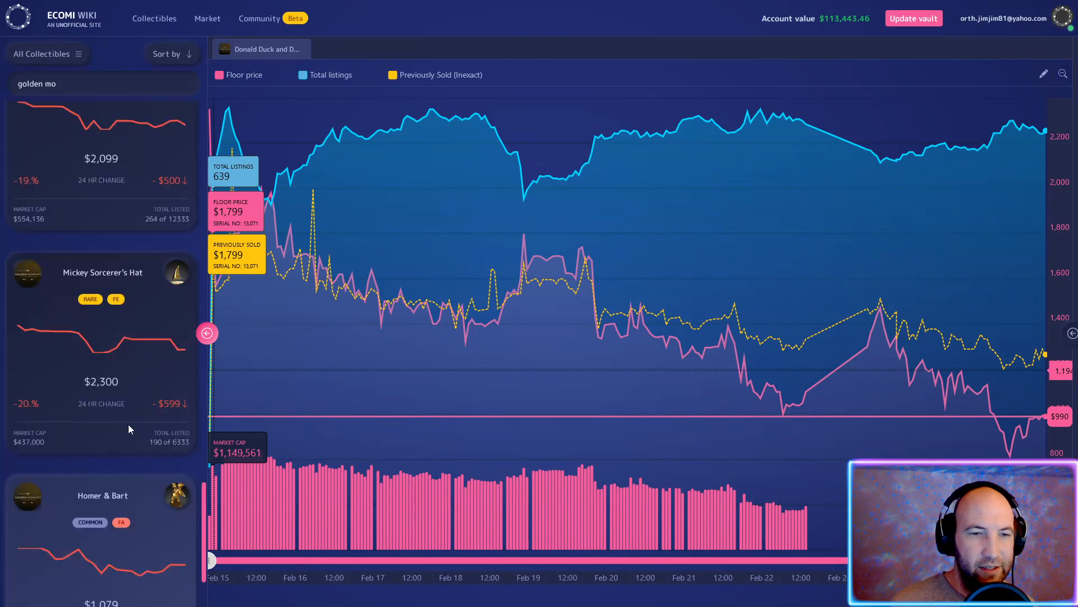
pyautogui.scroll(-3)
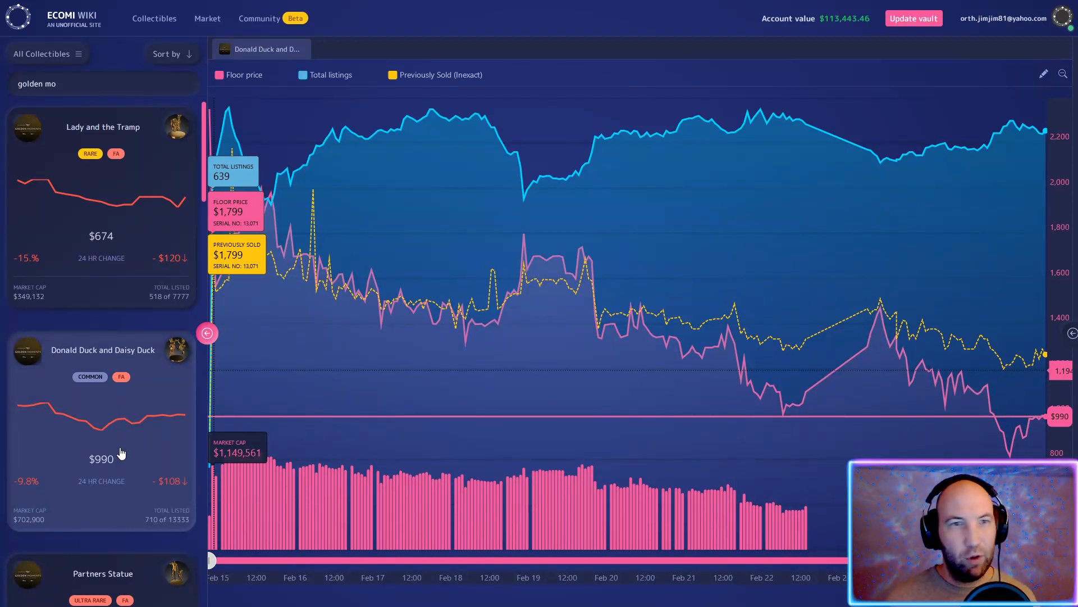
pyautogui.moveTo(31, 448)
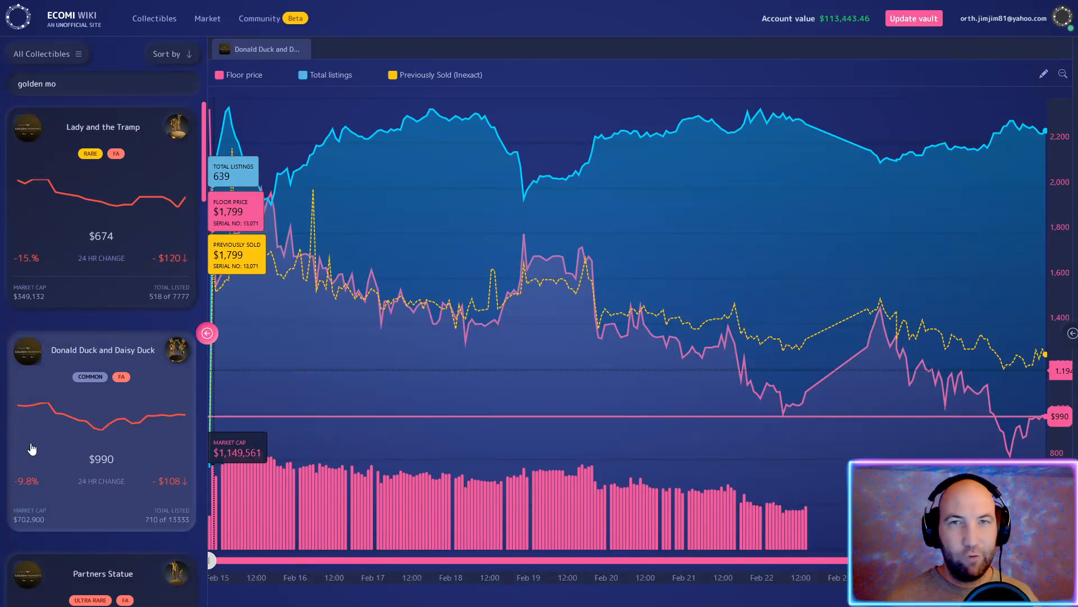